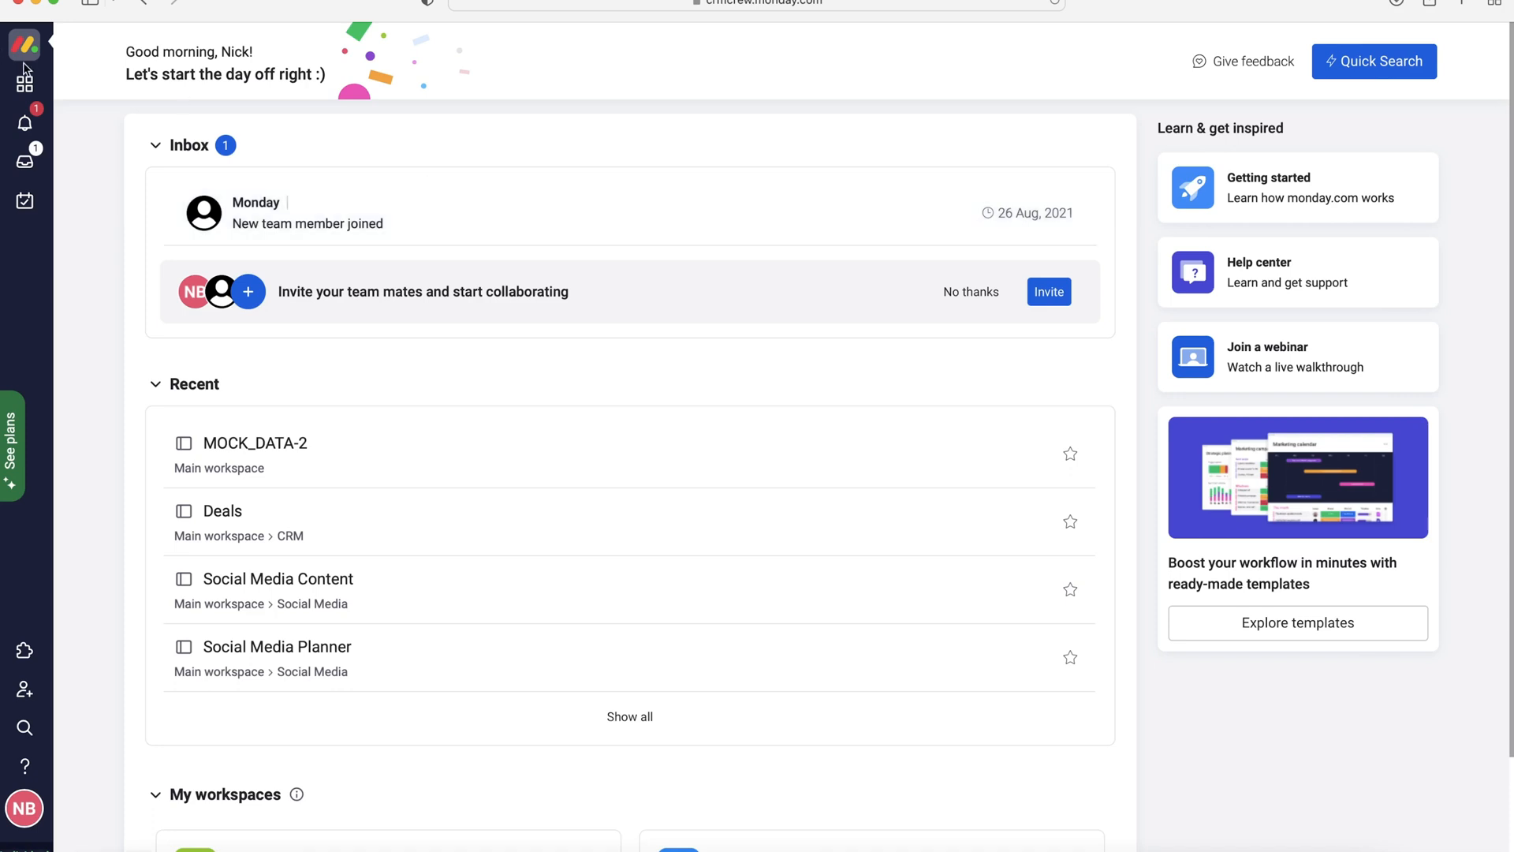
mouse_move(24, 78)
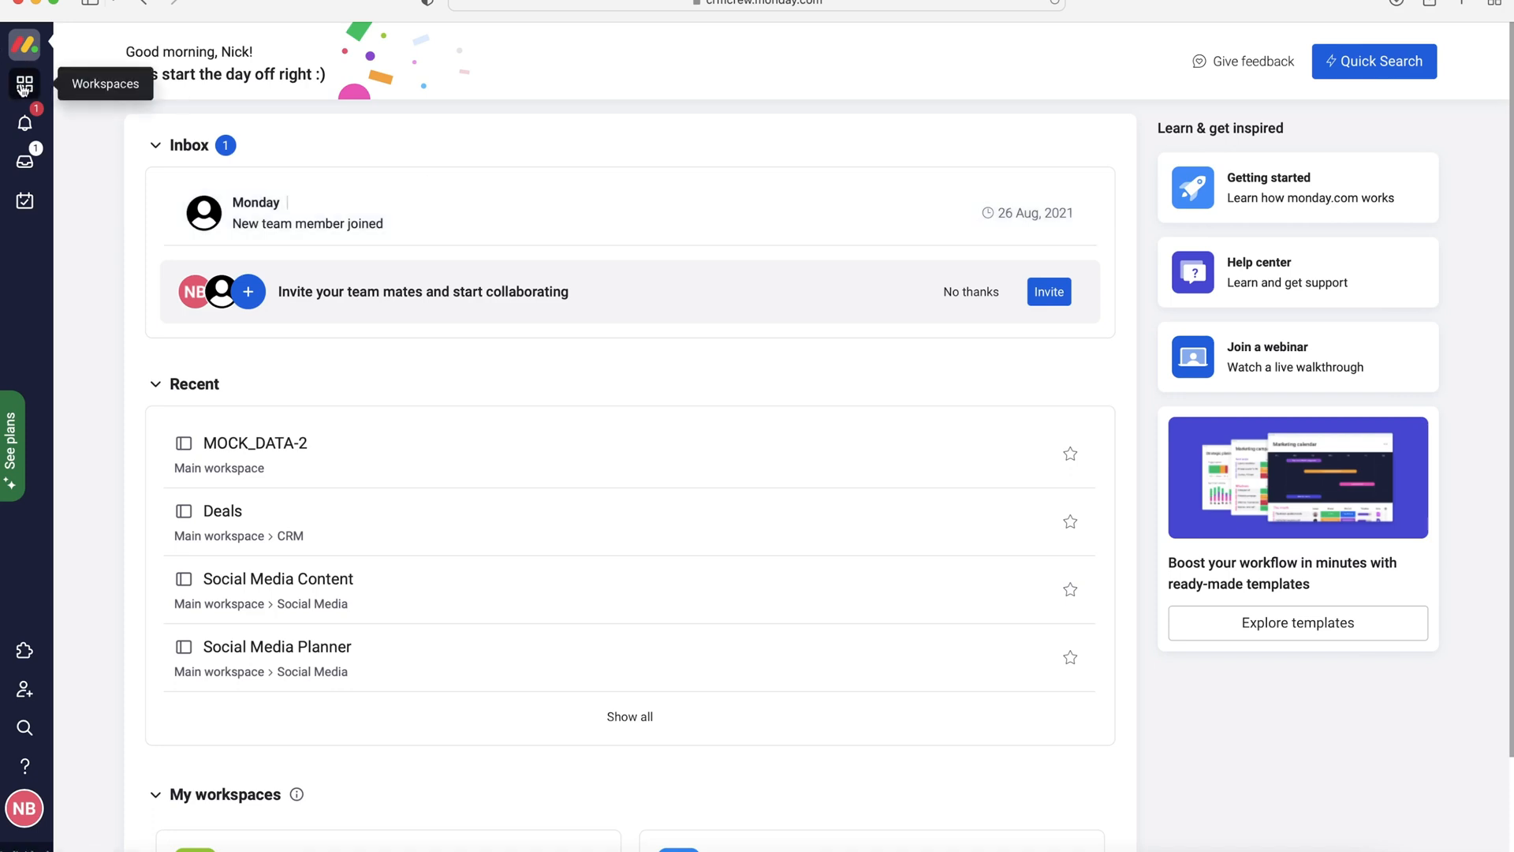
Open Example Workspace from the Workspaces area in the left sidebar.
left_click(24, 84)
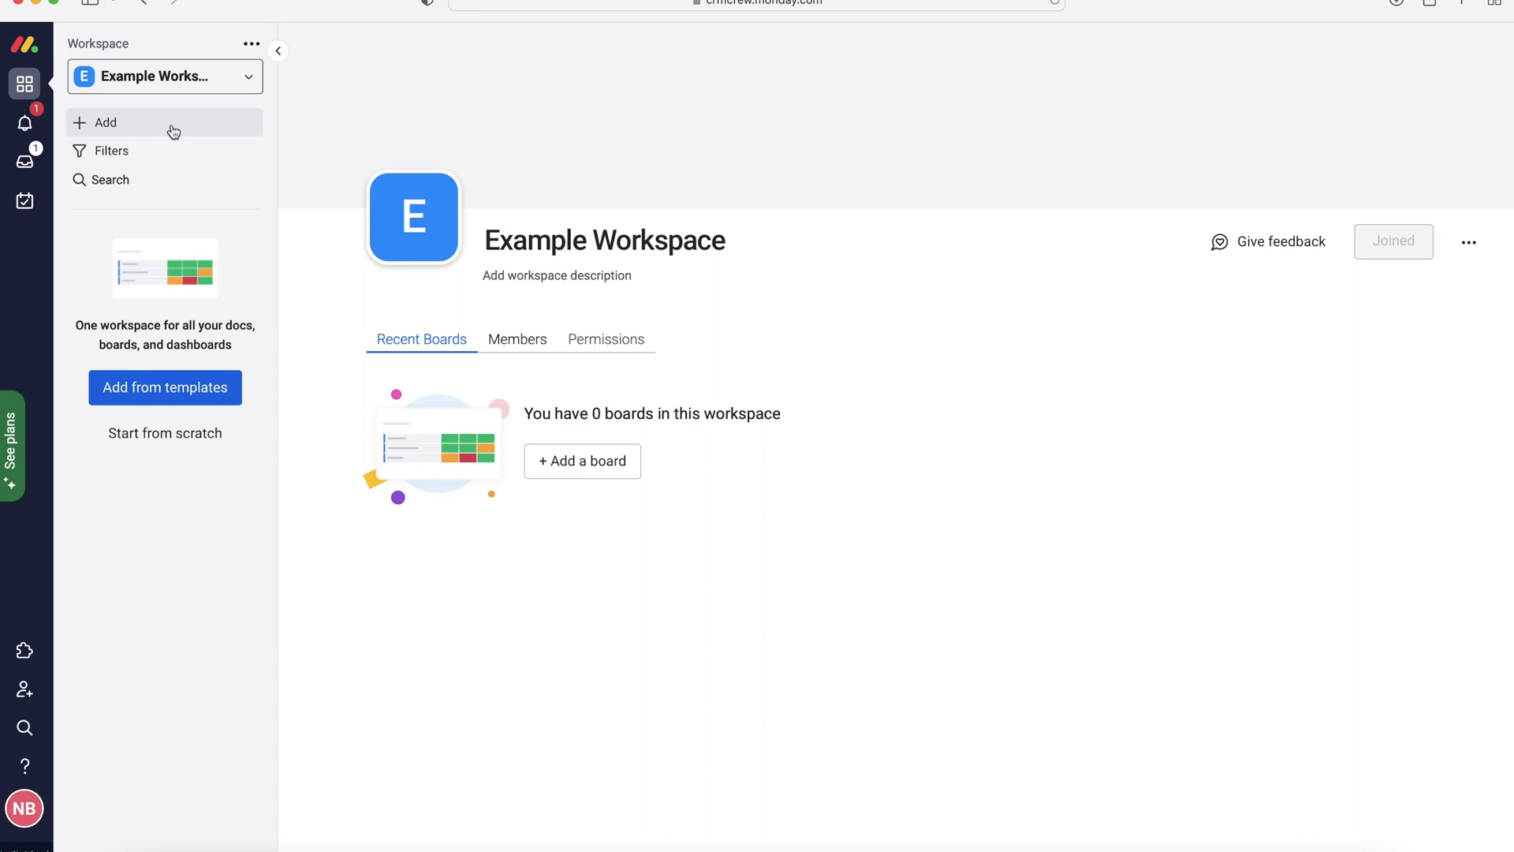
mouse_move(161, 131)
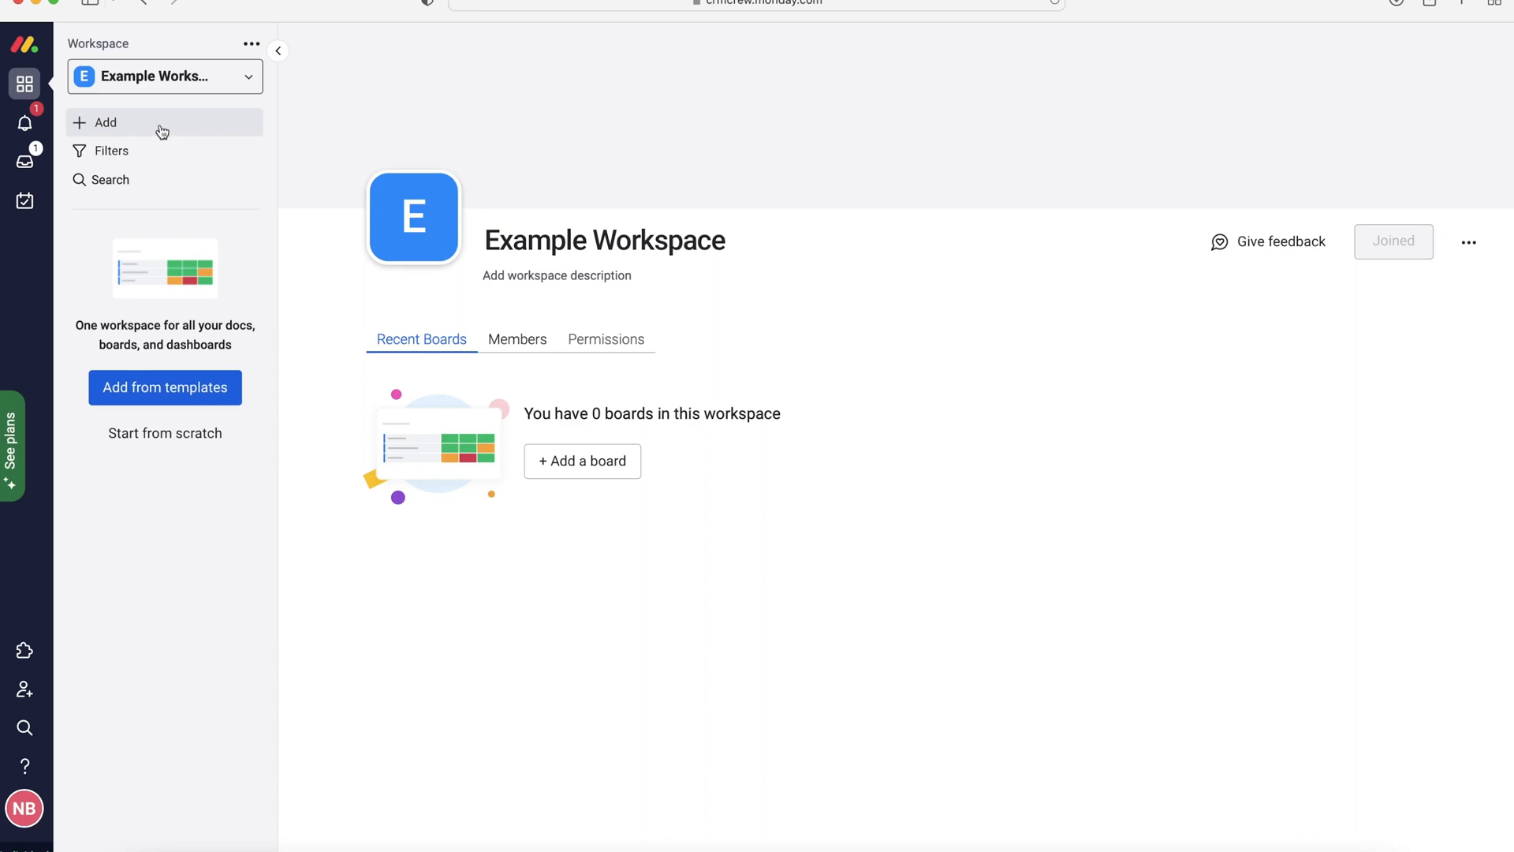
Search the template center for the Single project template via Add > Choose from templates.
left_click(101, 123)
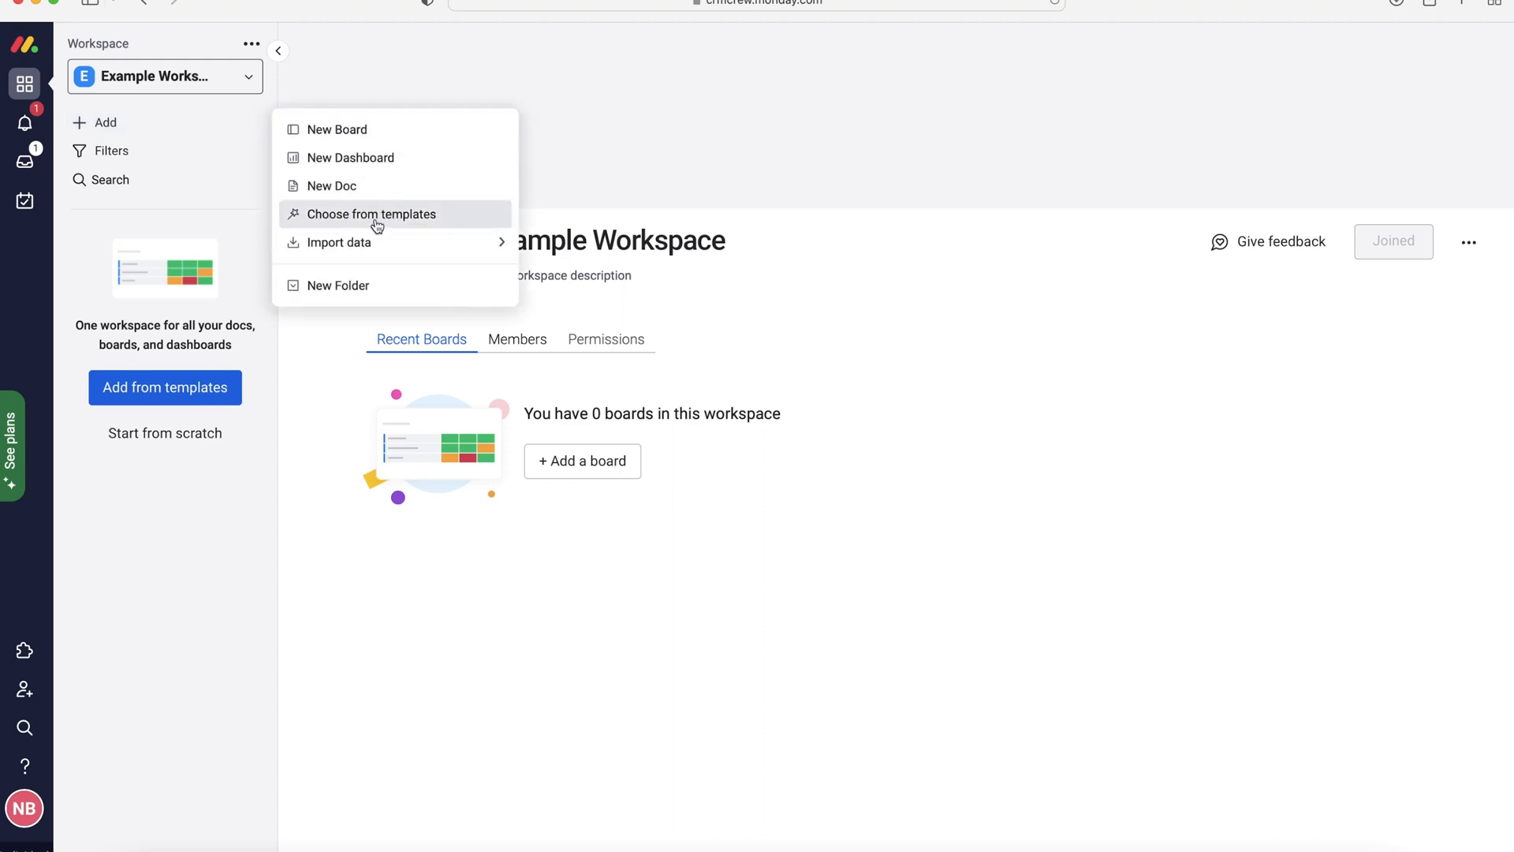
left_click(371, 213)
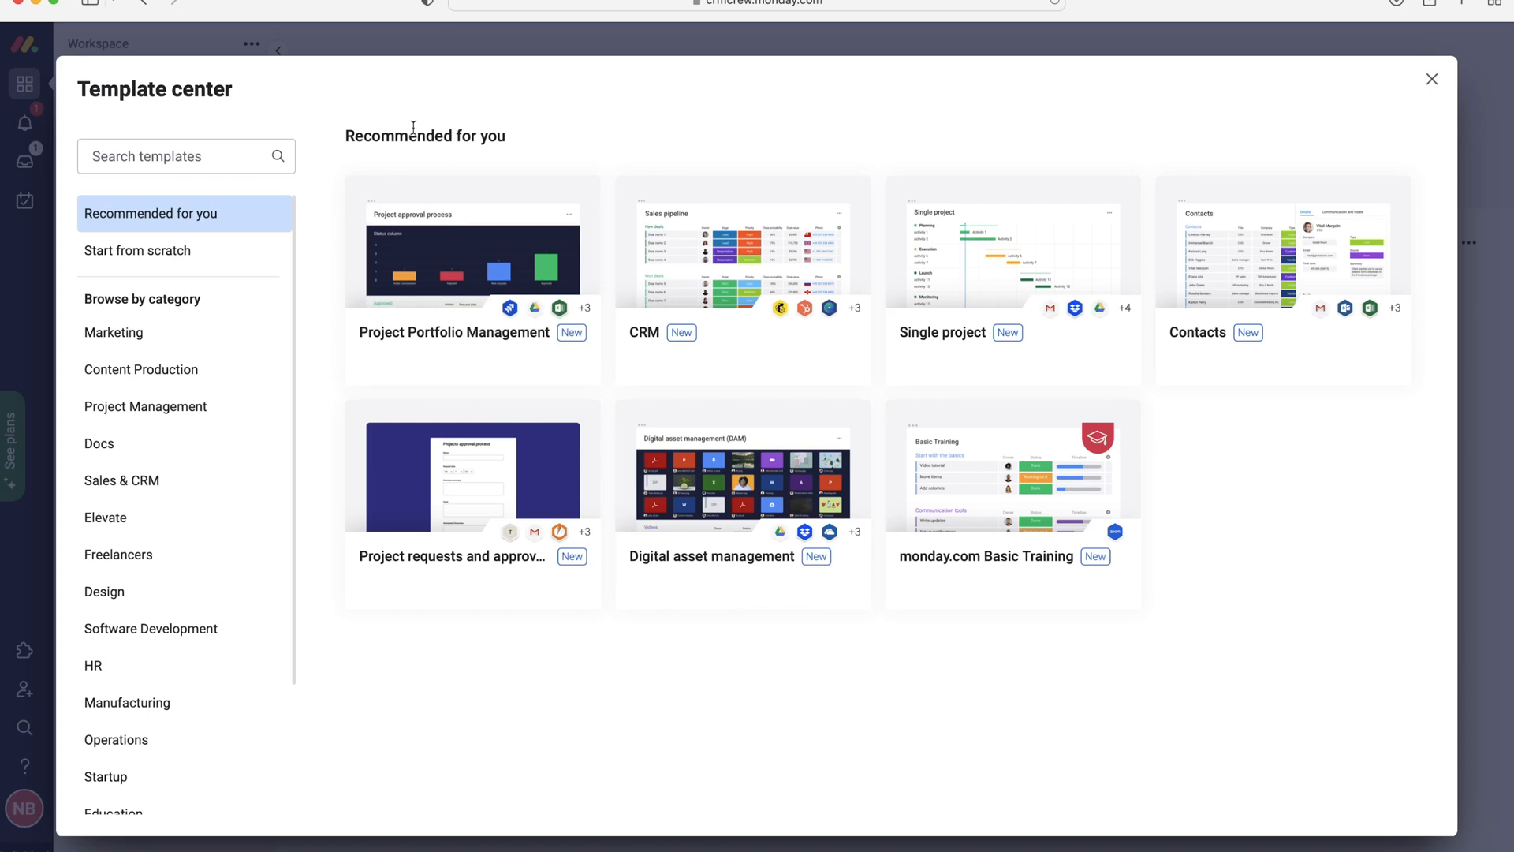
mouse_move(1012, 246)
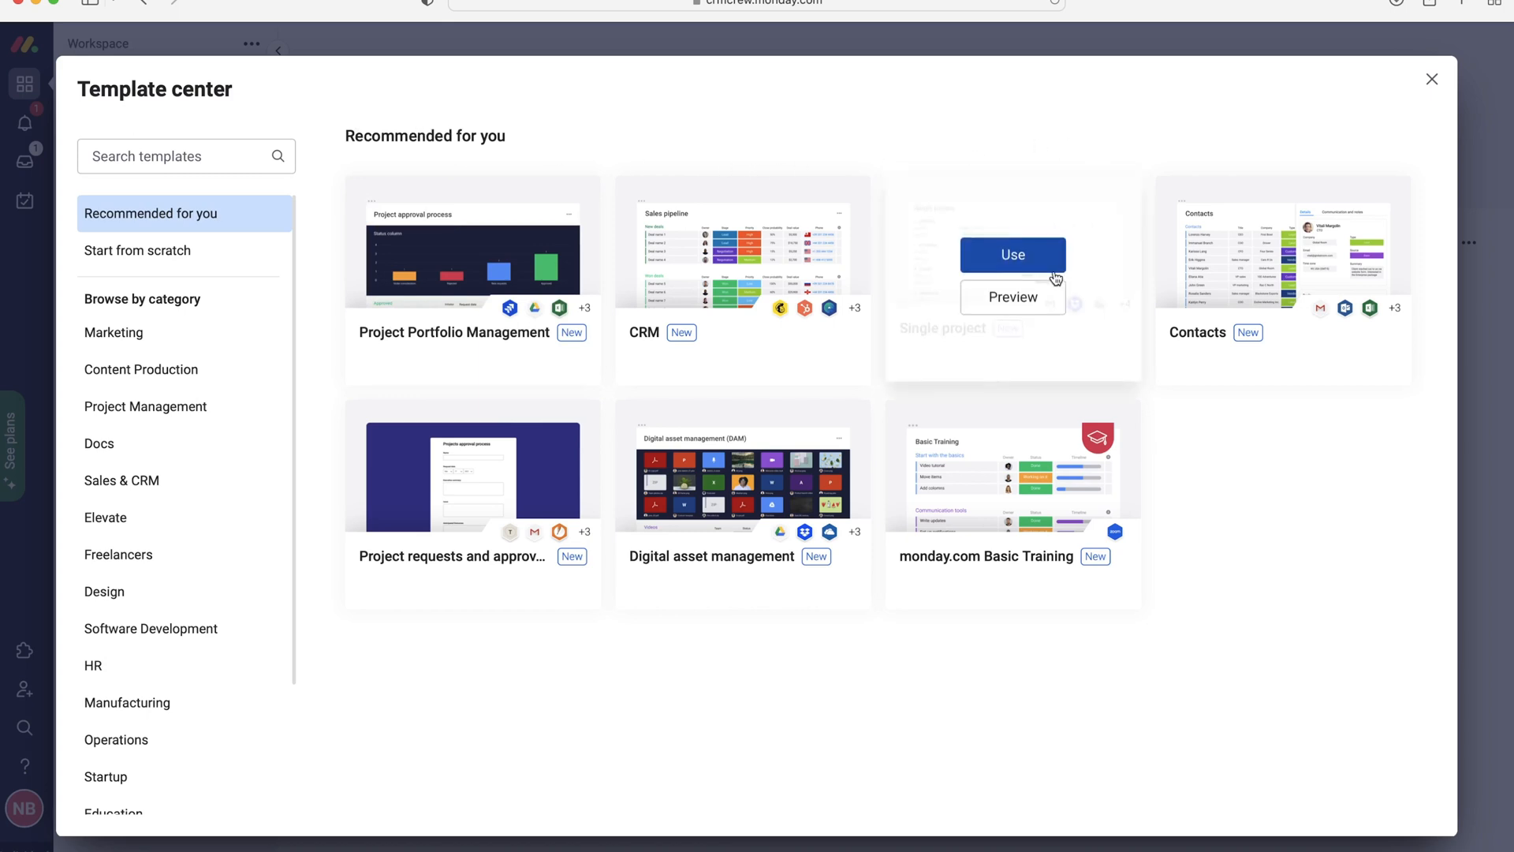
mouse_move(1052, 359)
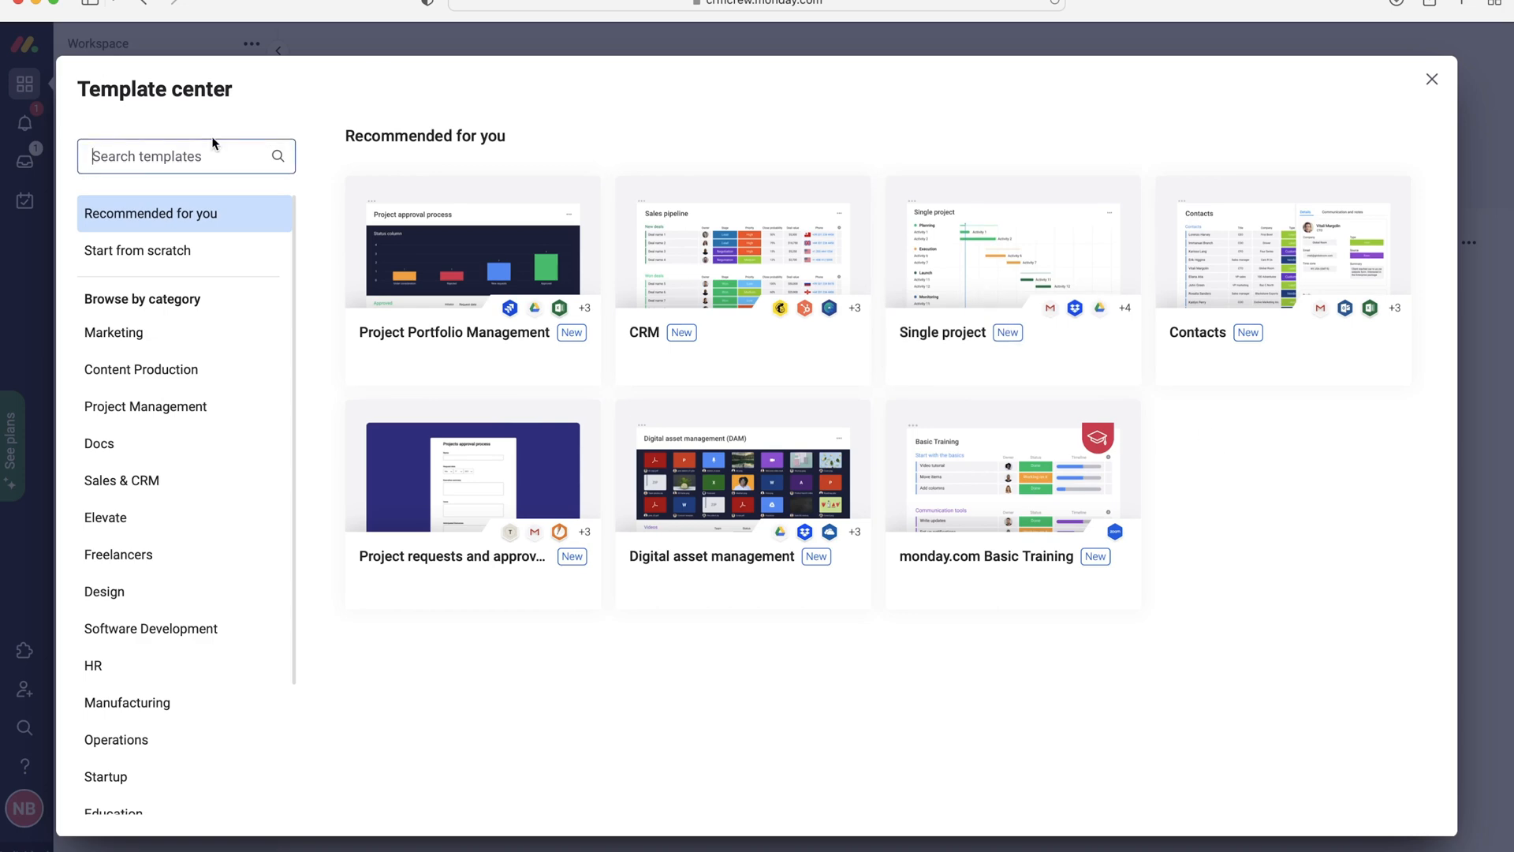
type("si")
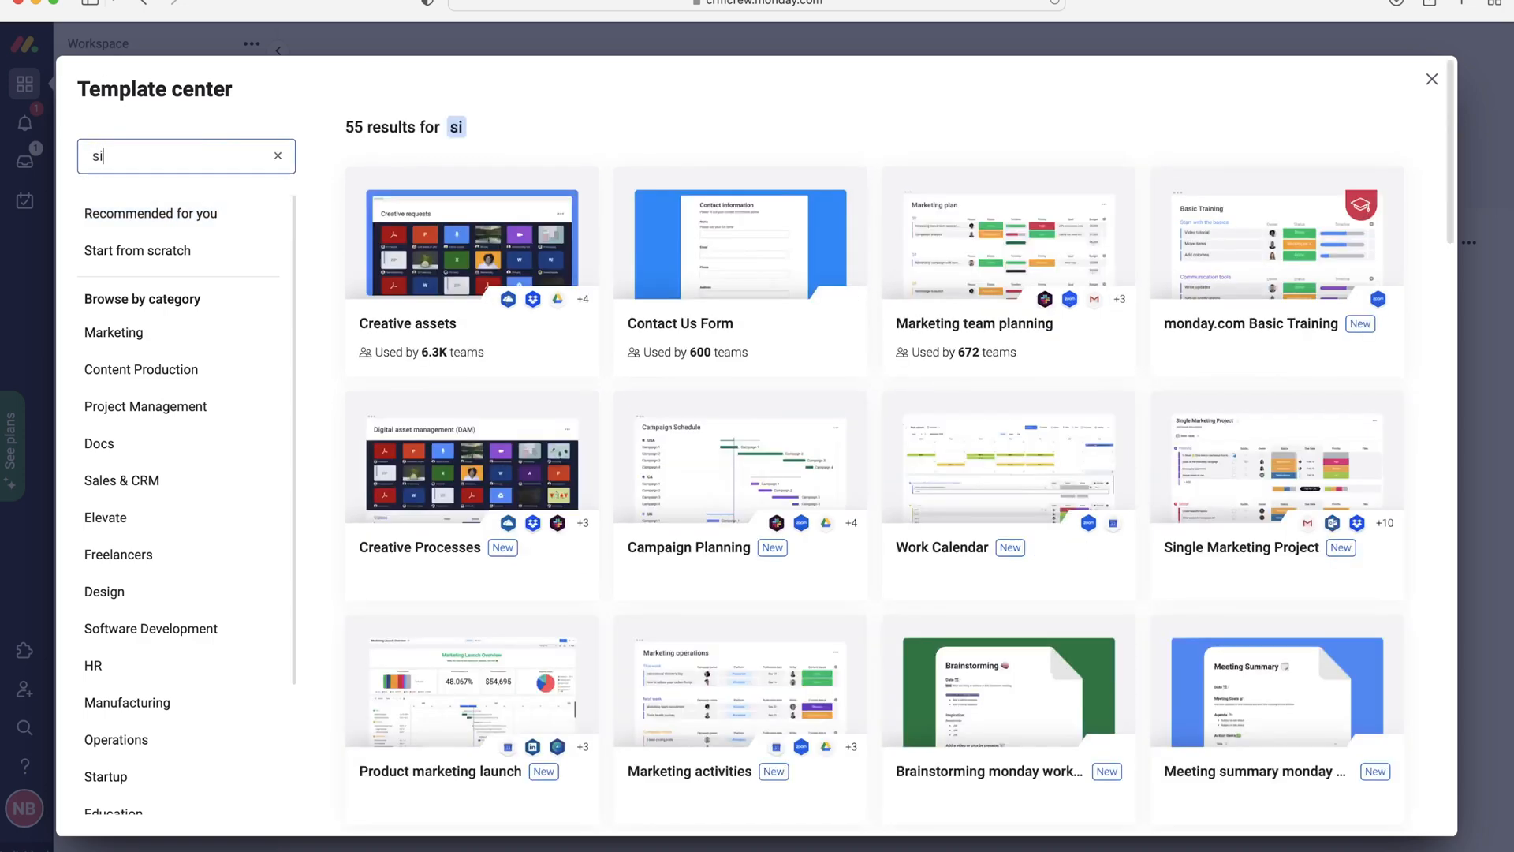
type("singe proj")
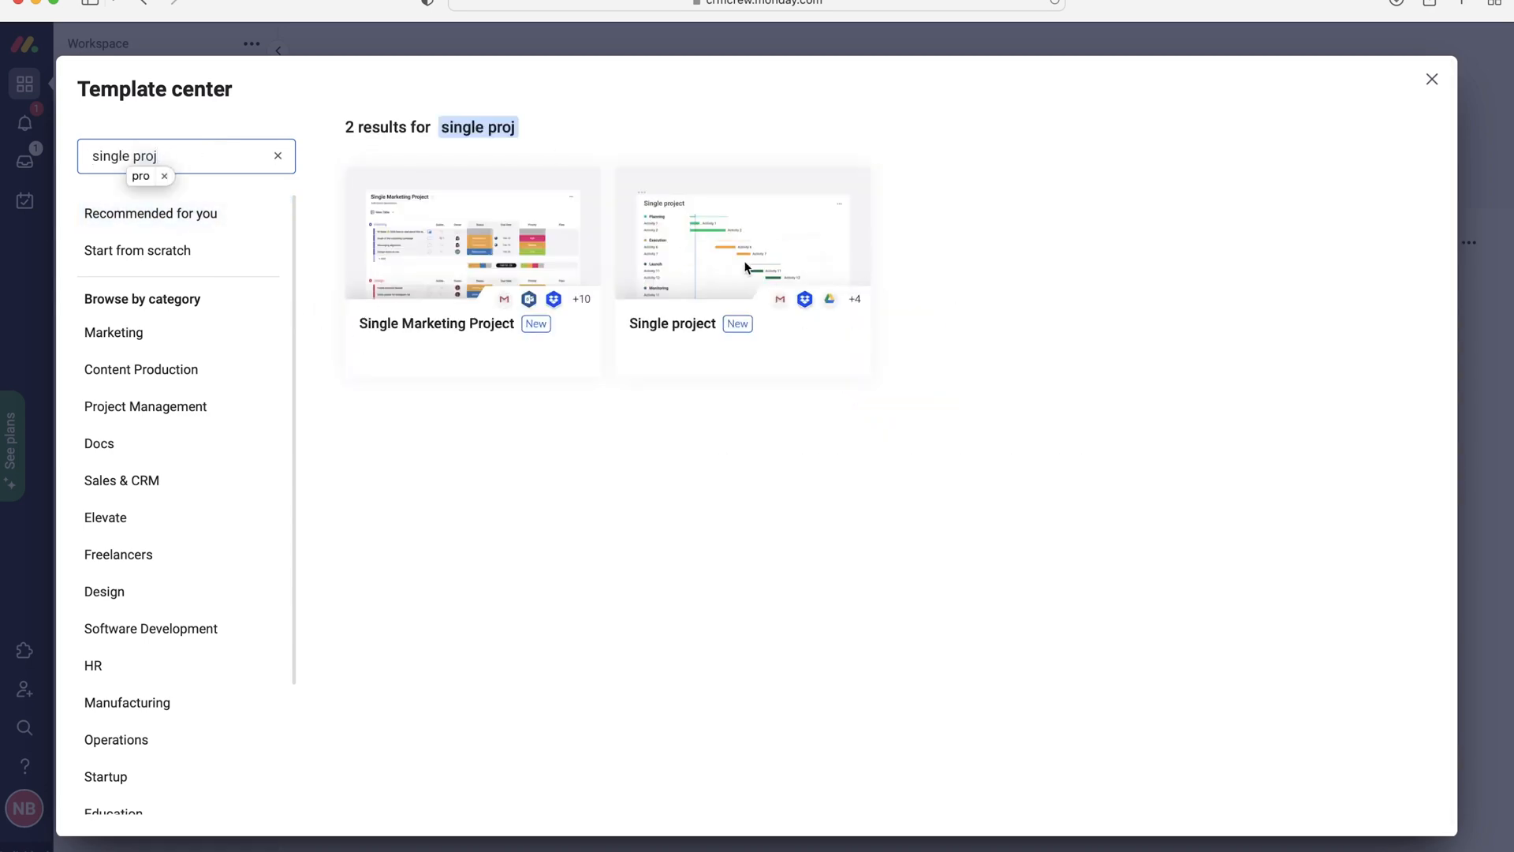
mouse_move(494, 280)
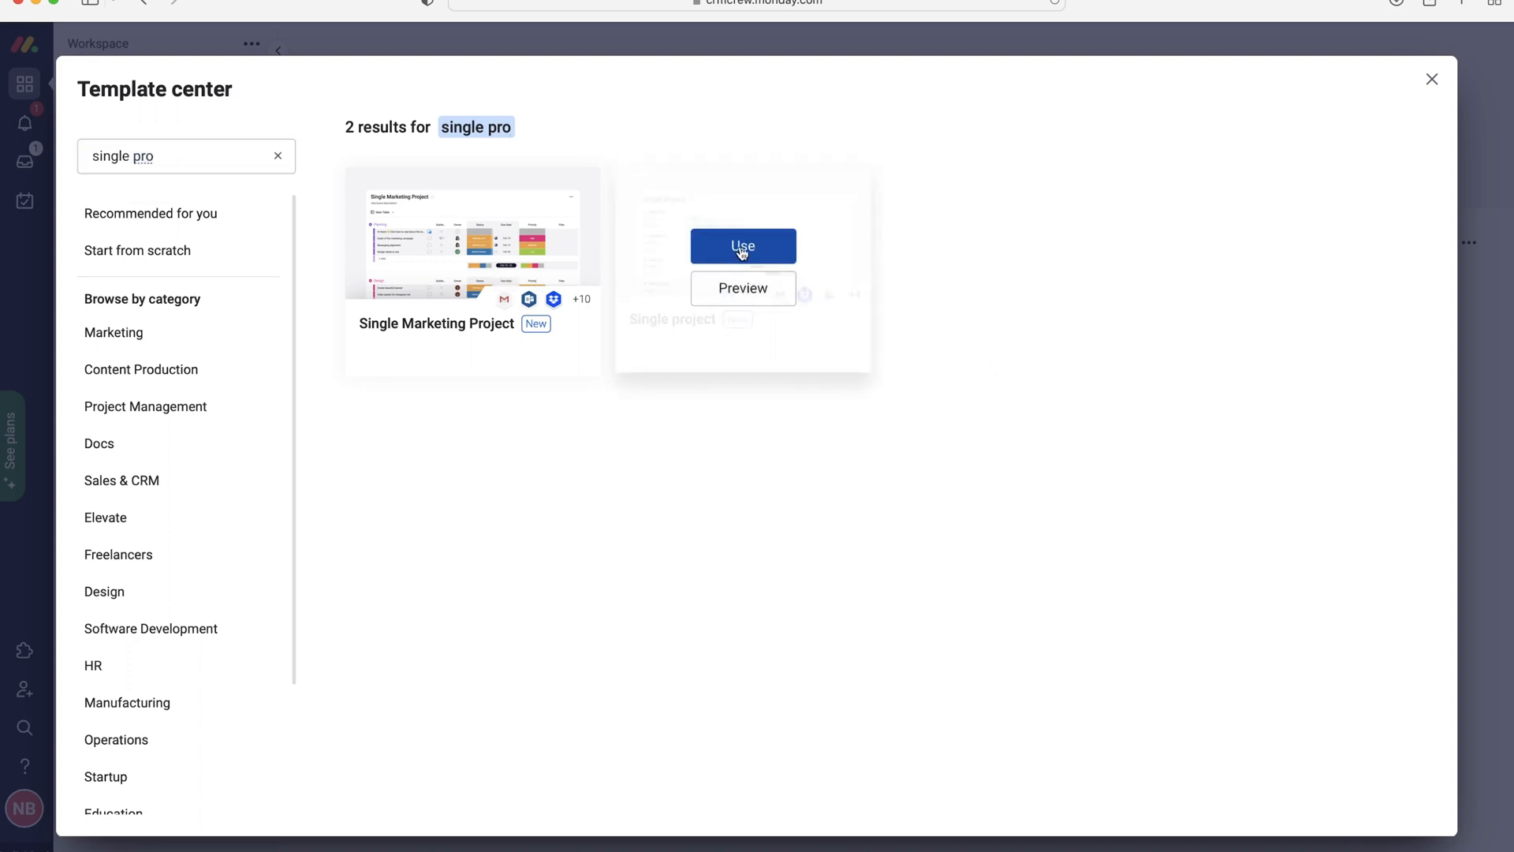
Create the board from the Single project template, rename Task 1 to Example and assign the team member as owner.
left_click(743, 246)
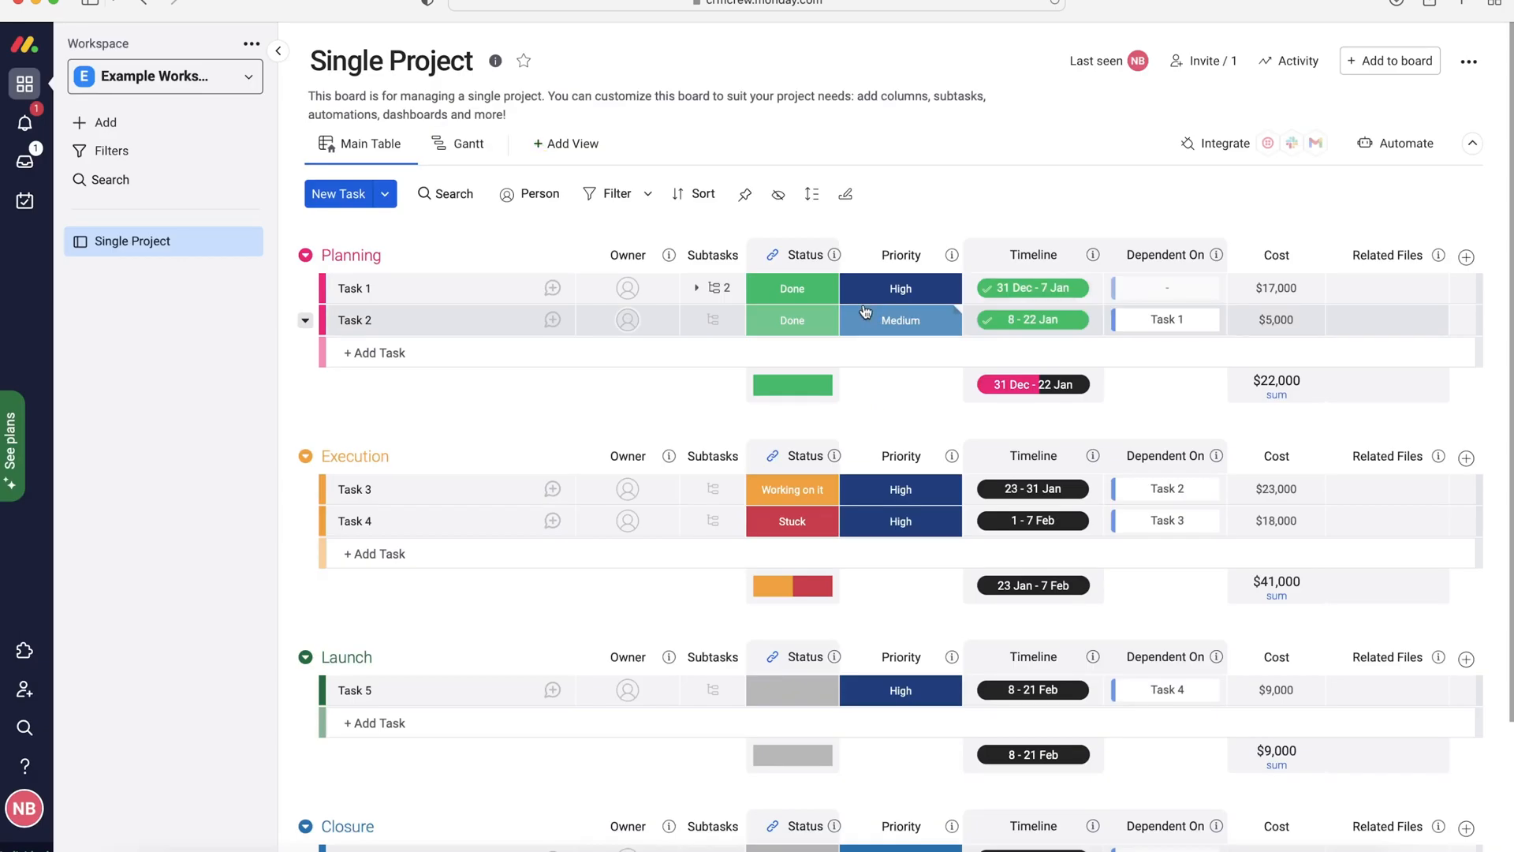
mouse_move(855, 316)
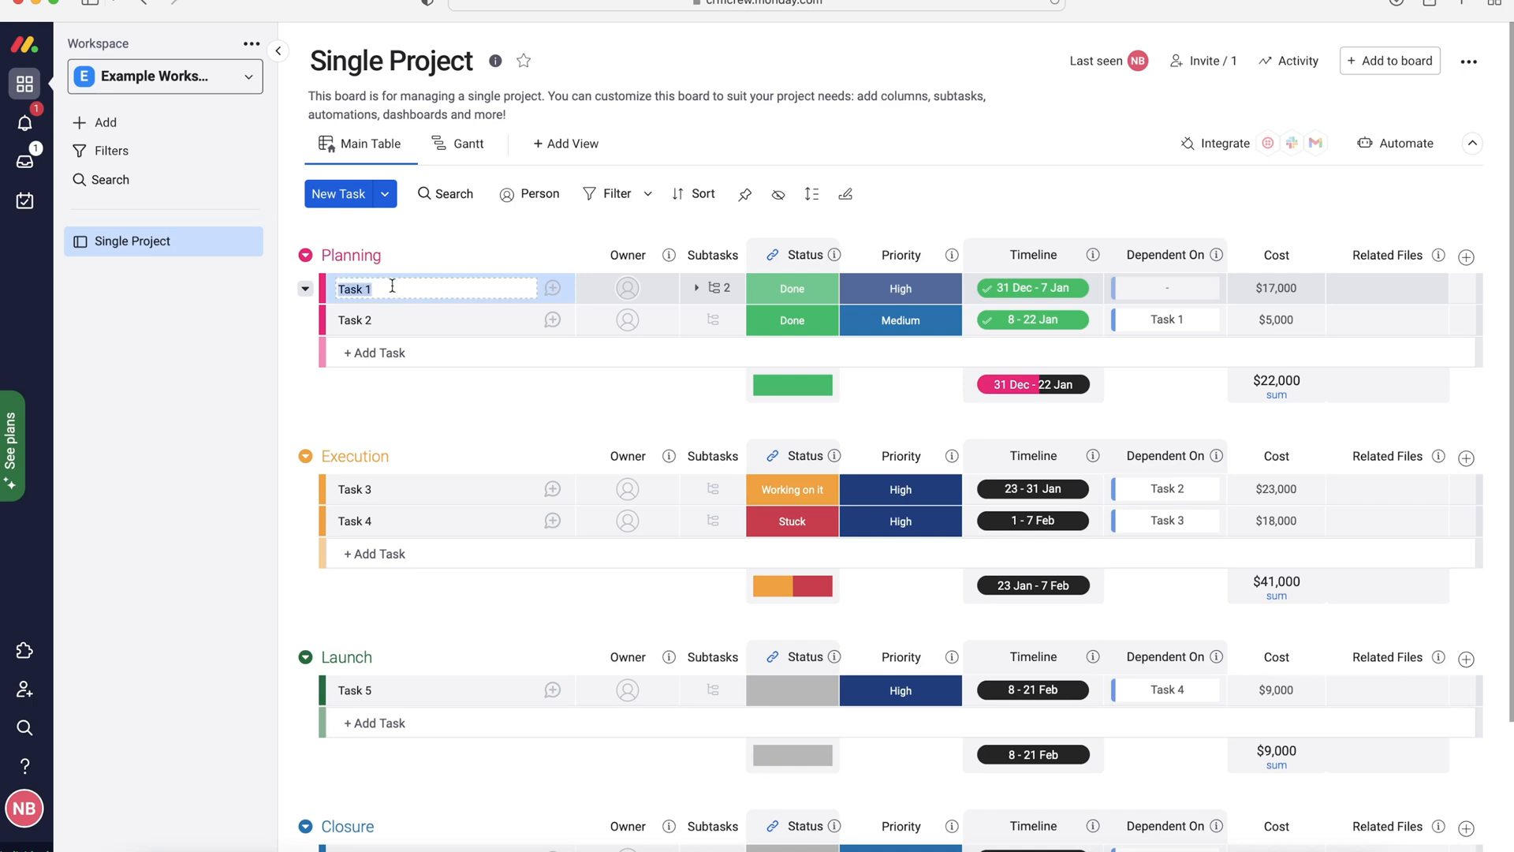
type("Example")
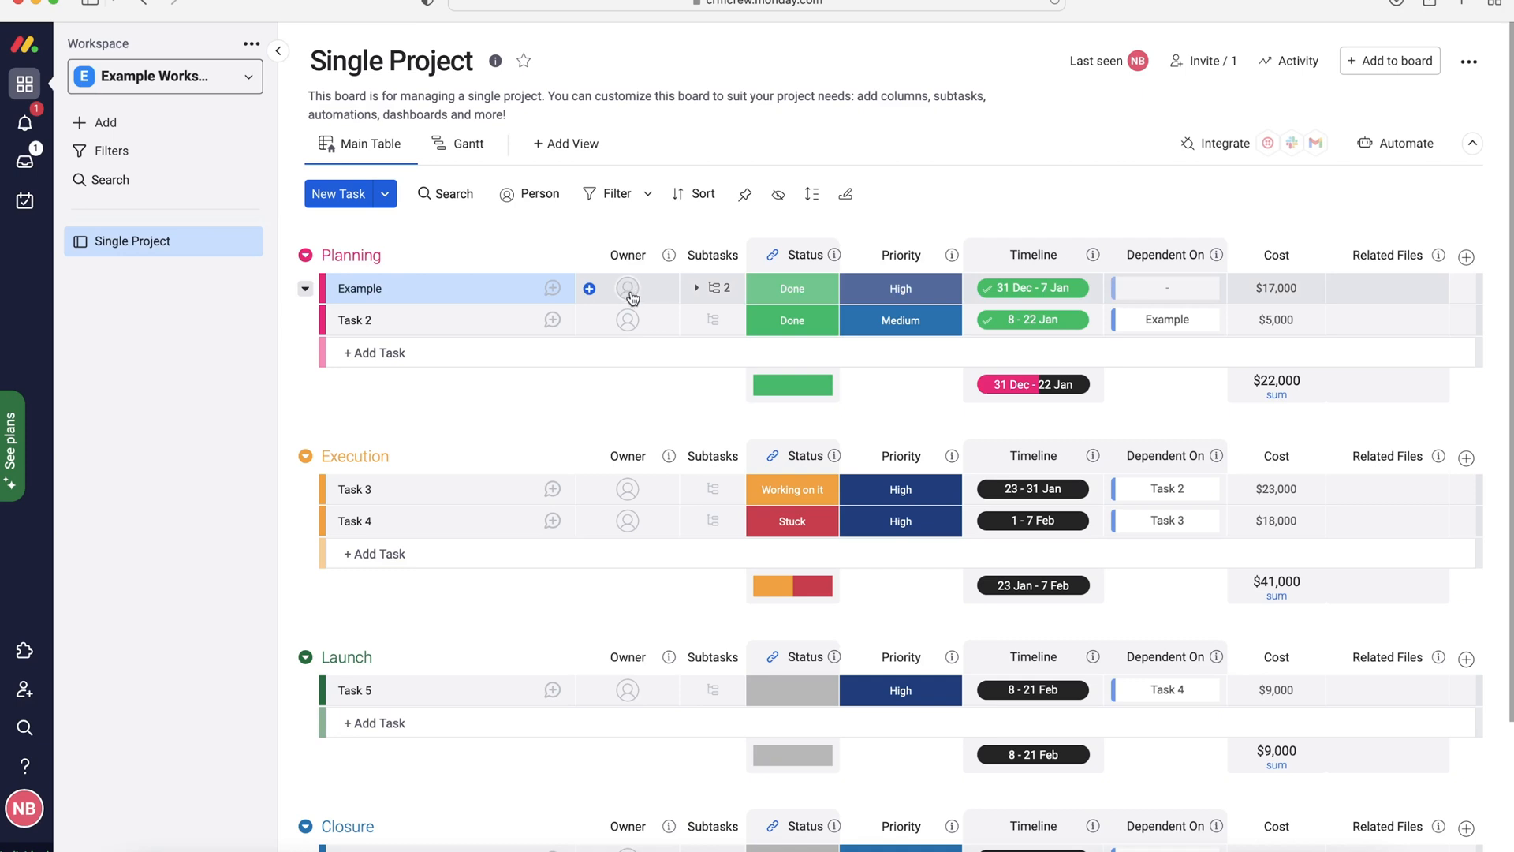
left_click(626, 287)
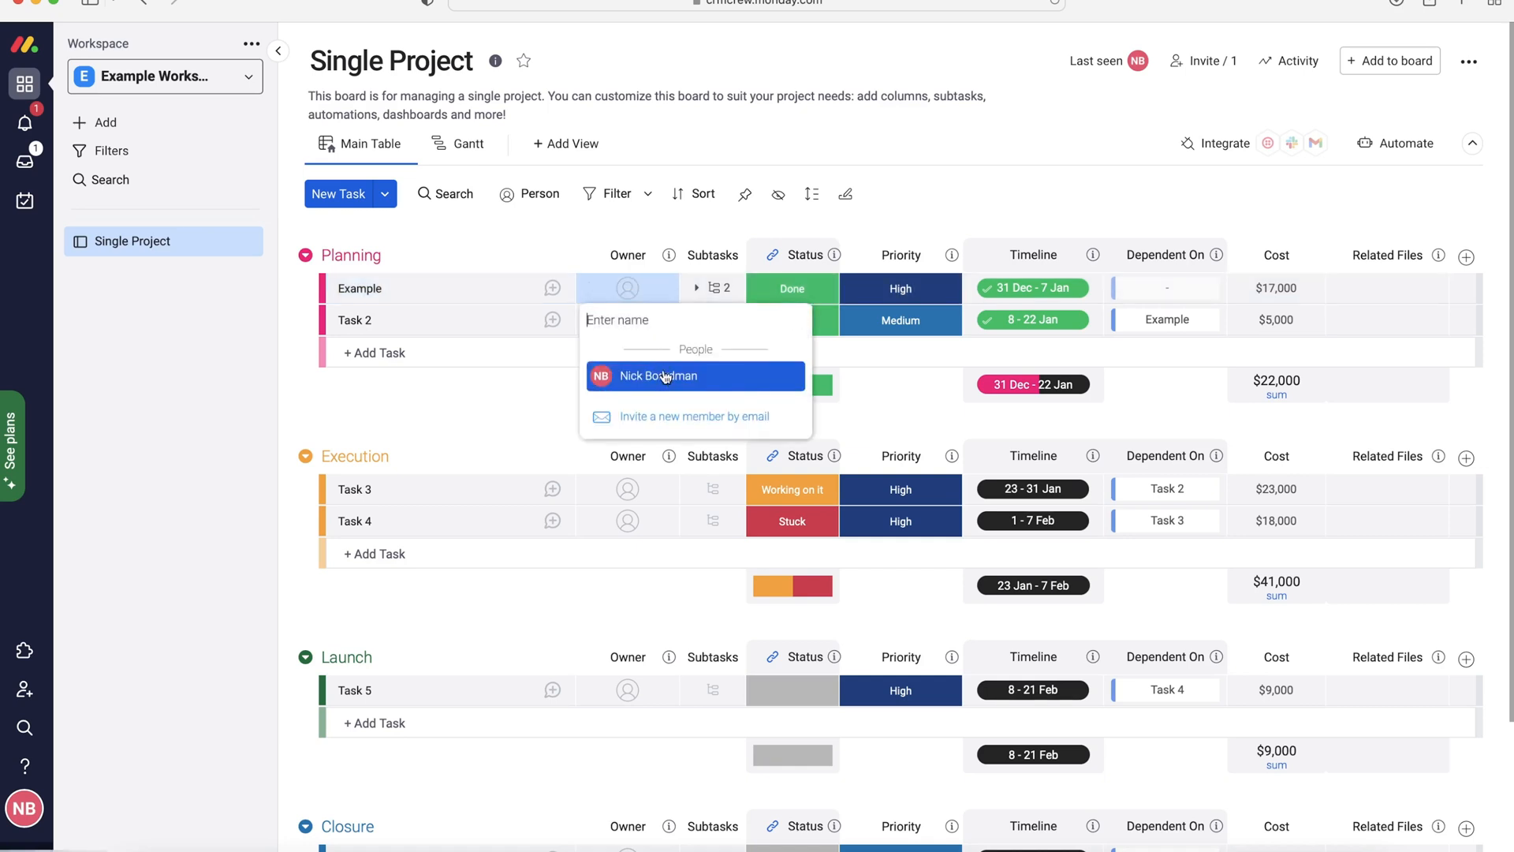
left_click(658, 375)
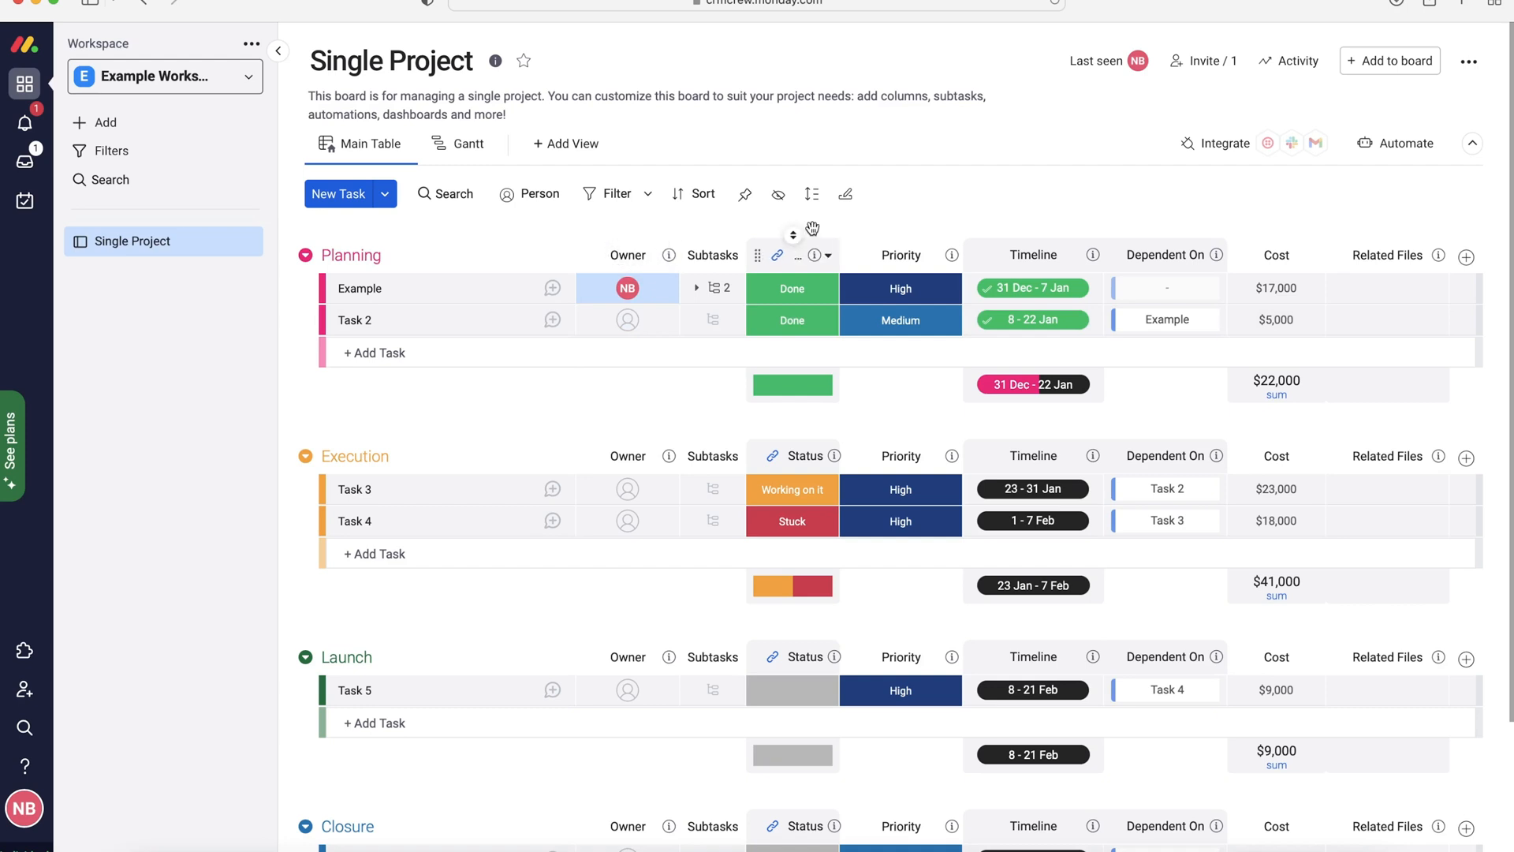
mouse_move(700, 287)
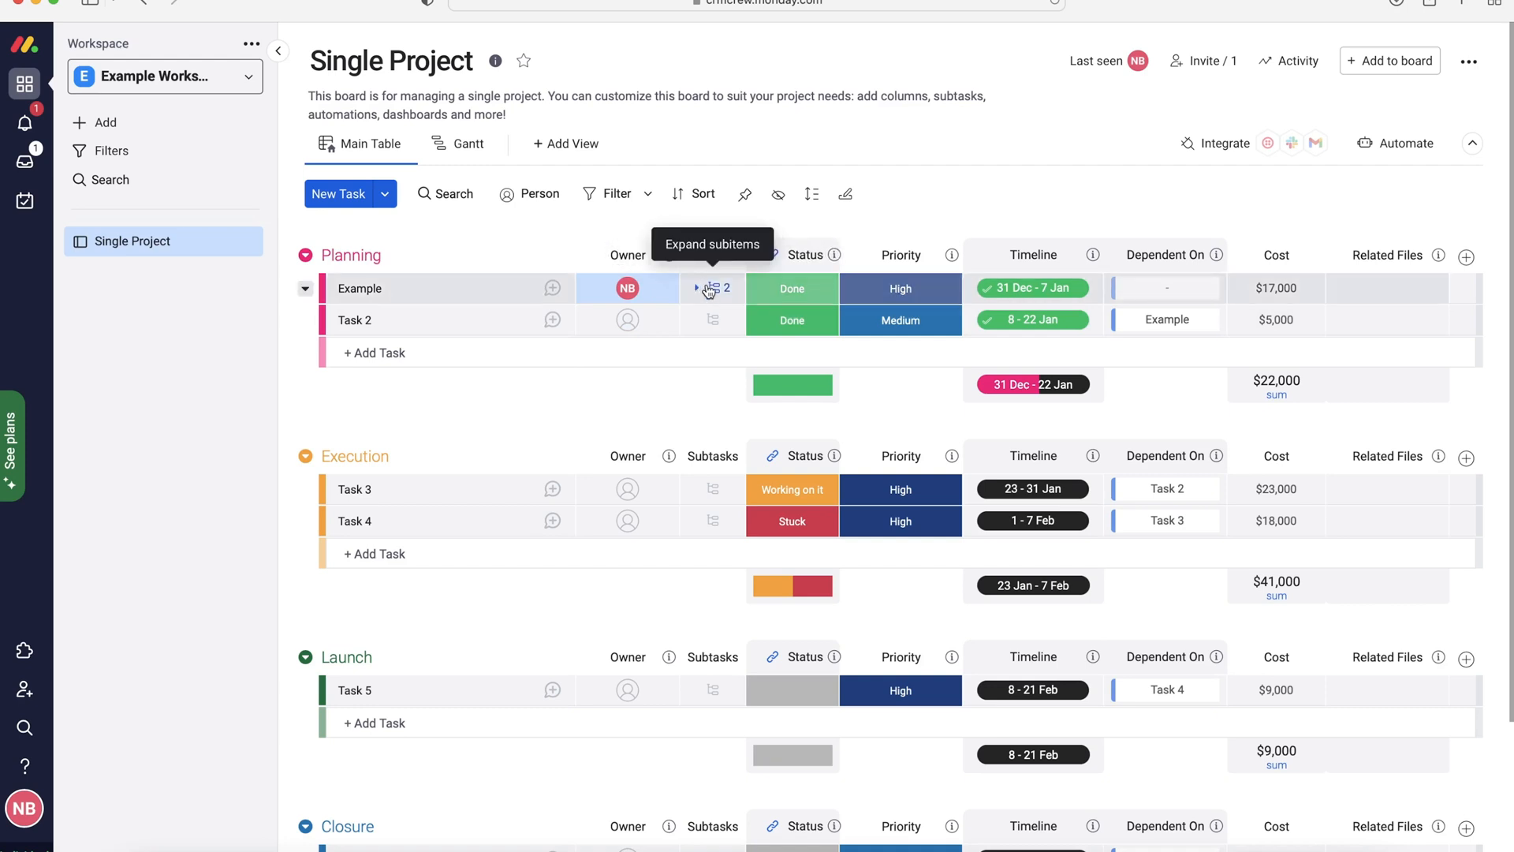
Expand the Example task's subitems, give Subtask 1 a 20 Jan due date, then collapse them again.
left_click(698, 289)
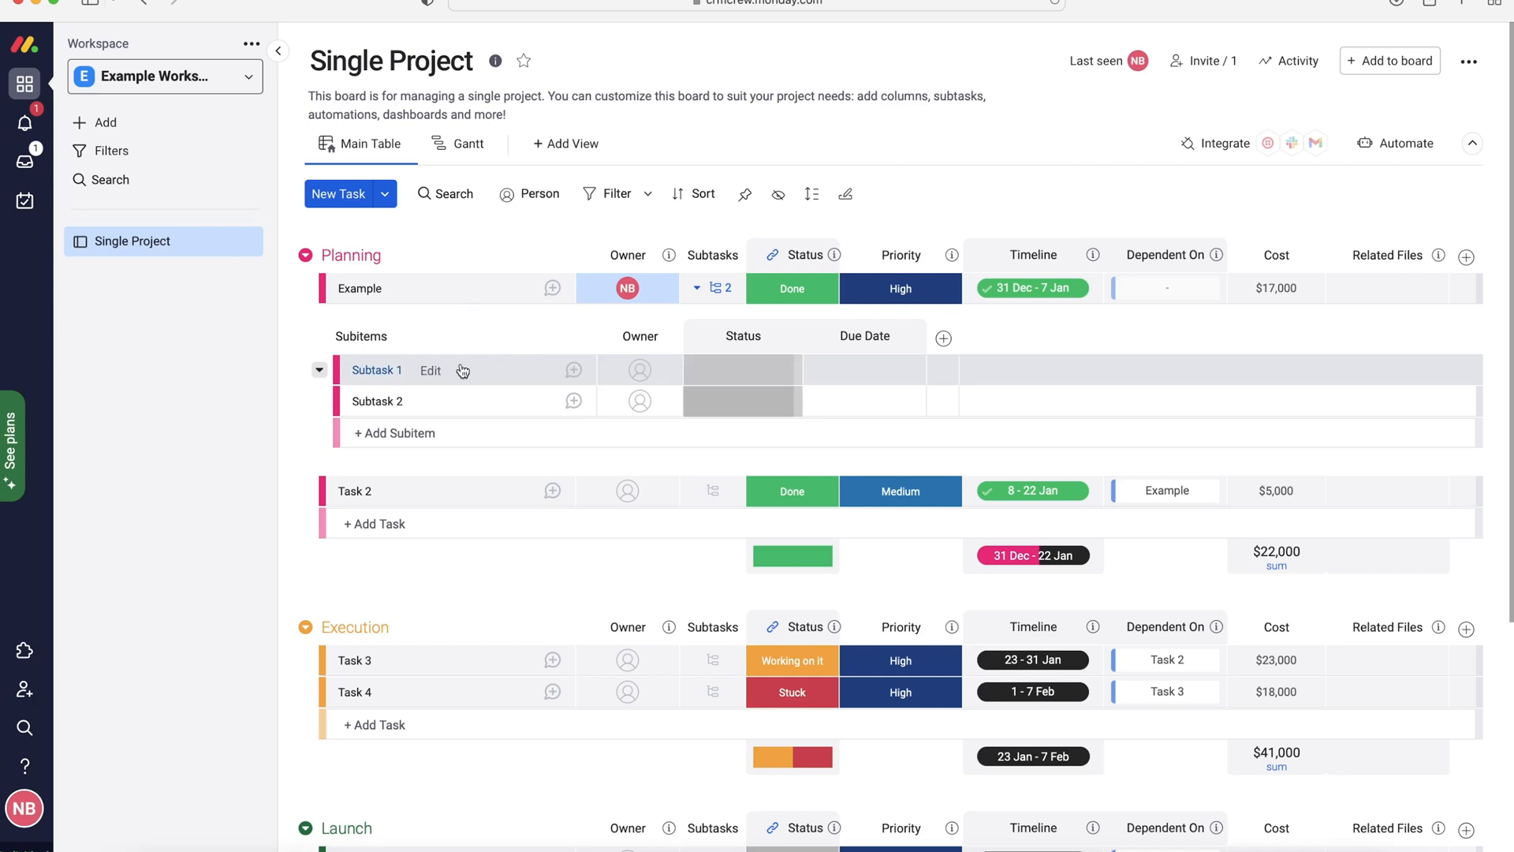
mouse_move(631, 377)
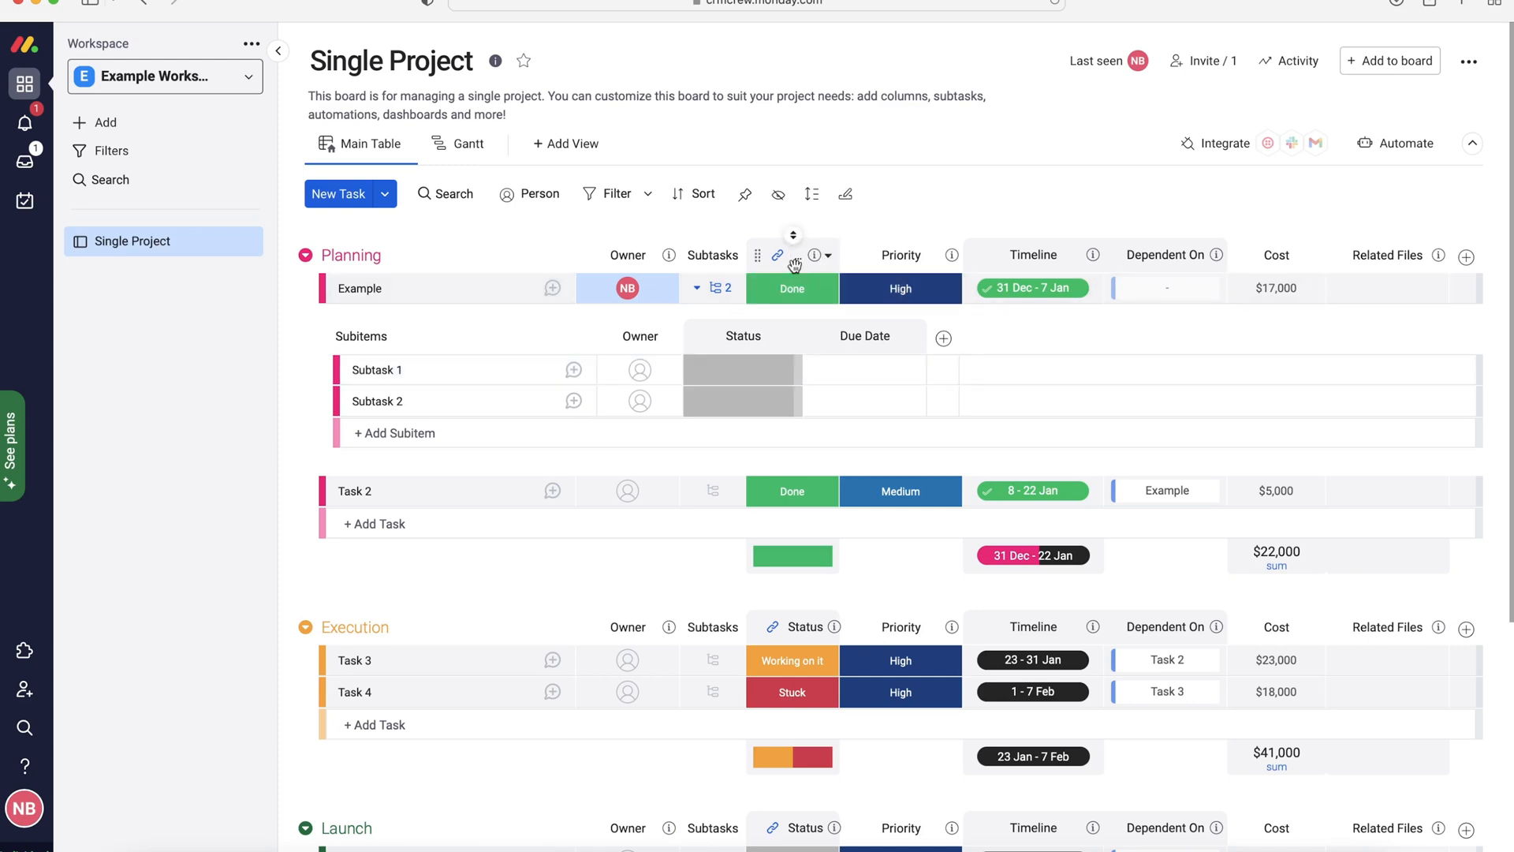
left_click(743, 370)
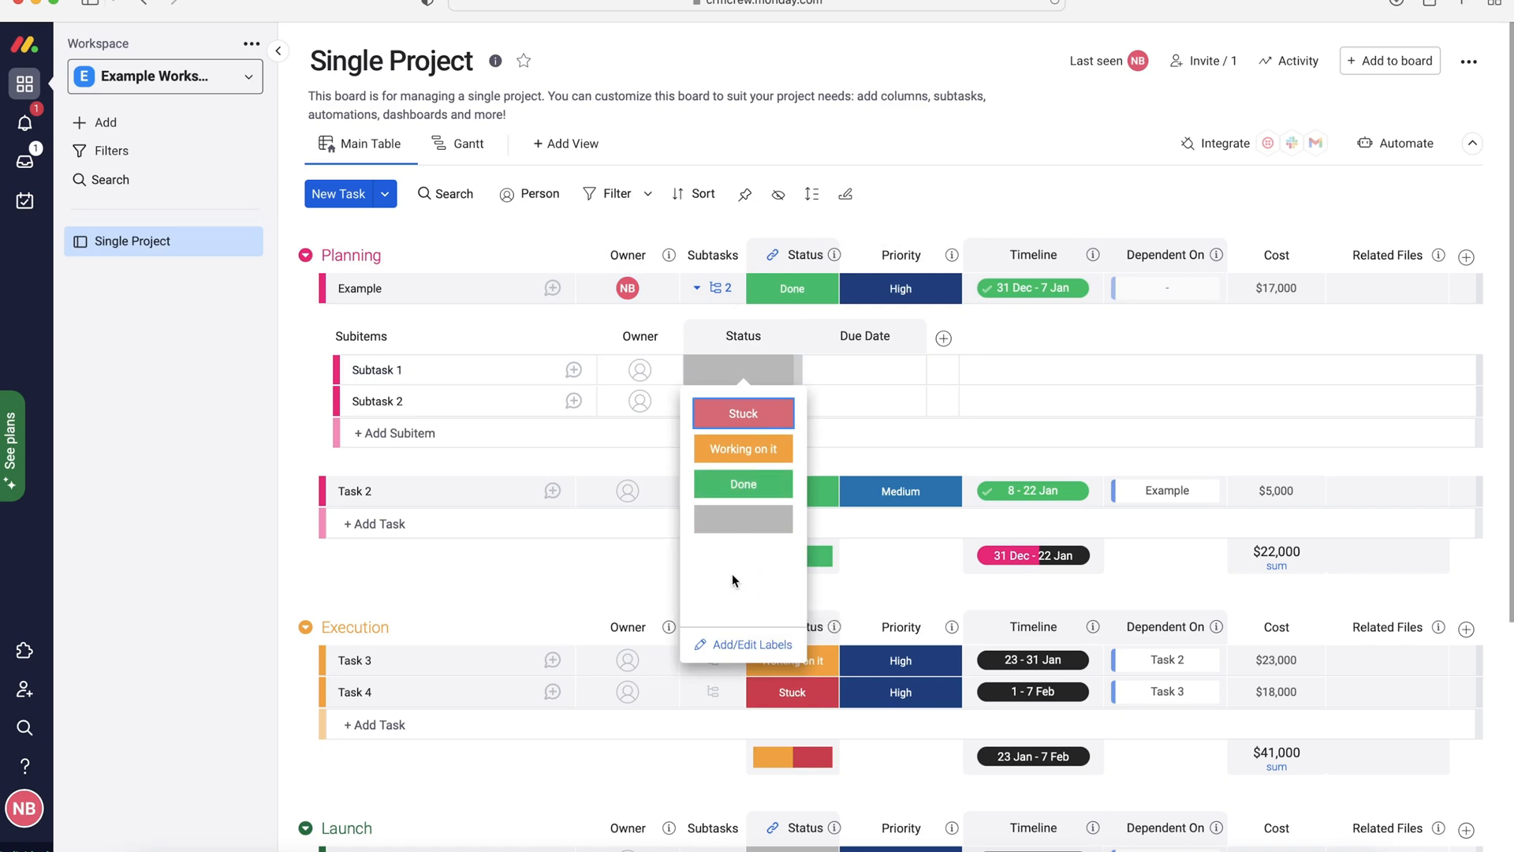
mouse_move(741, 644)
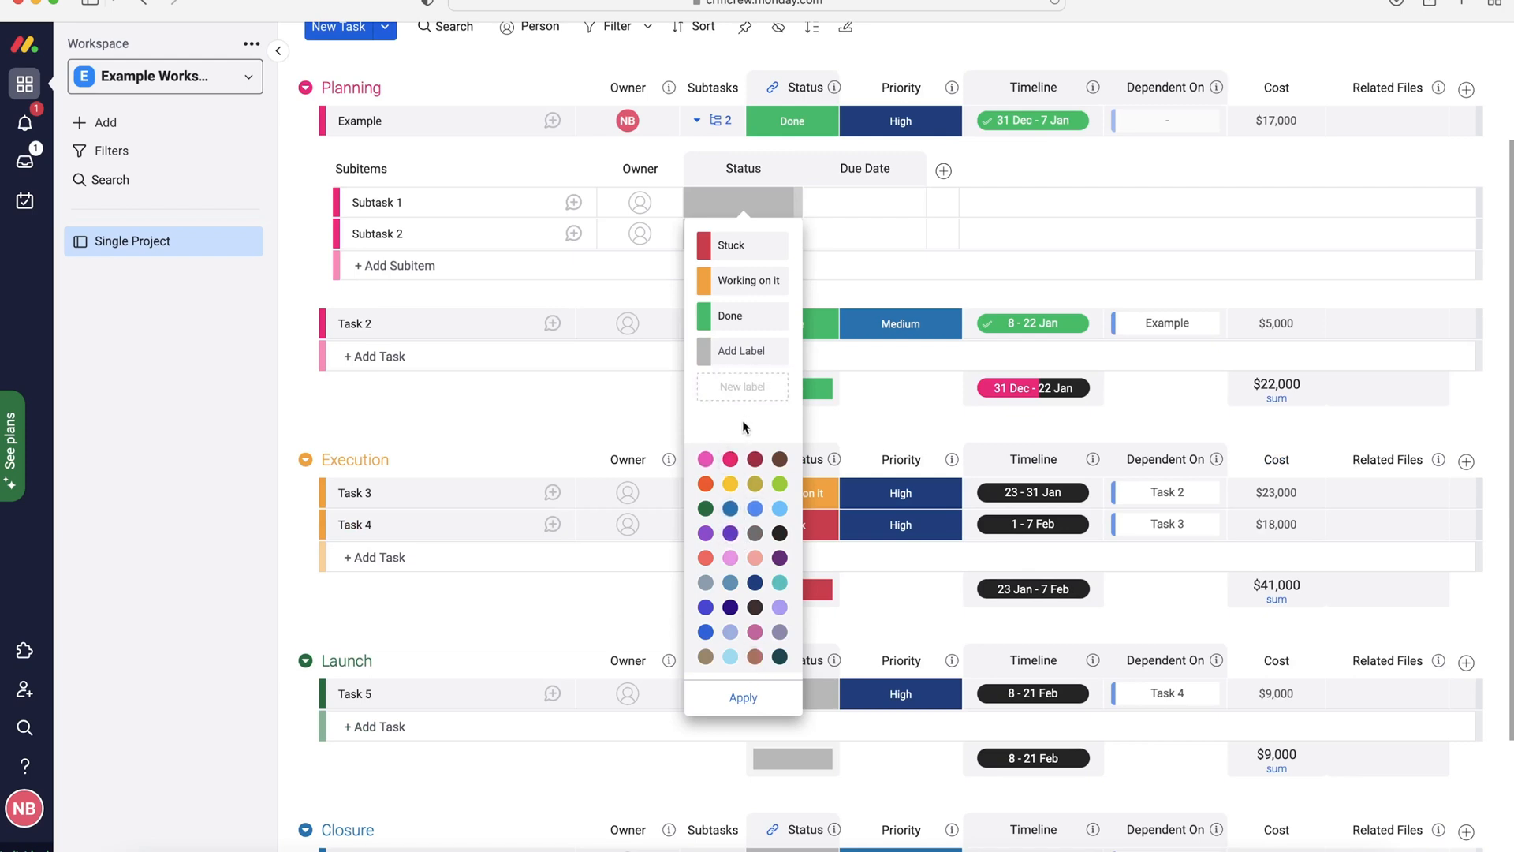
mouse_move(873, 388)
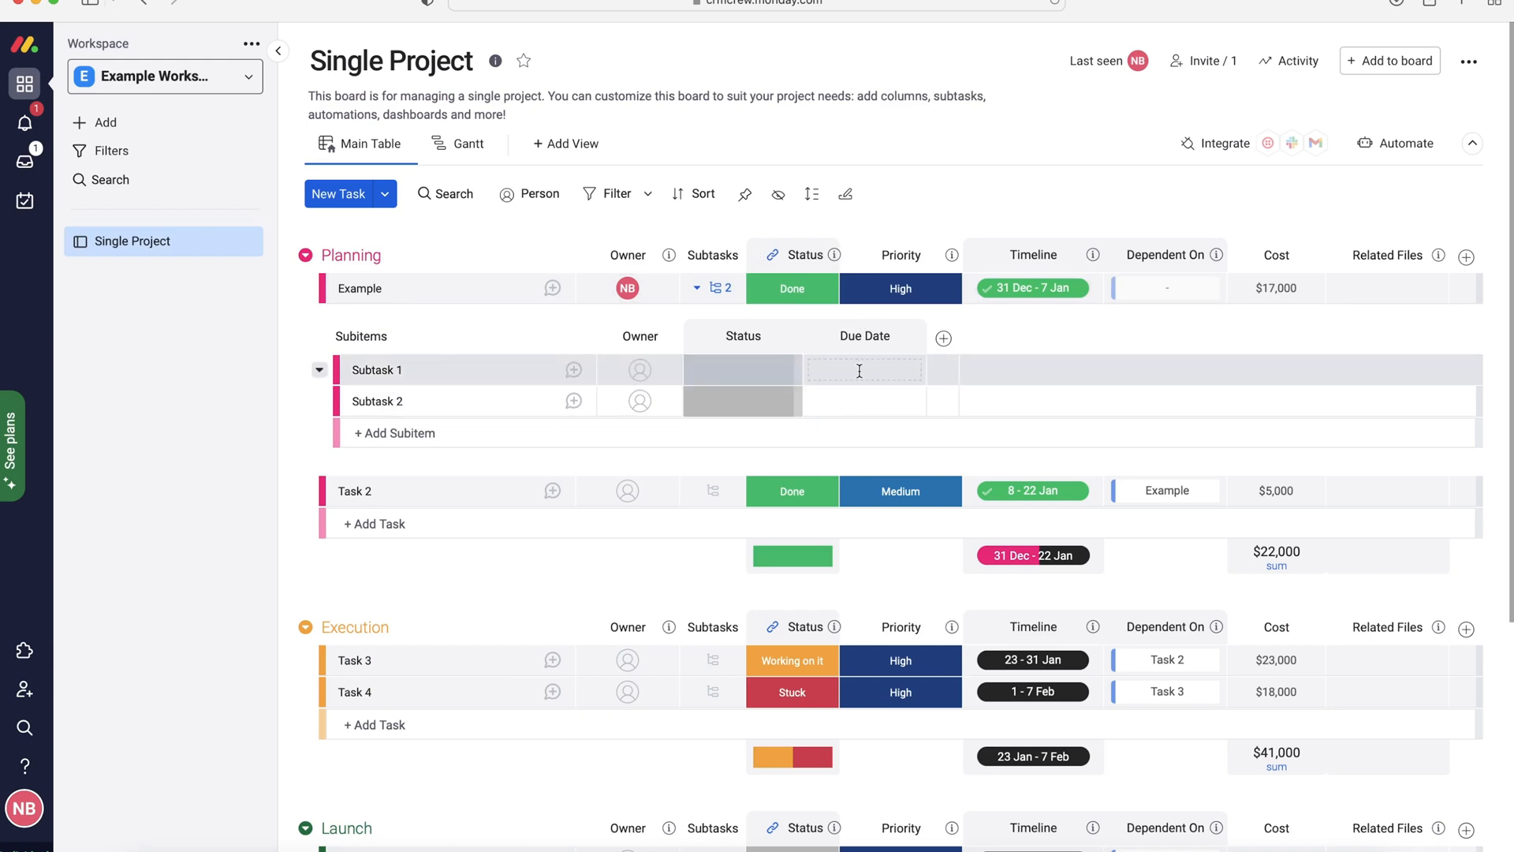
left_click(859, 369)
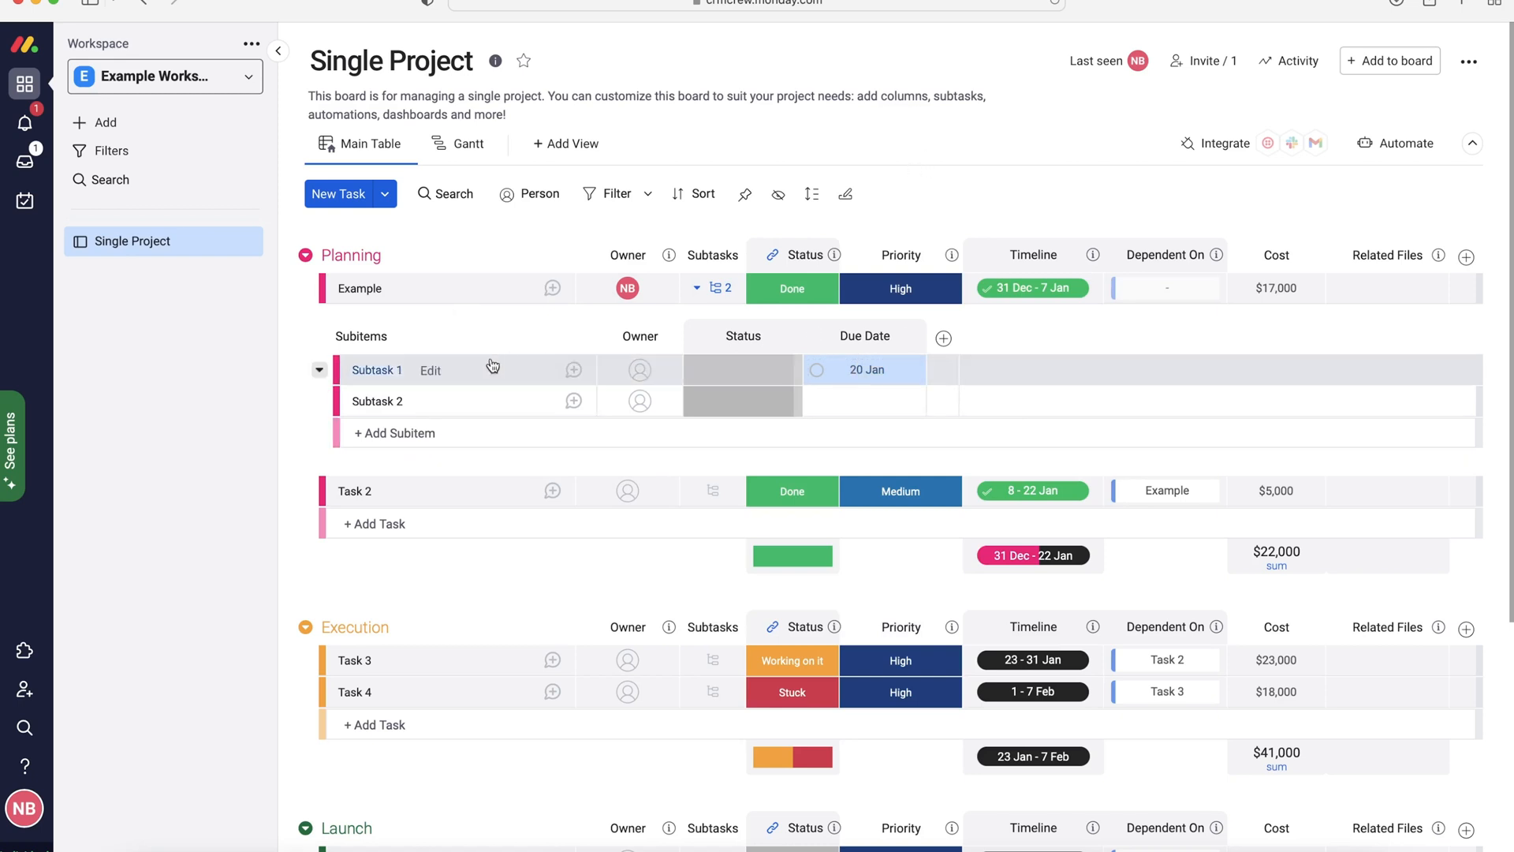
left_click(863, 369)
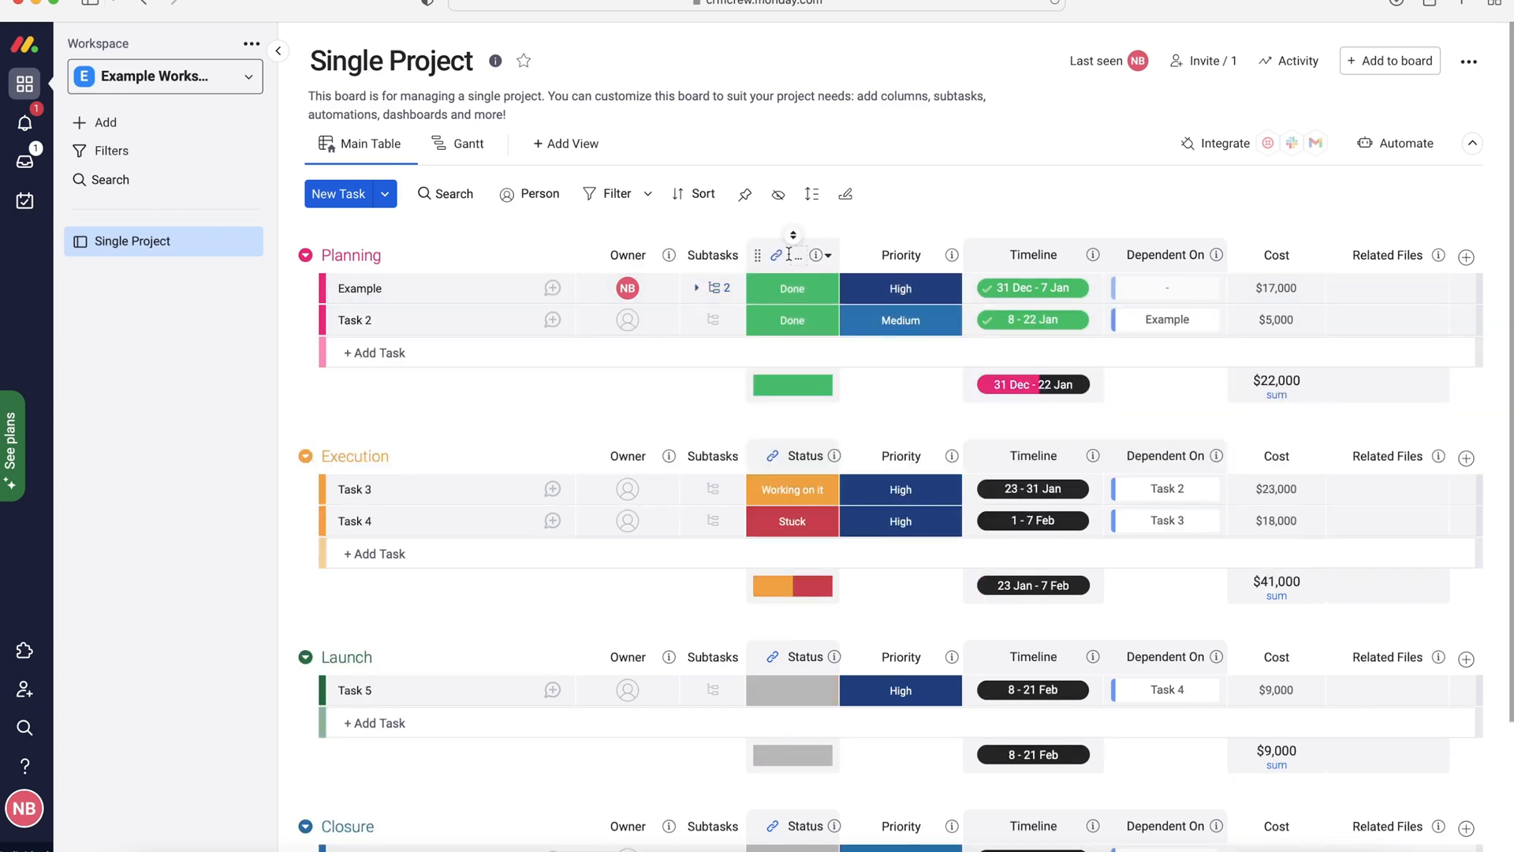
left_click(791, 287)
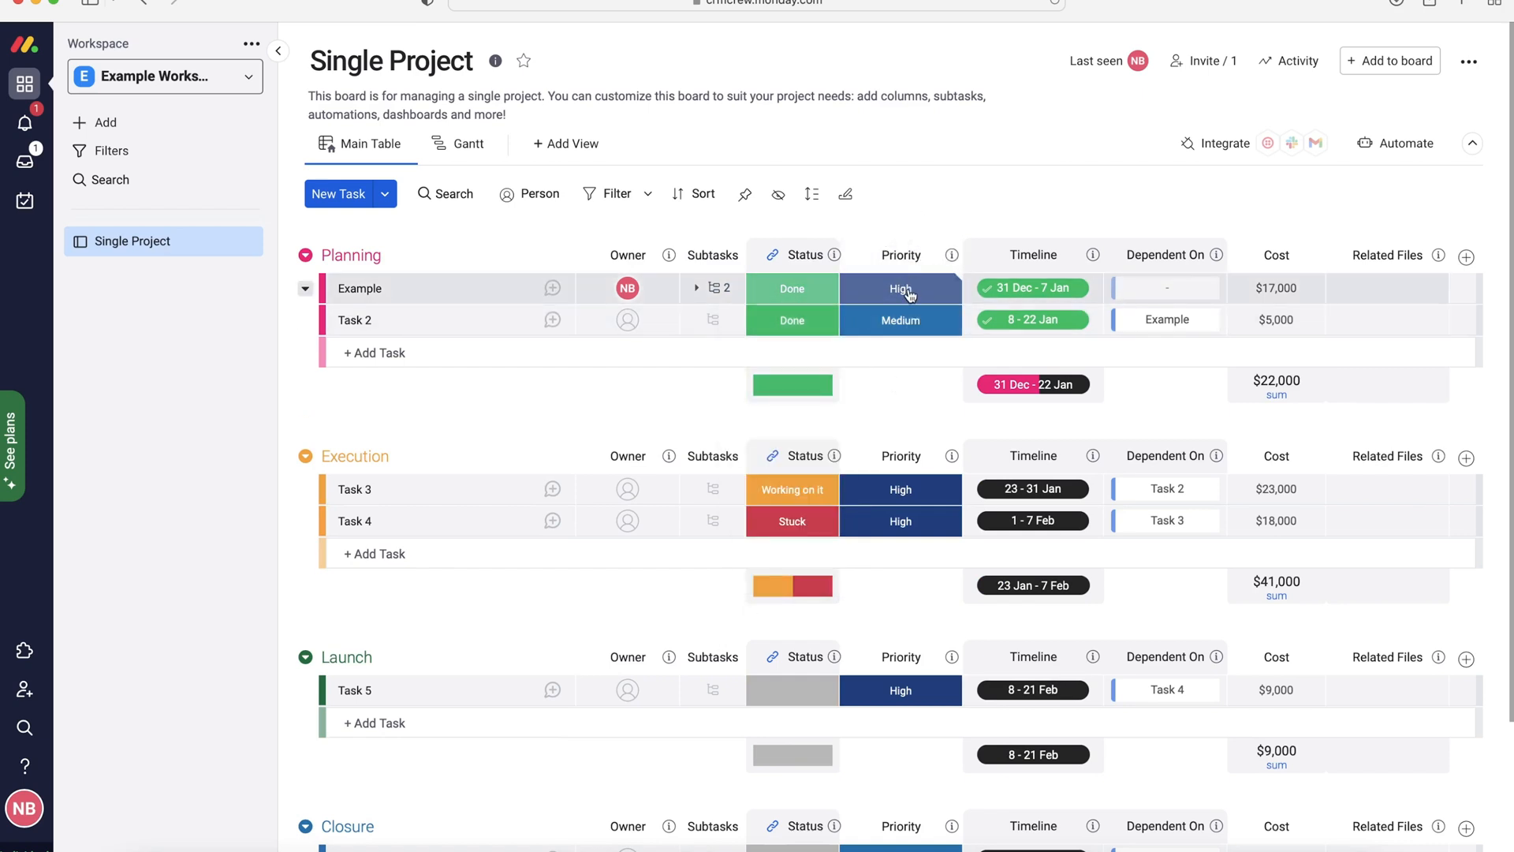
left_click(899, 287)
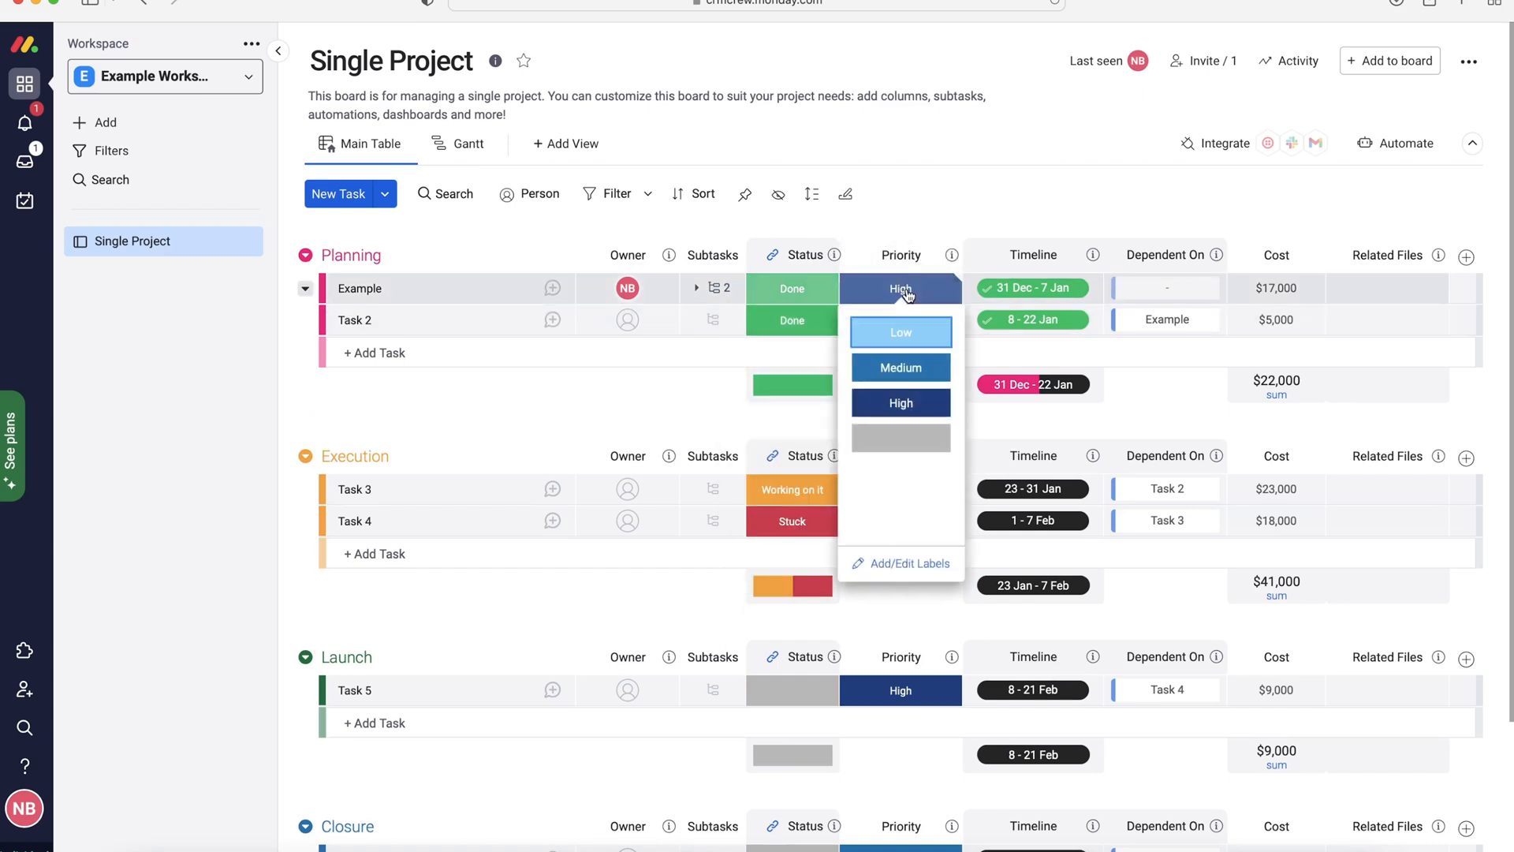
mouse_move(899, 565)
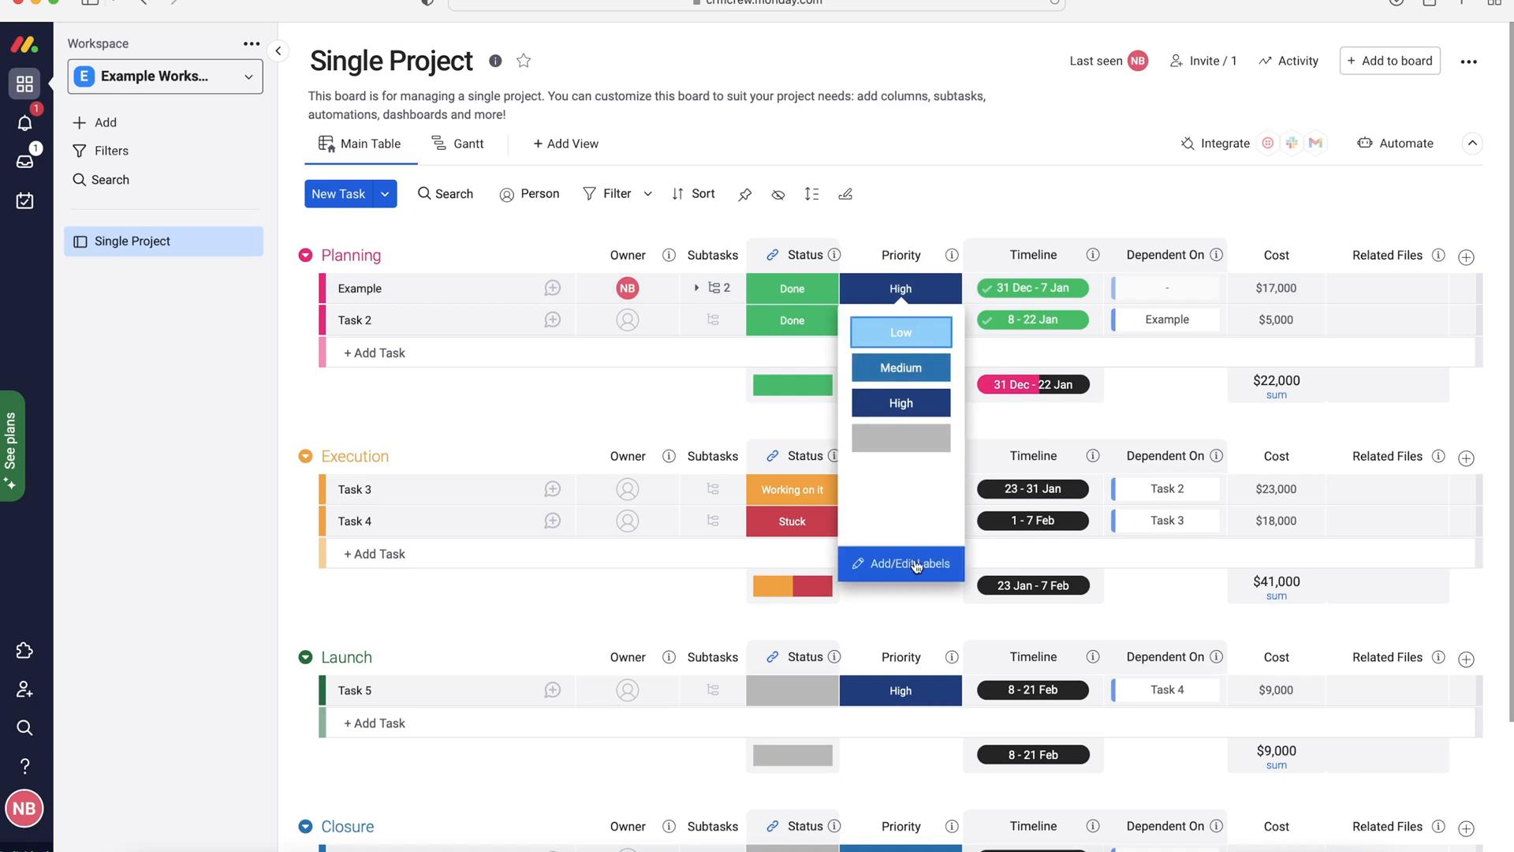
mouse_move(914, 565)
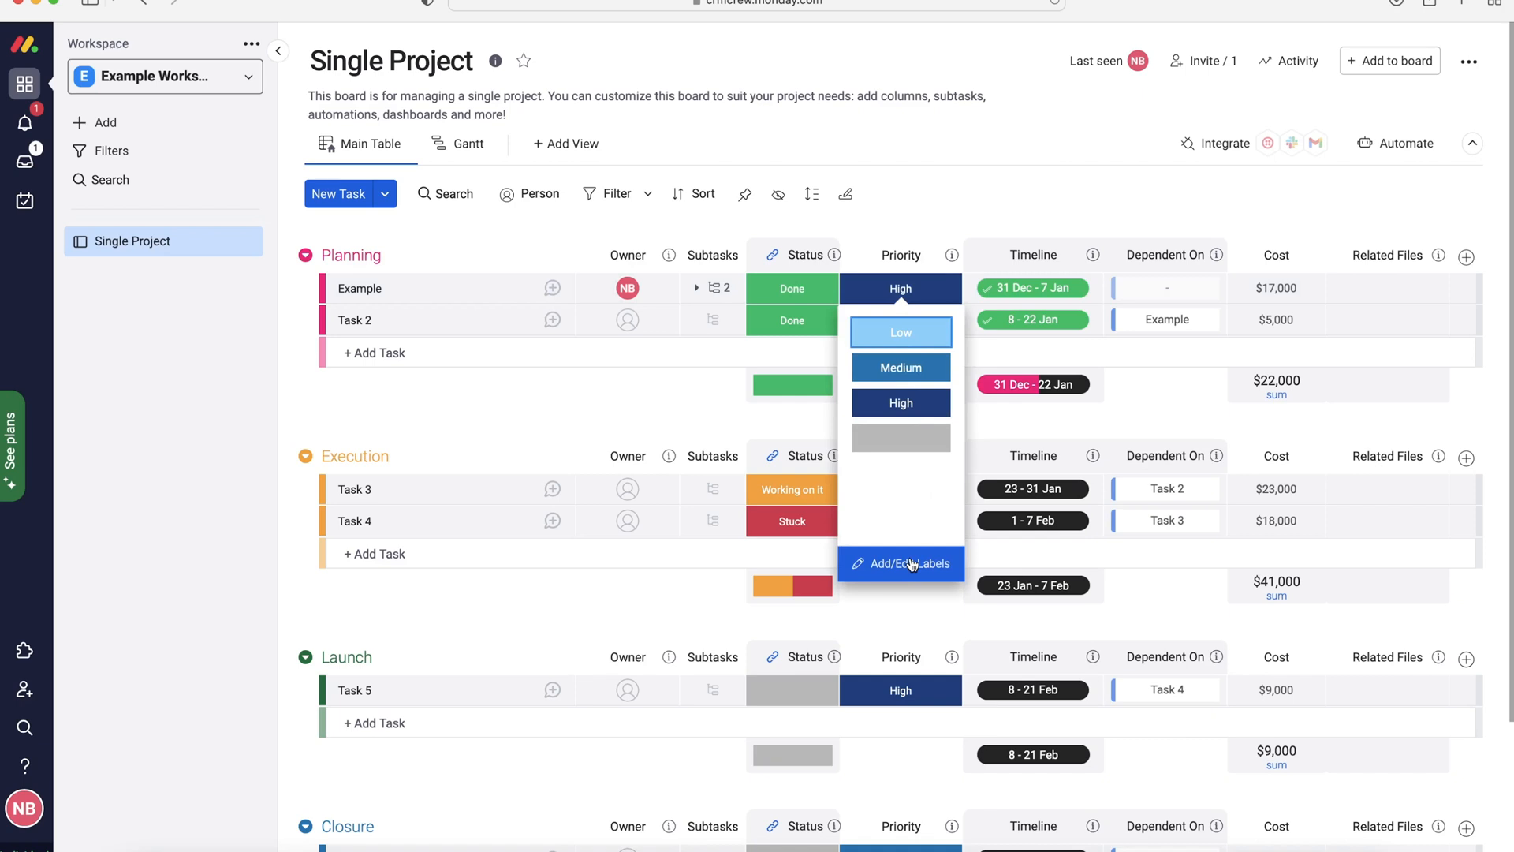
left_click(899, 367)
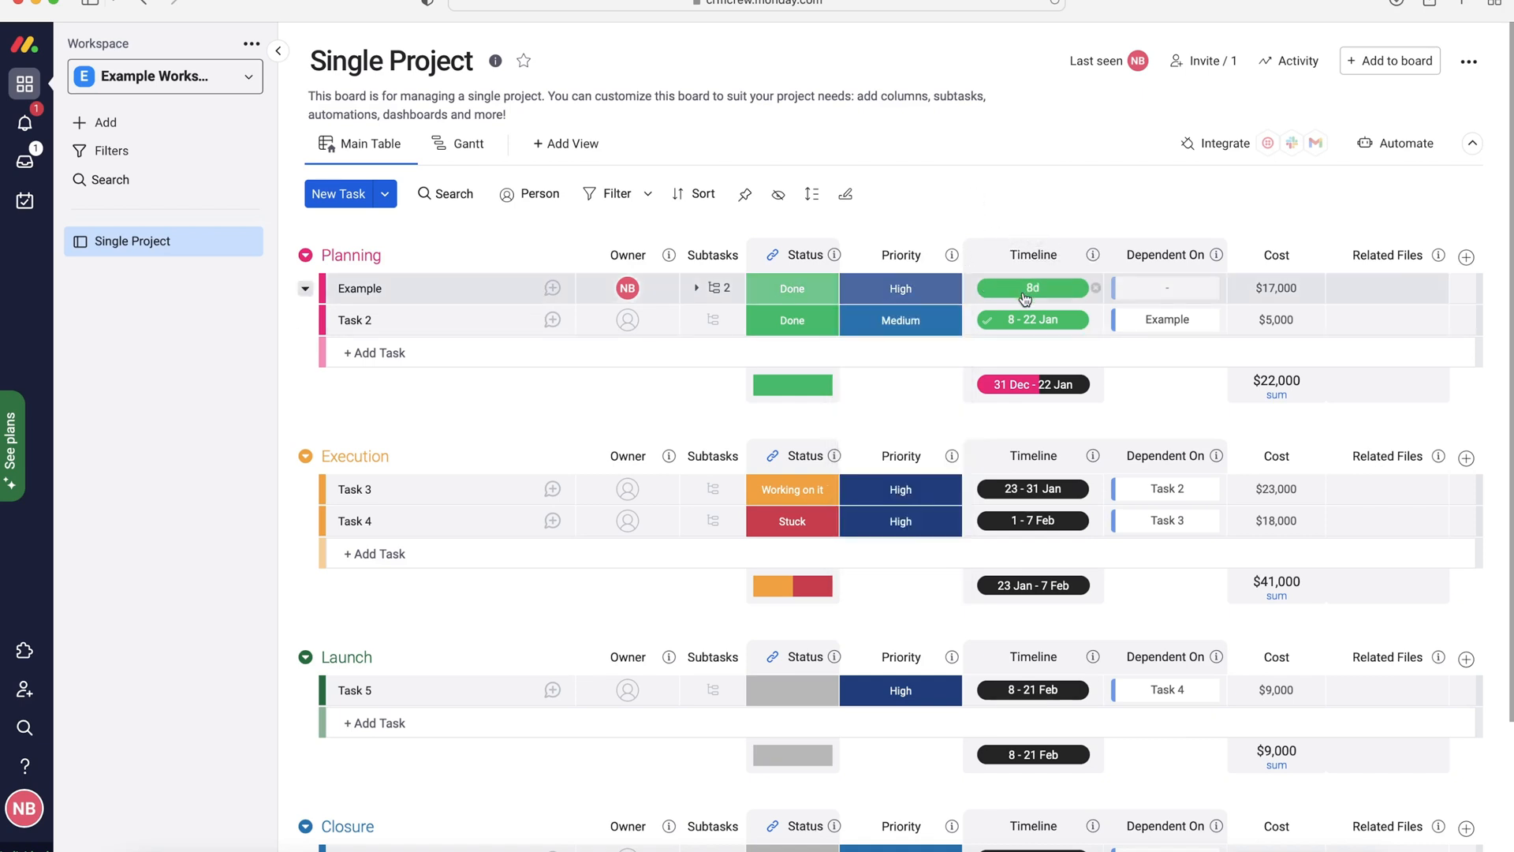
Set the Example task's timeline to start and end on 27 January.
left_click(1032, 287)
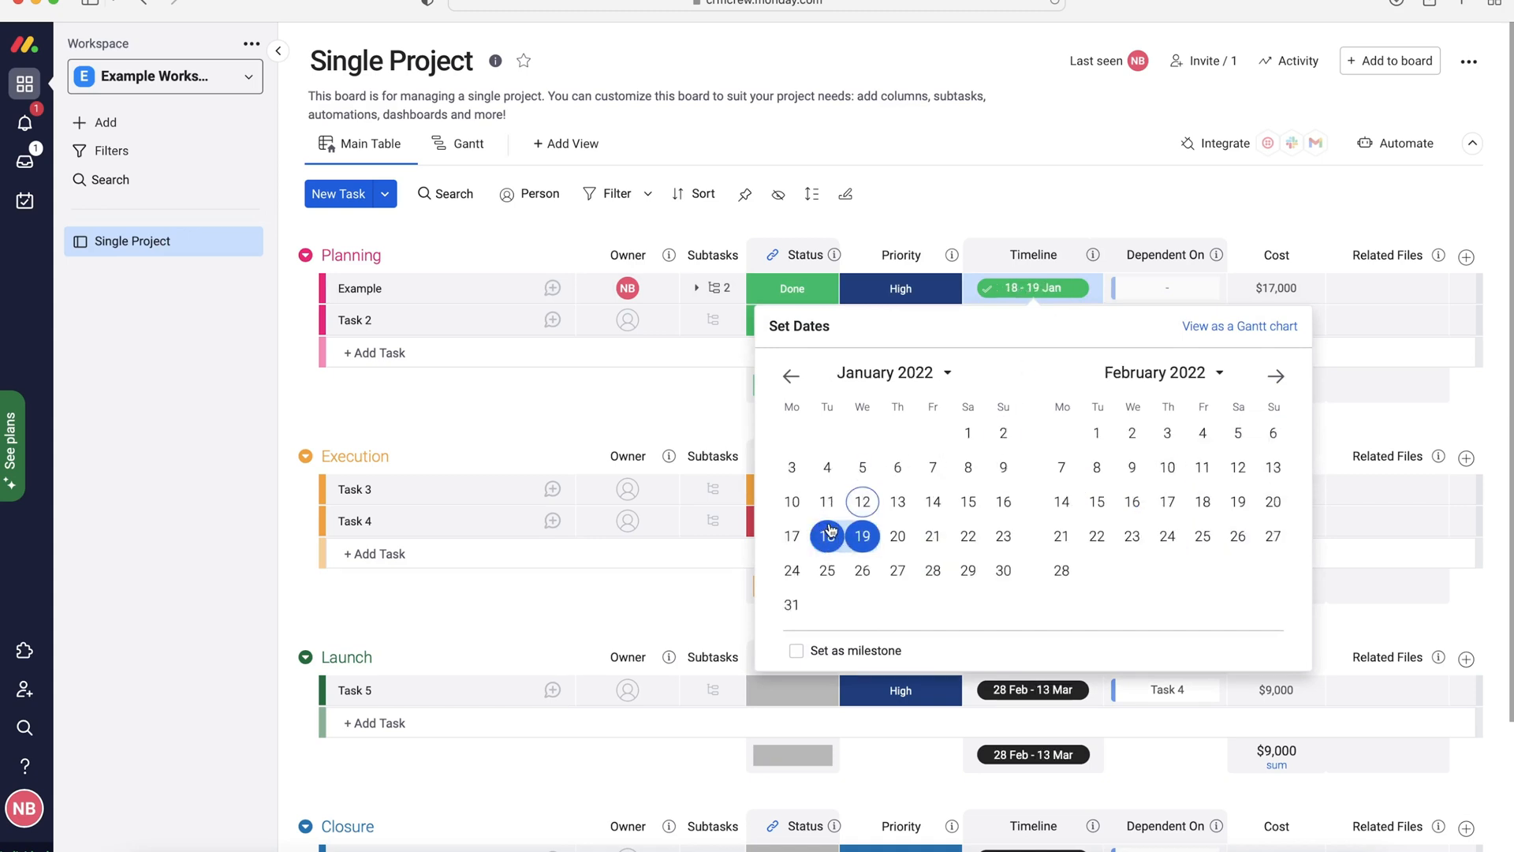
left_click(897, 571)
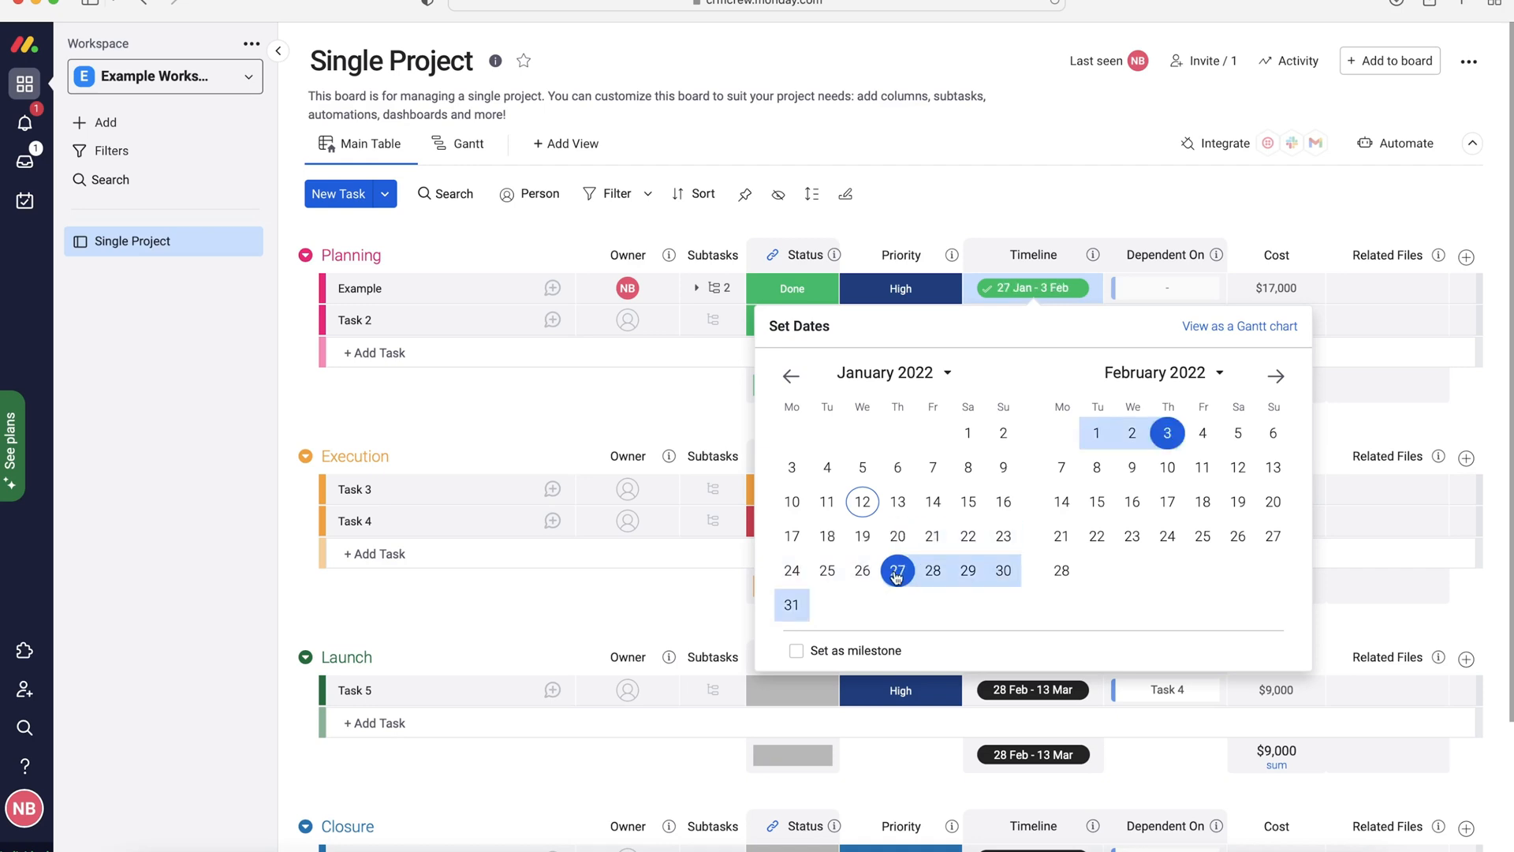
left_click(895, 569)
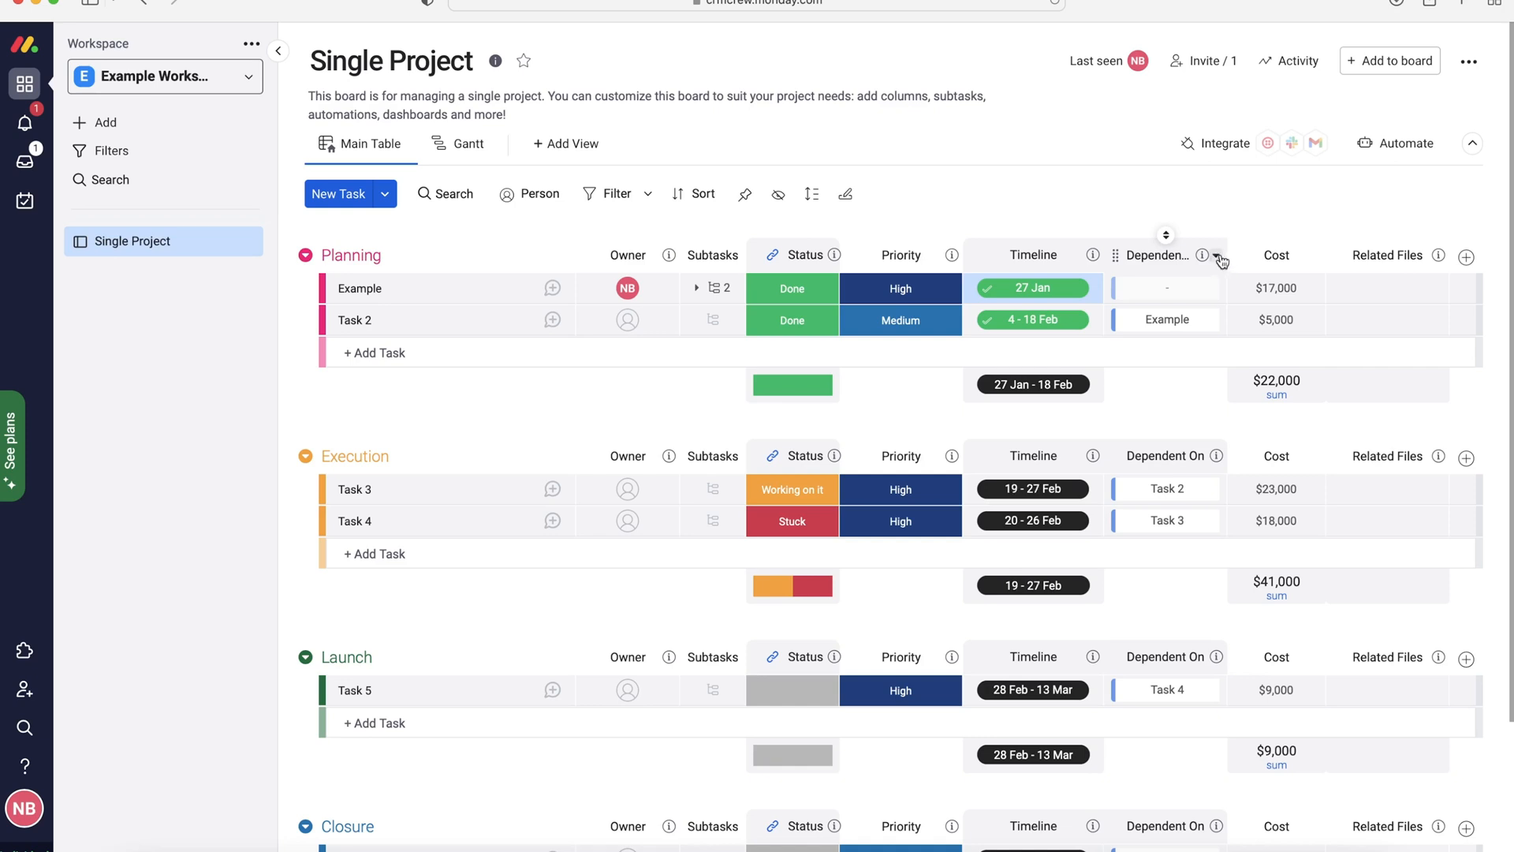
mouse_move(1219, 262)
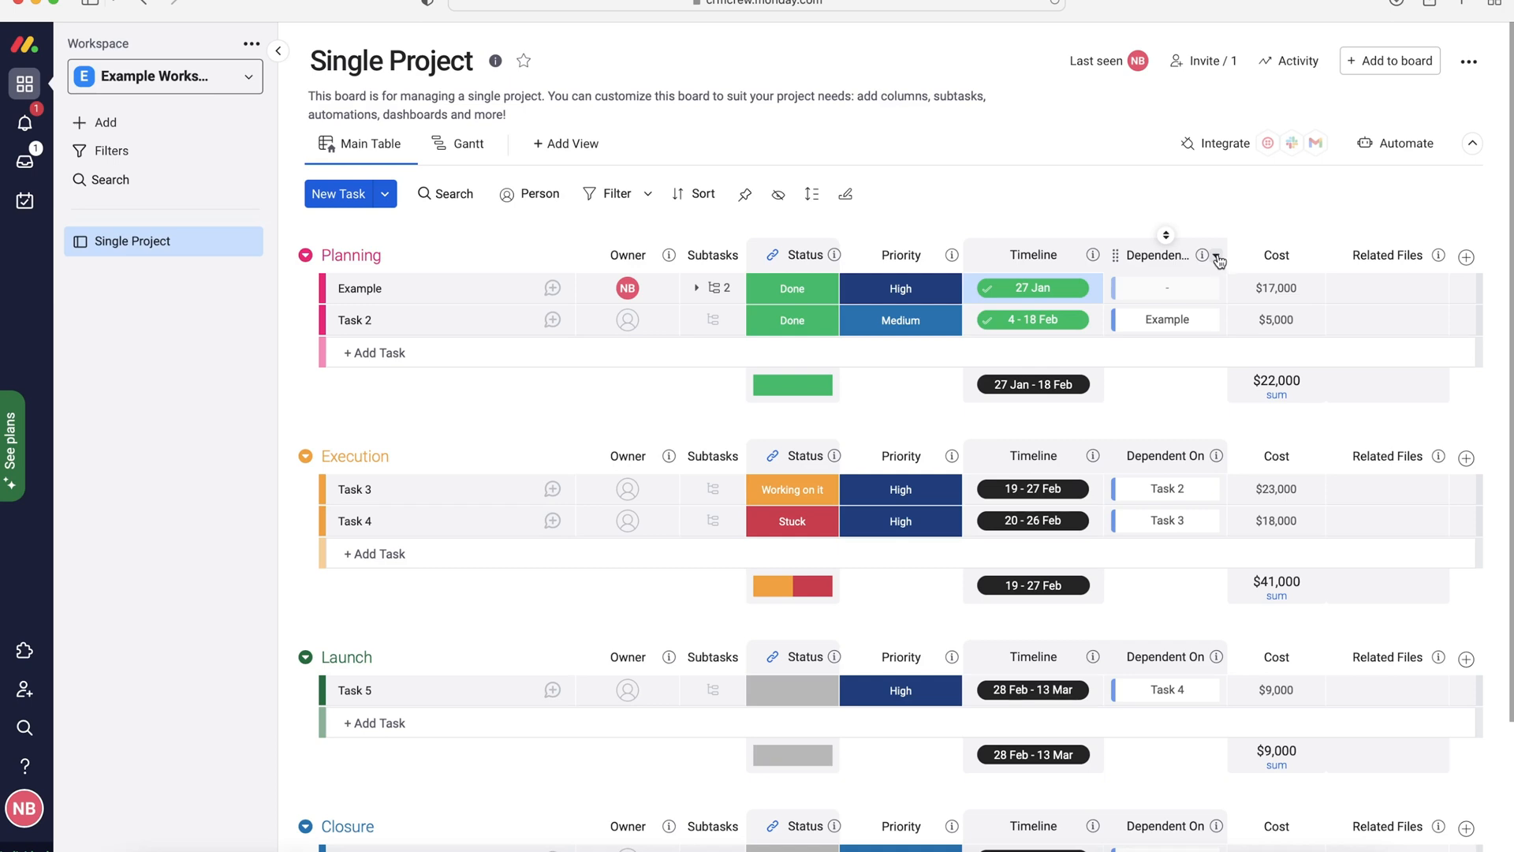
Delete the Dependent On column through its header menu and confirm.
left_click(1216, 255)
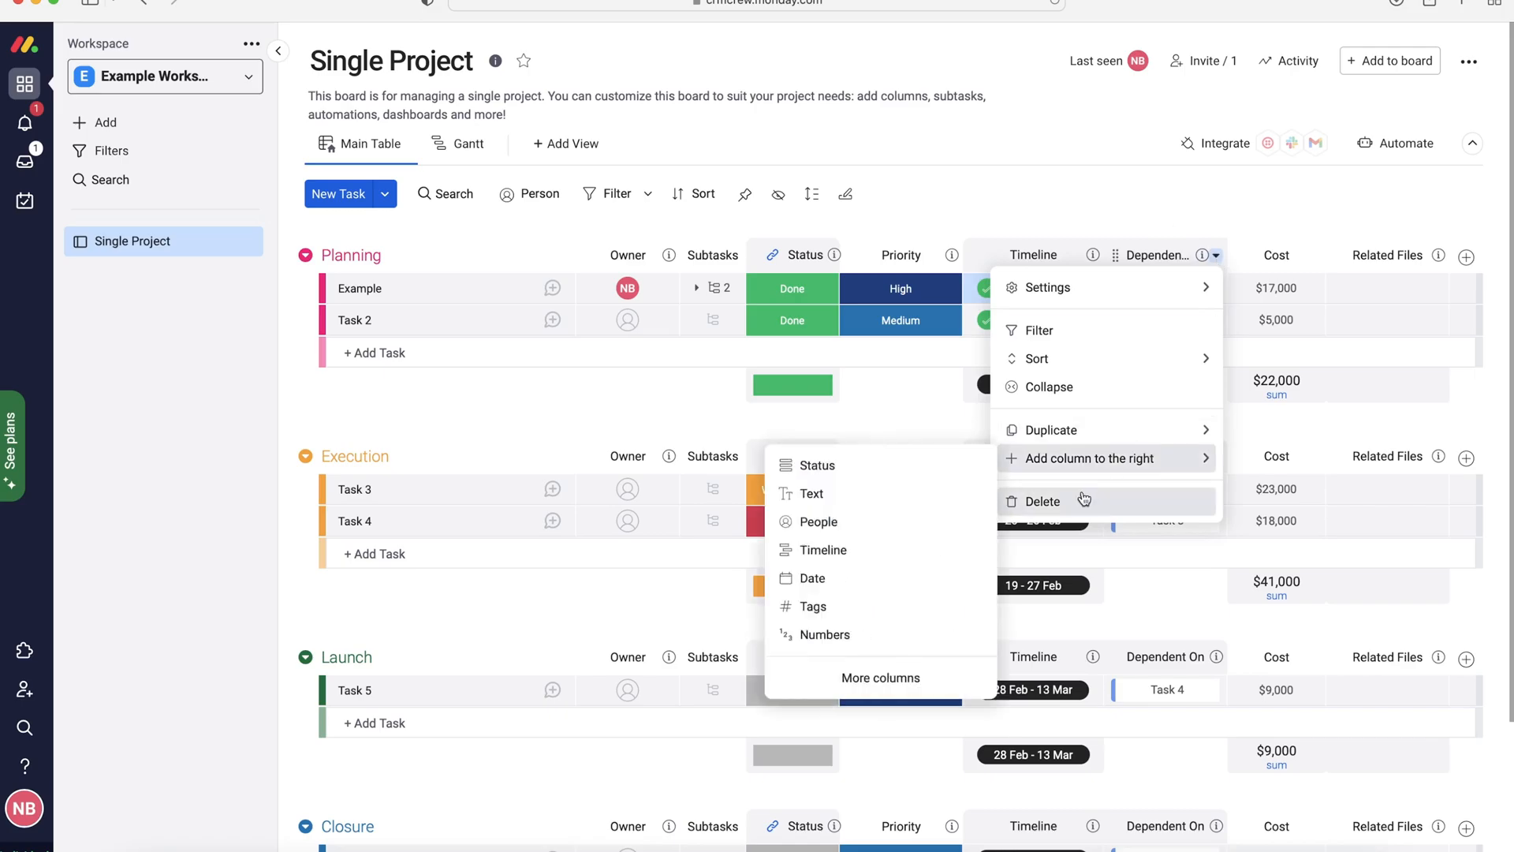
left_click(1042, 500)
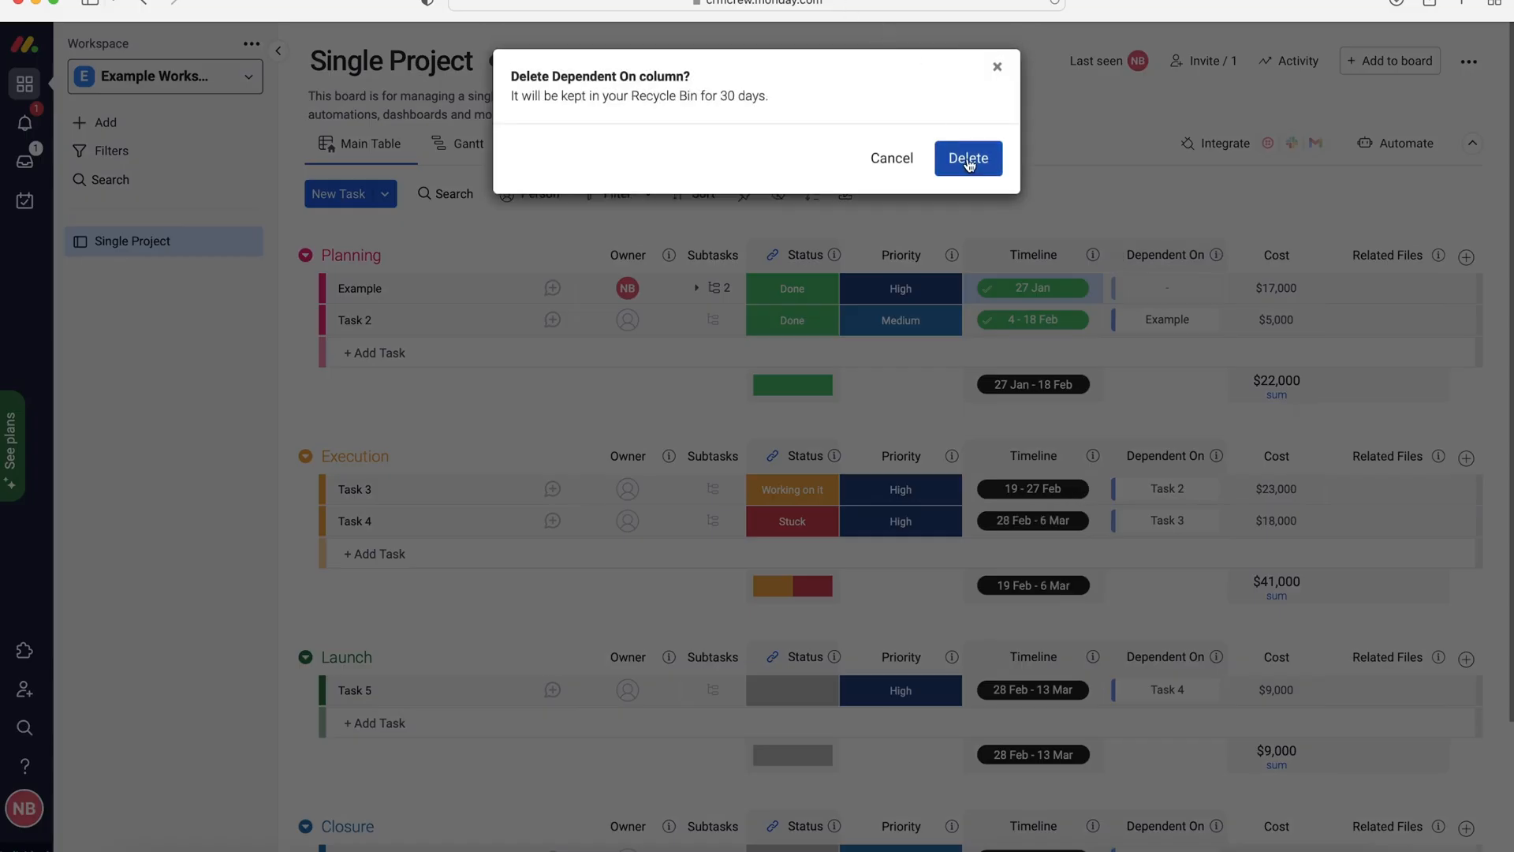
left_click(967, 158)
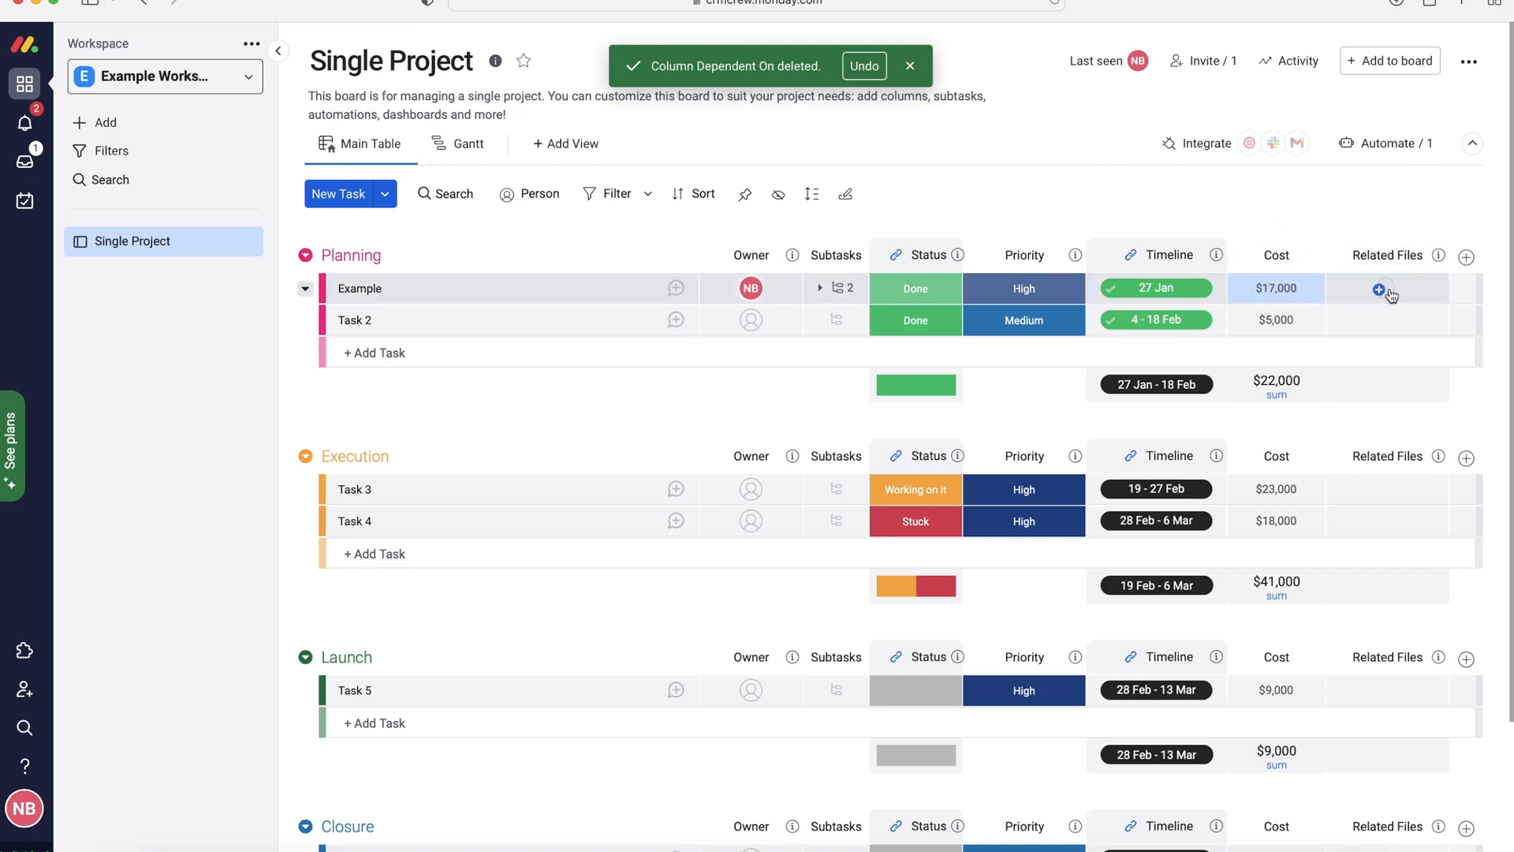
mouse_move(1378, 291)
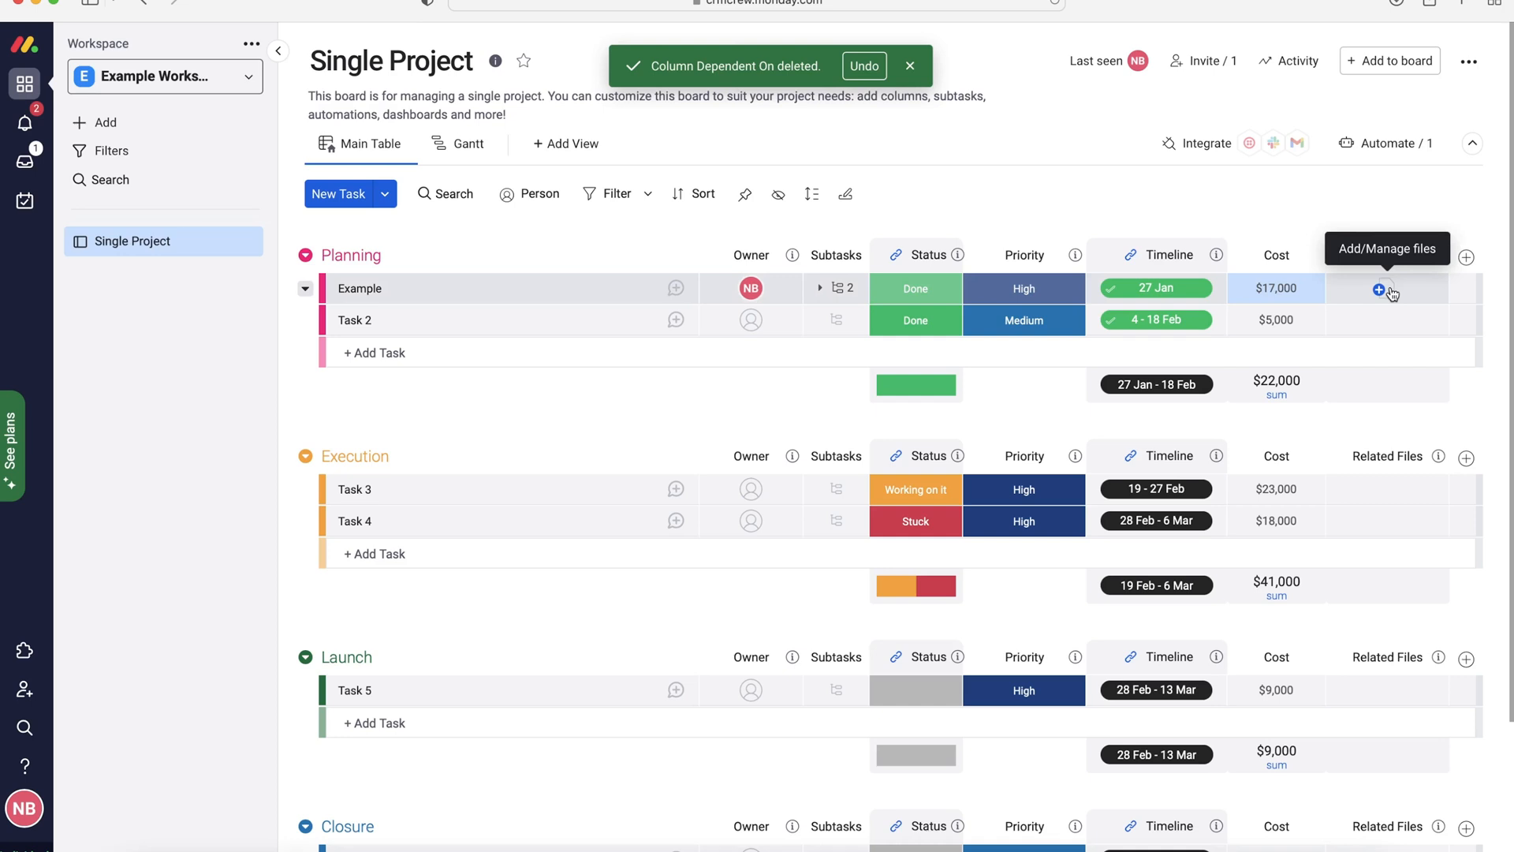
left_click(1378, 291)
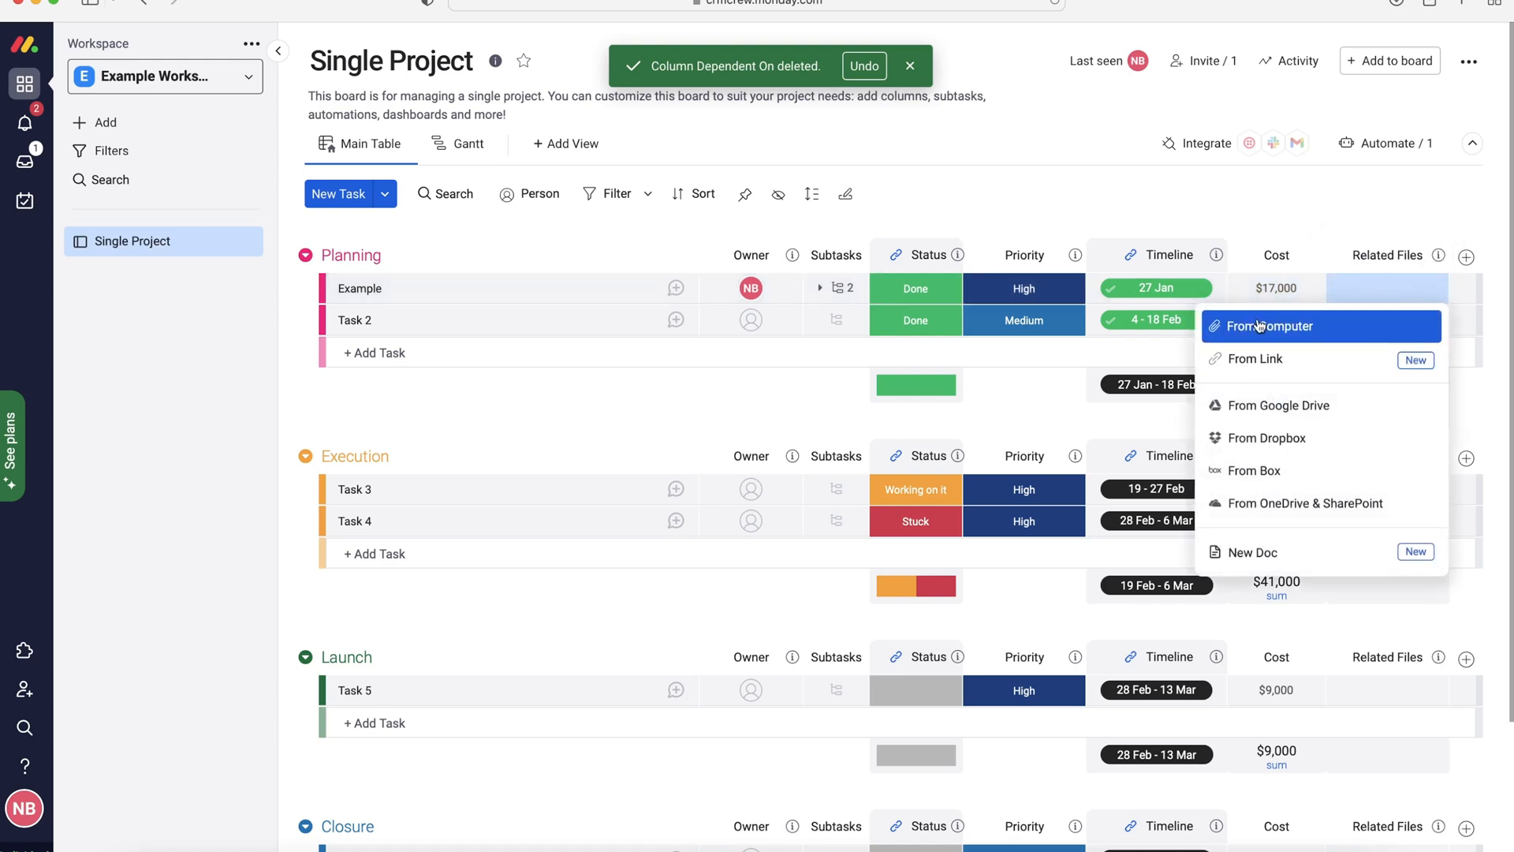
mouse_move(1255, 358)
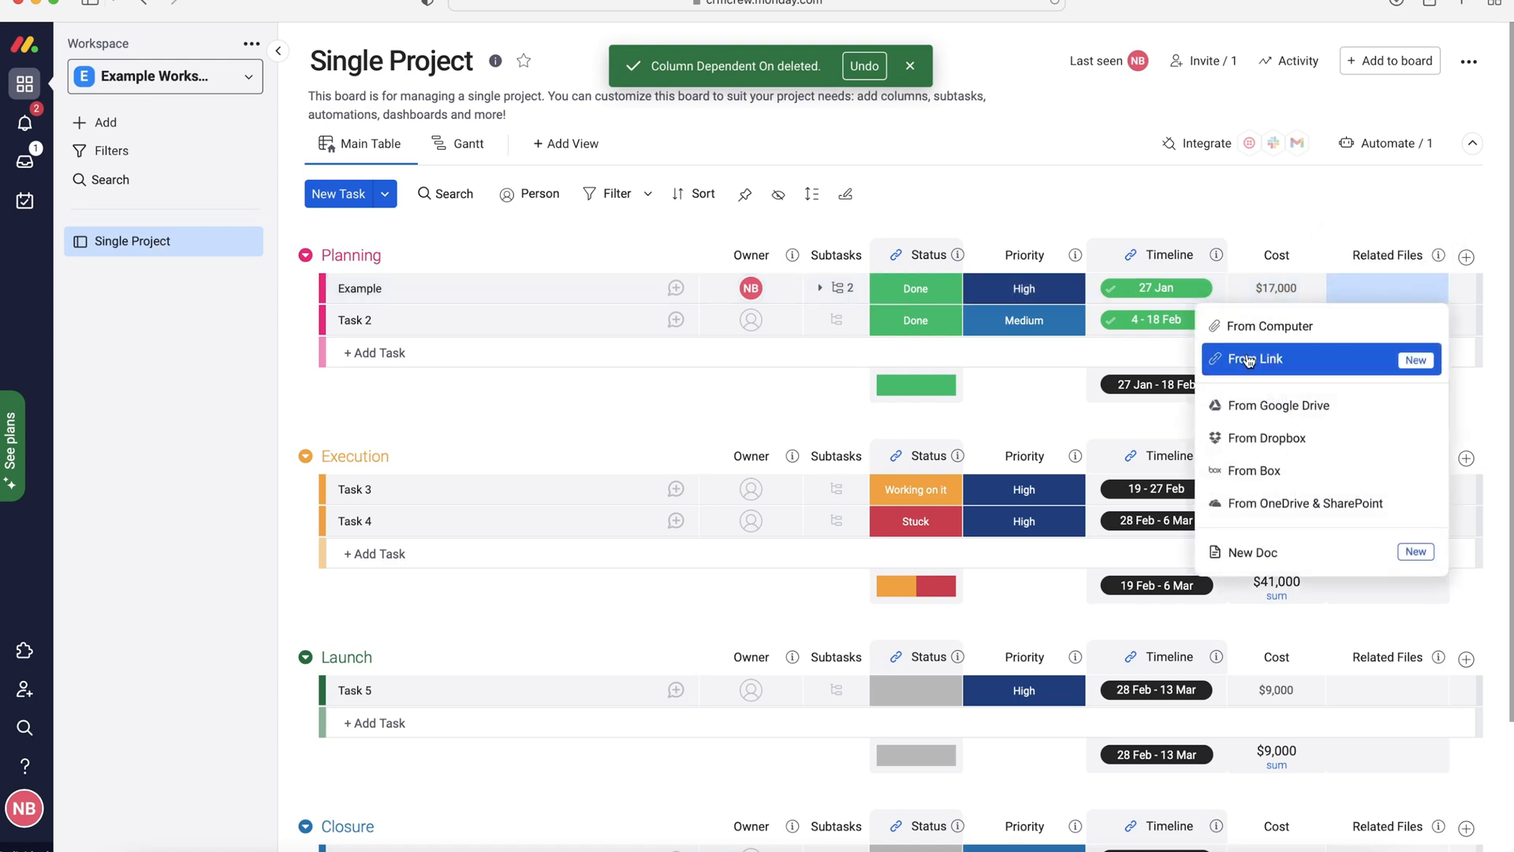
mouse_move(1255, 470)
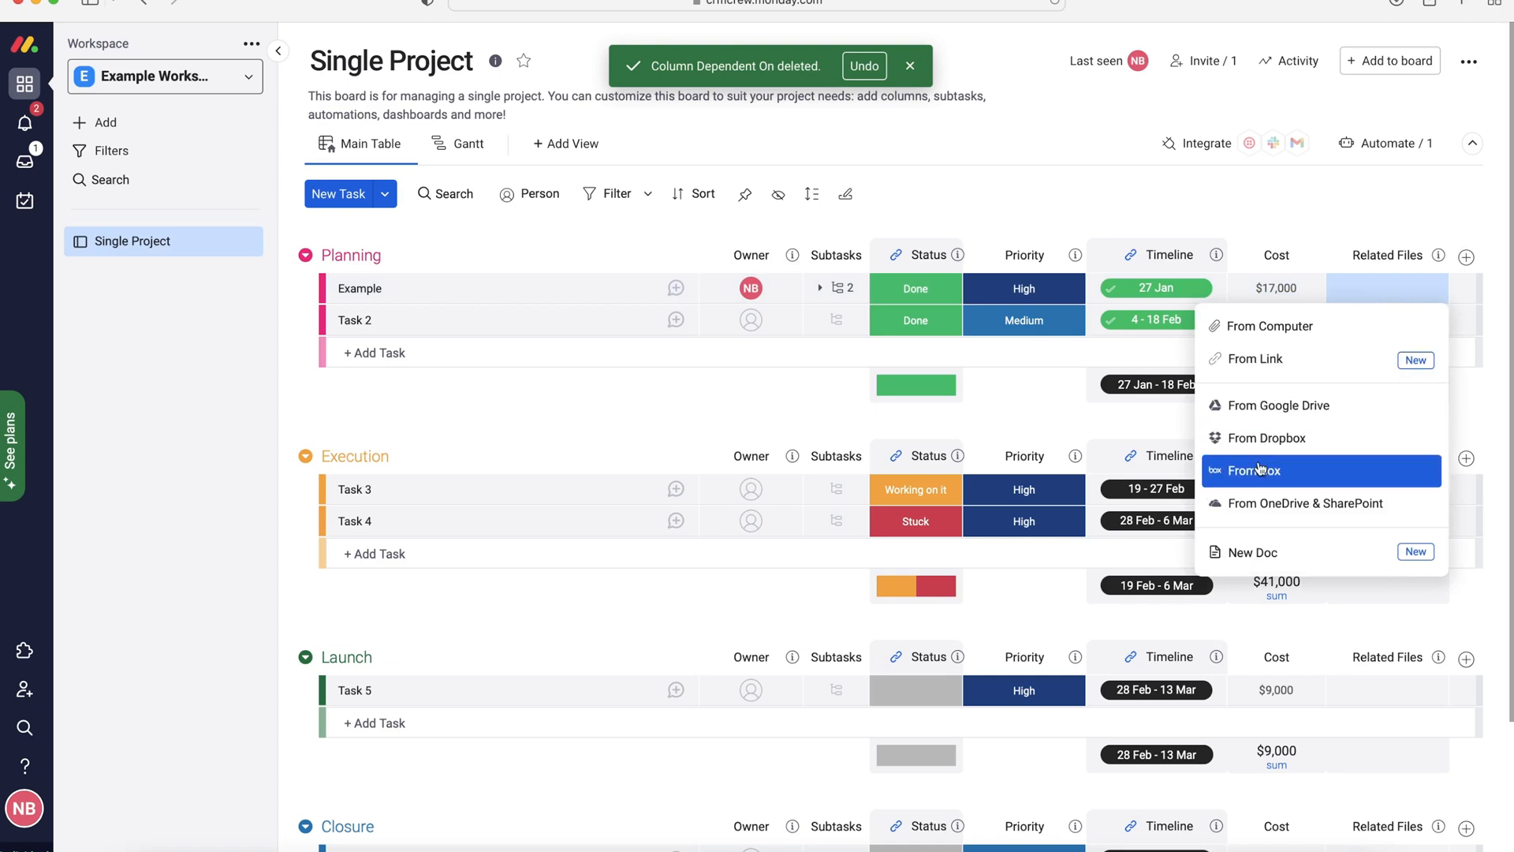
mouse_move(1248, 552)
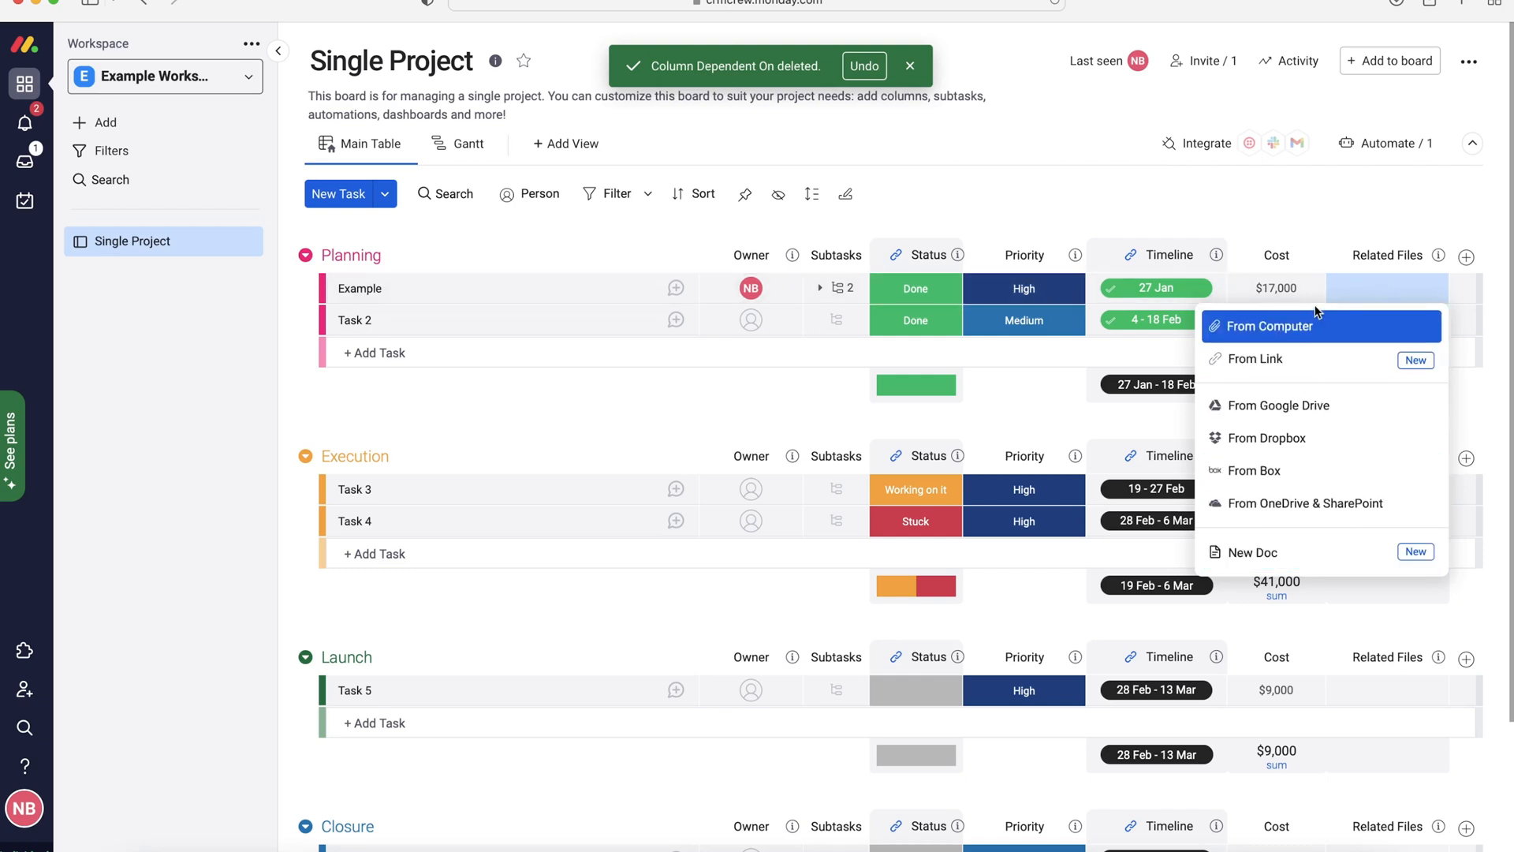
mouse_move(1322, 405)
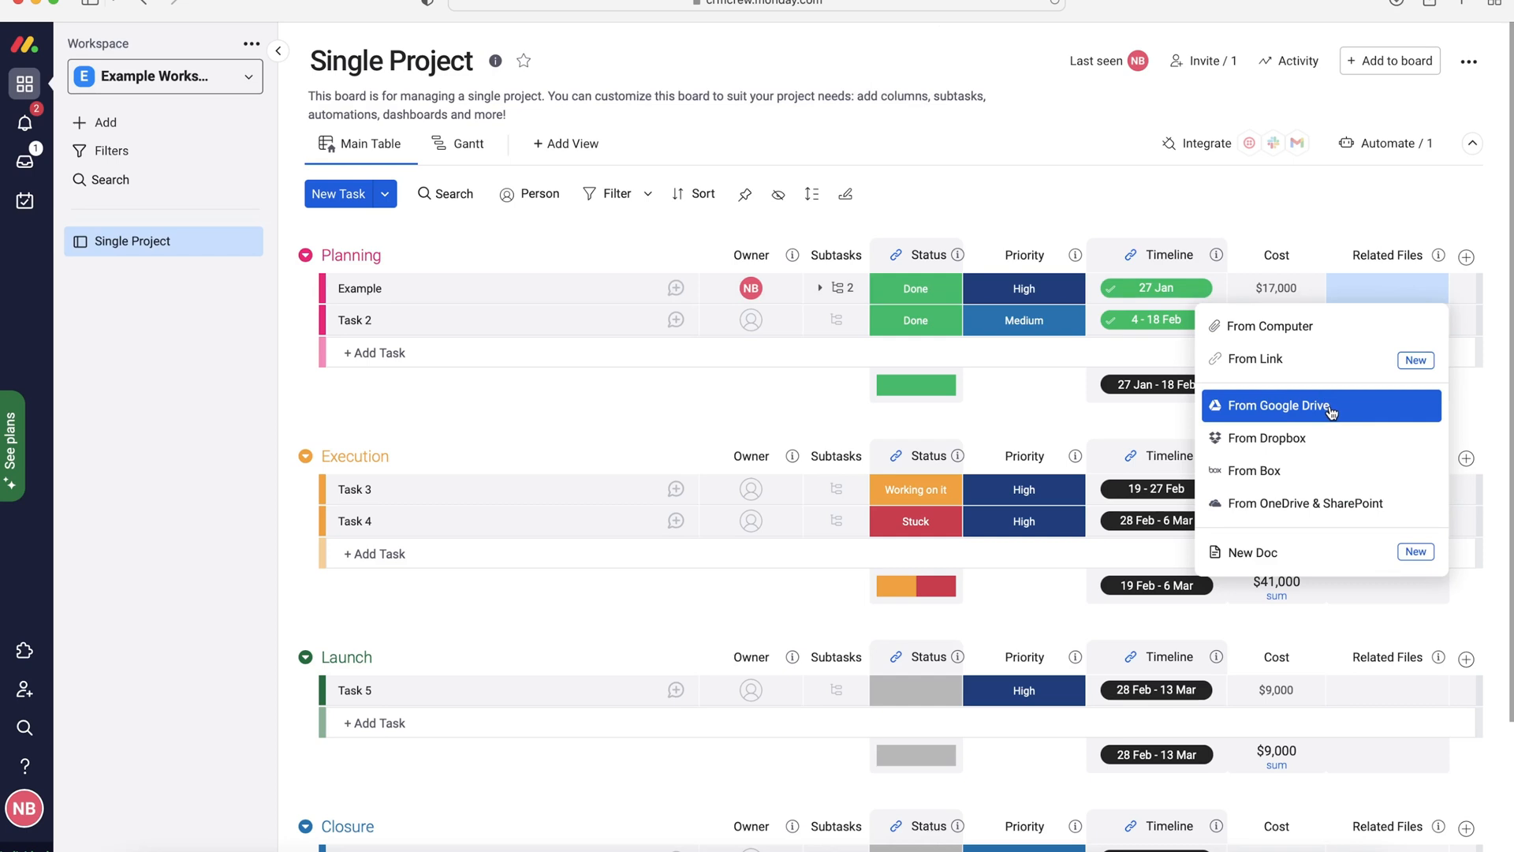
mouse_move(1332, 410)
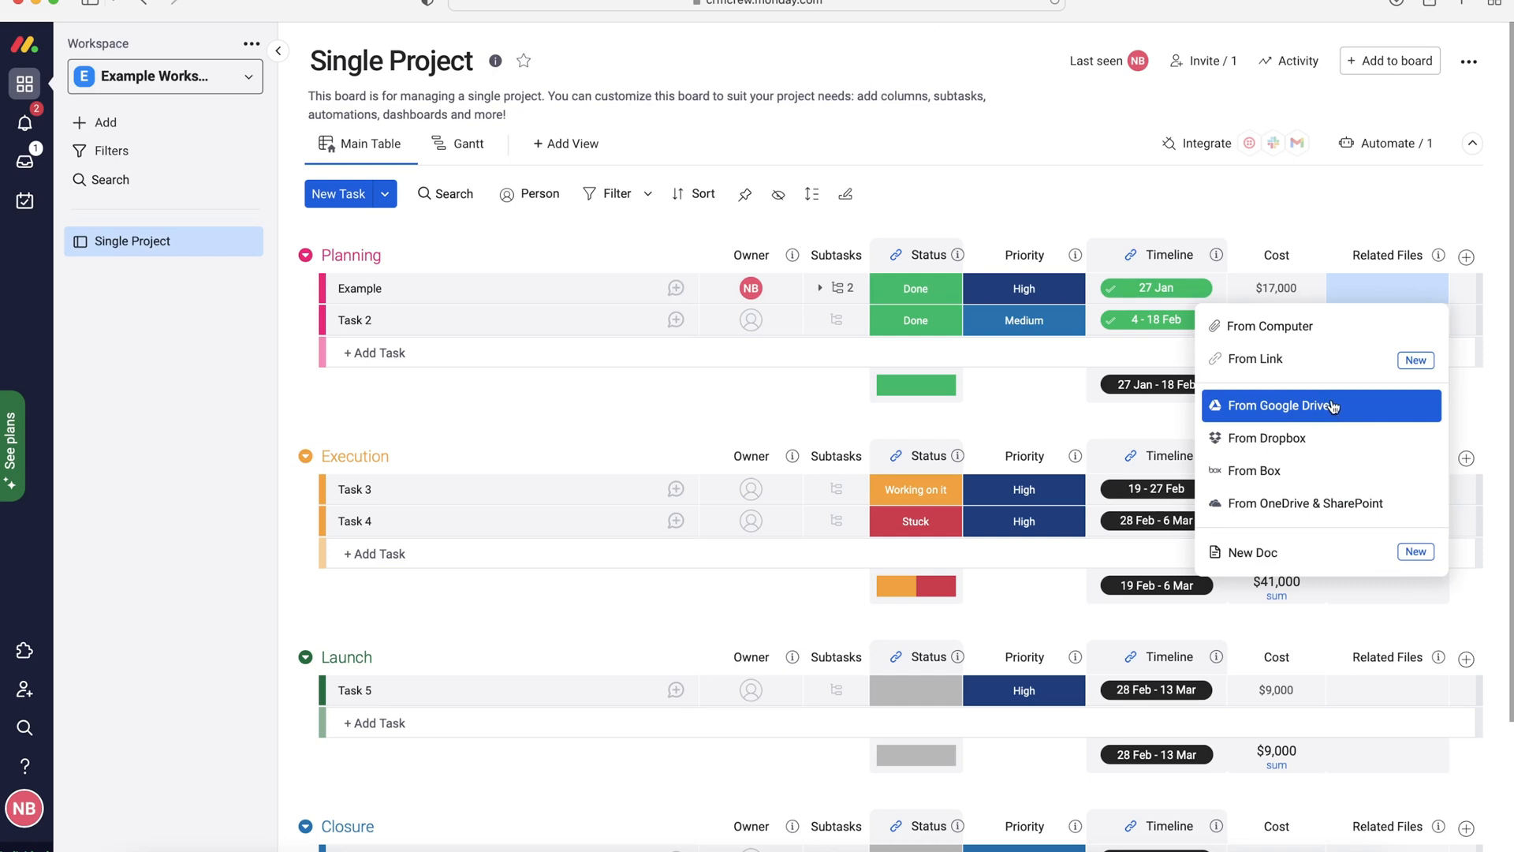
mouse_move(1357, 214)
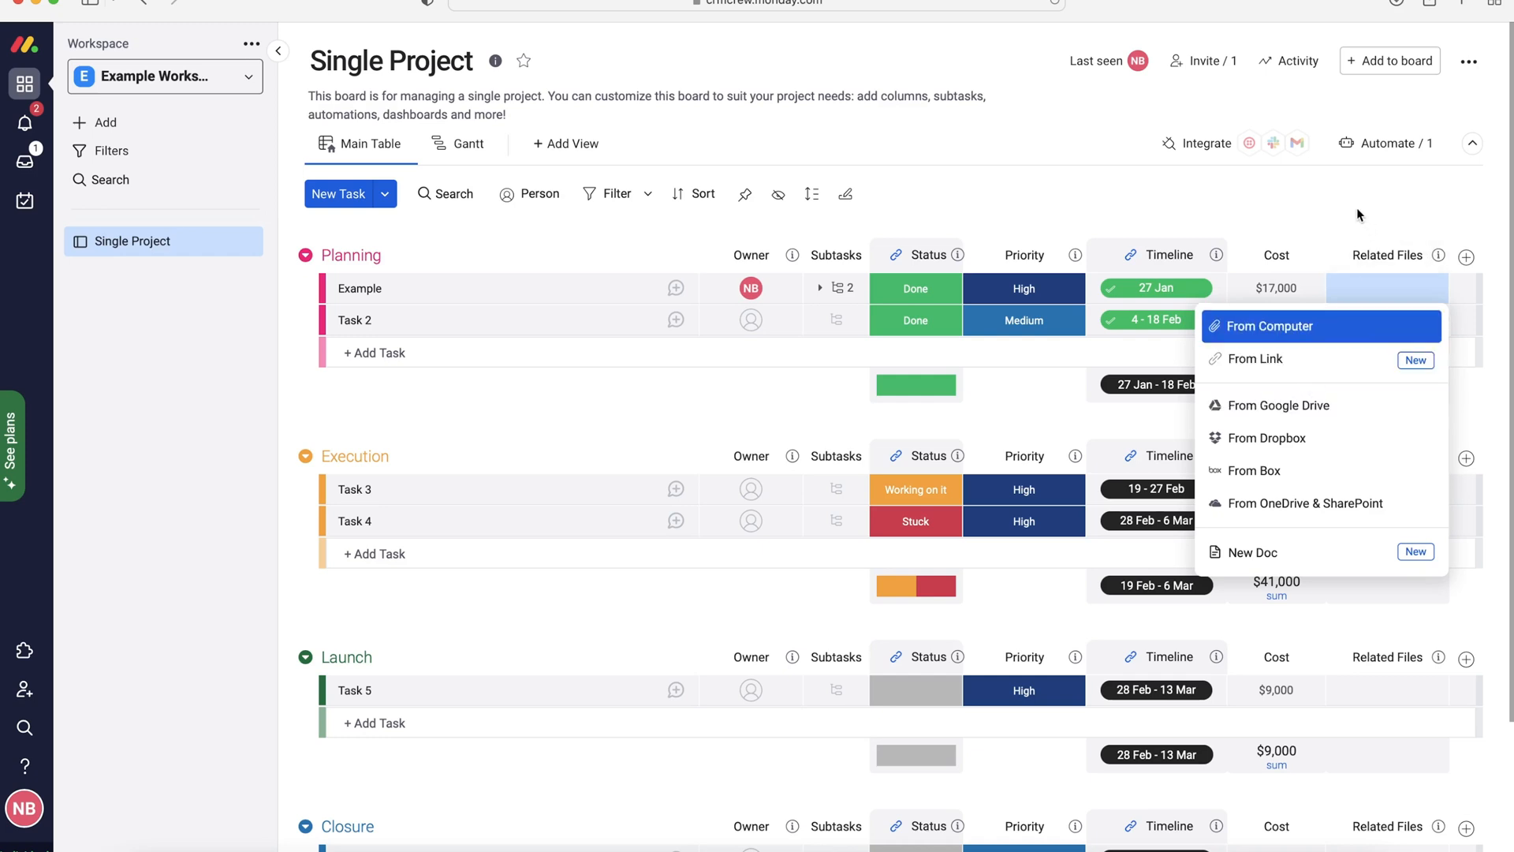
left_click(1391, 191)
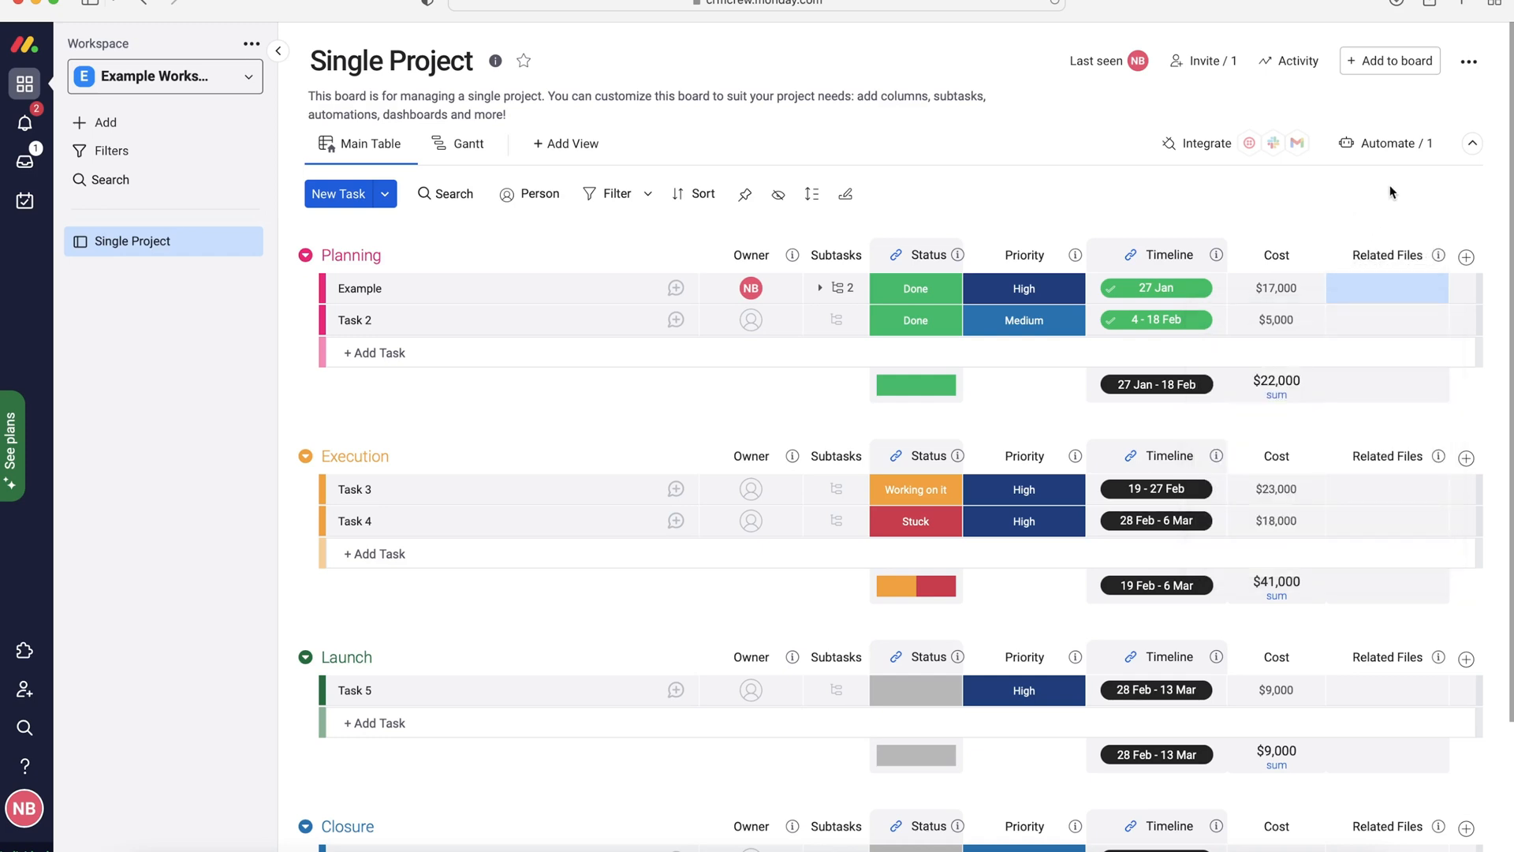
mouse_move(1467, 255)
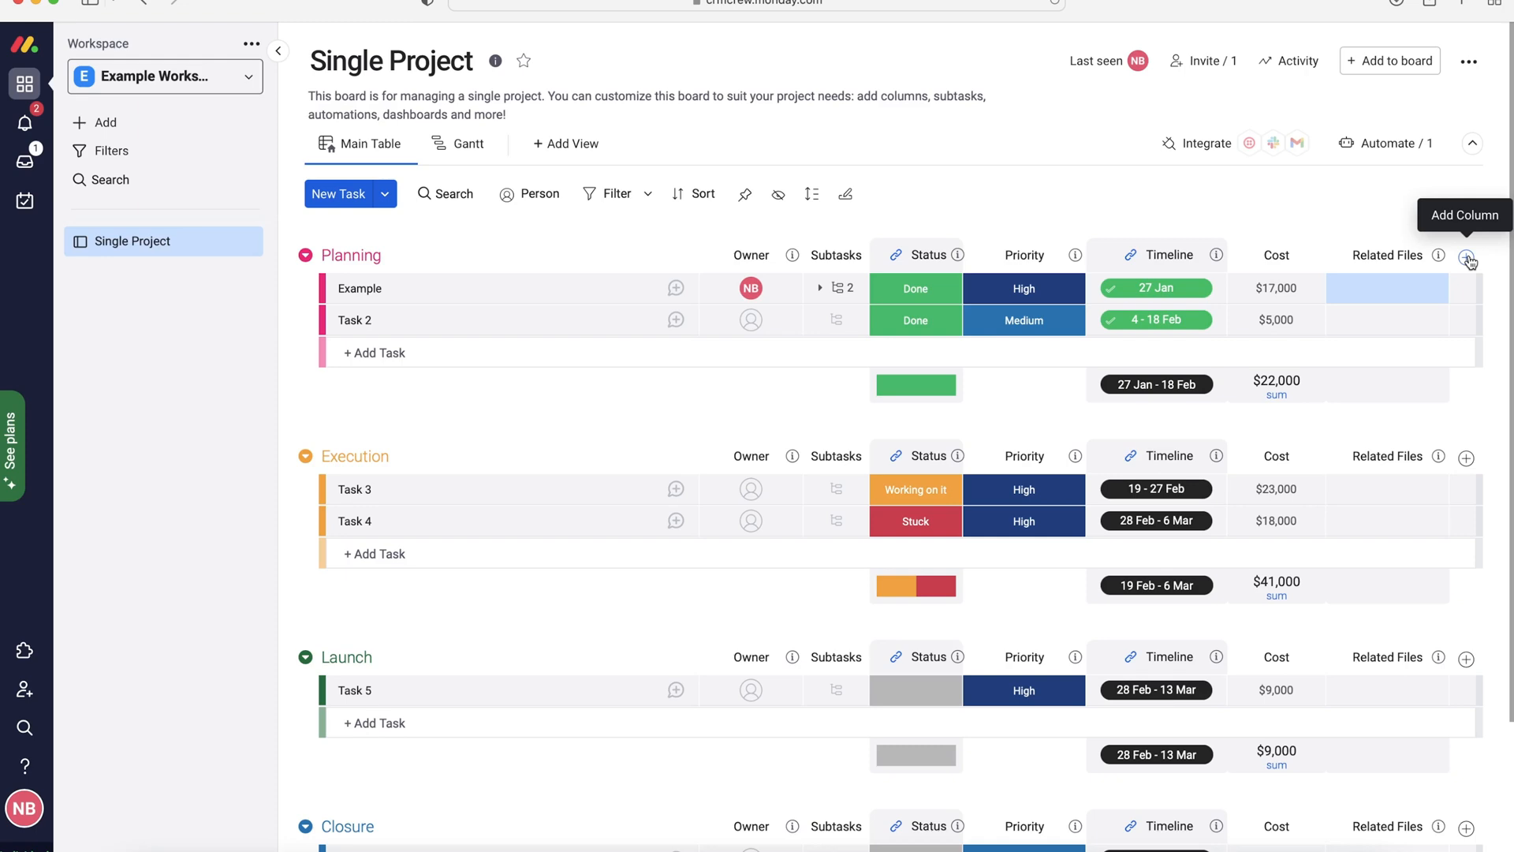
left_click(1467, 258)
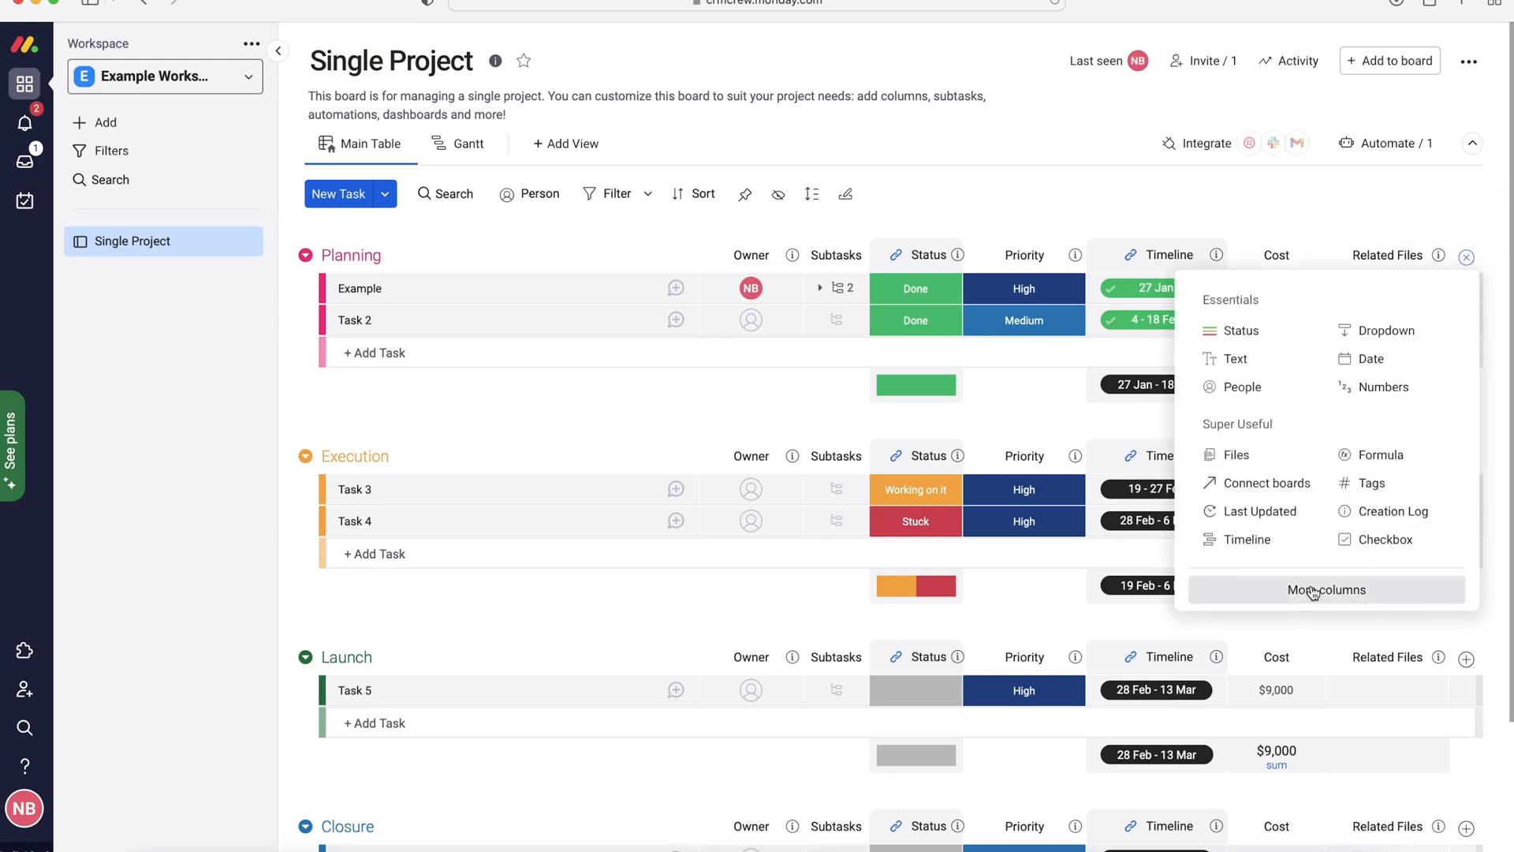
left_click(1325, 589)
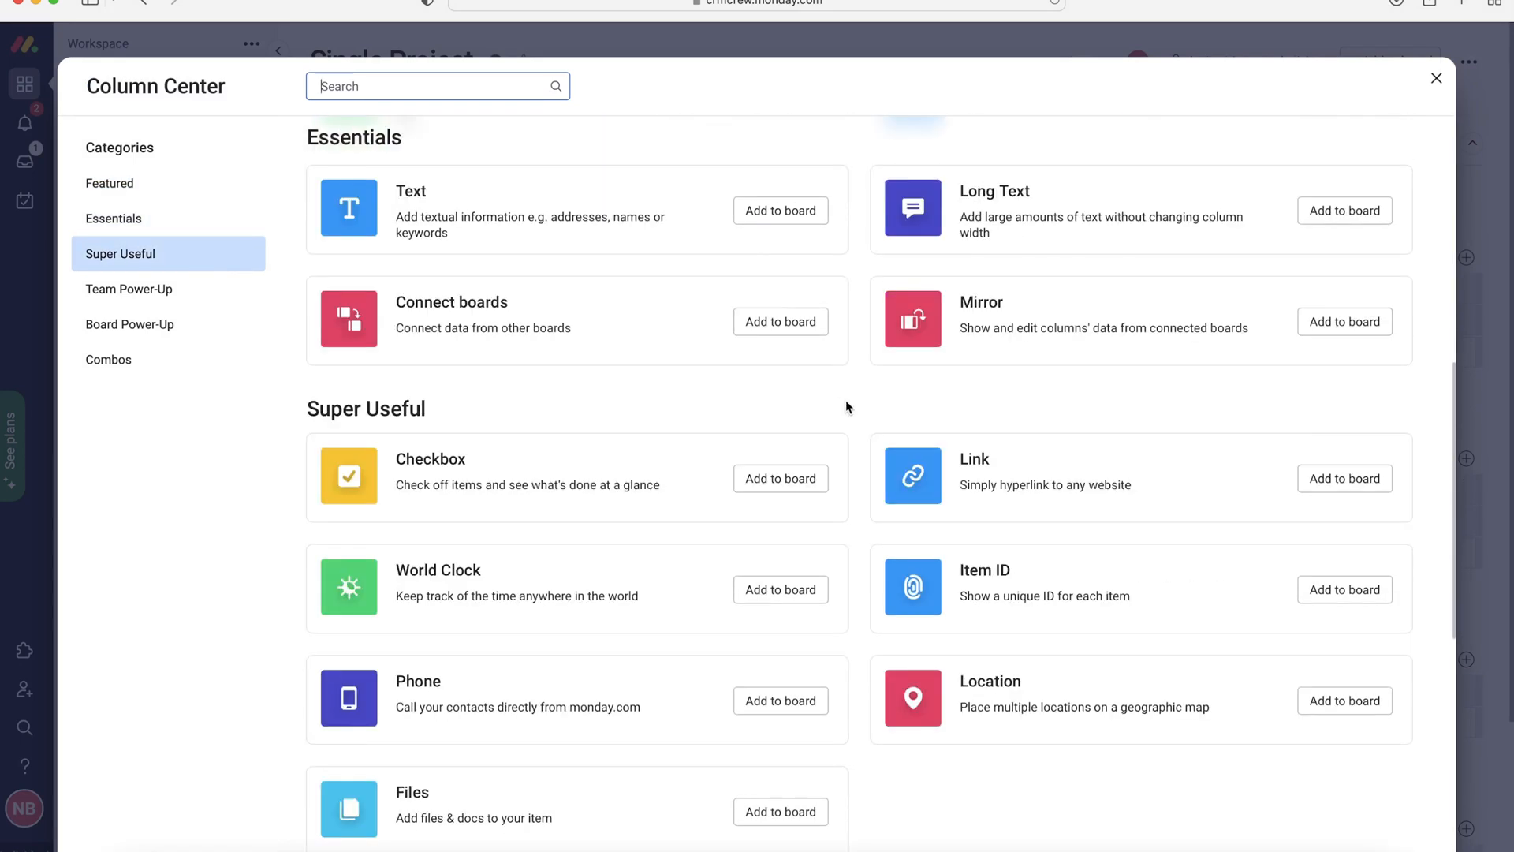
scroll("down", 3)
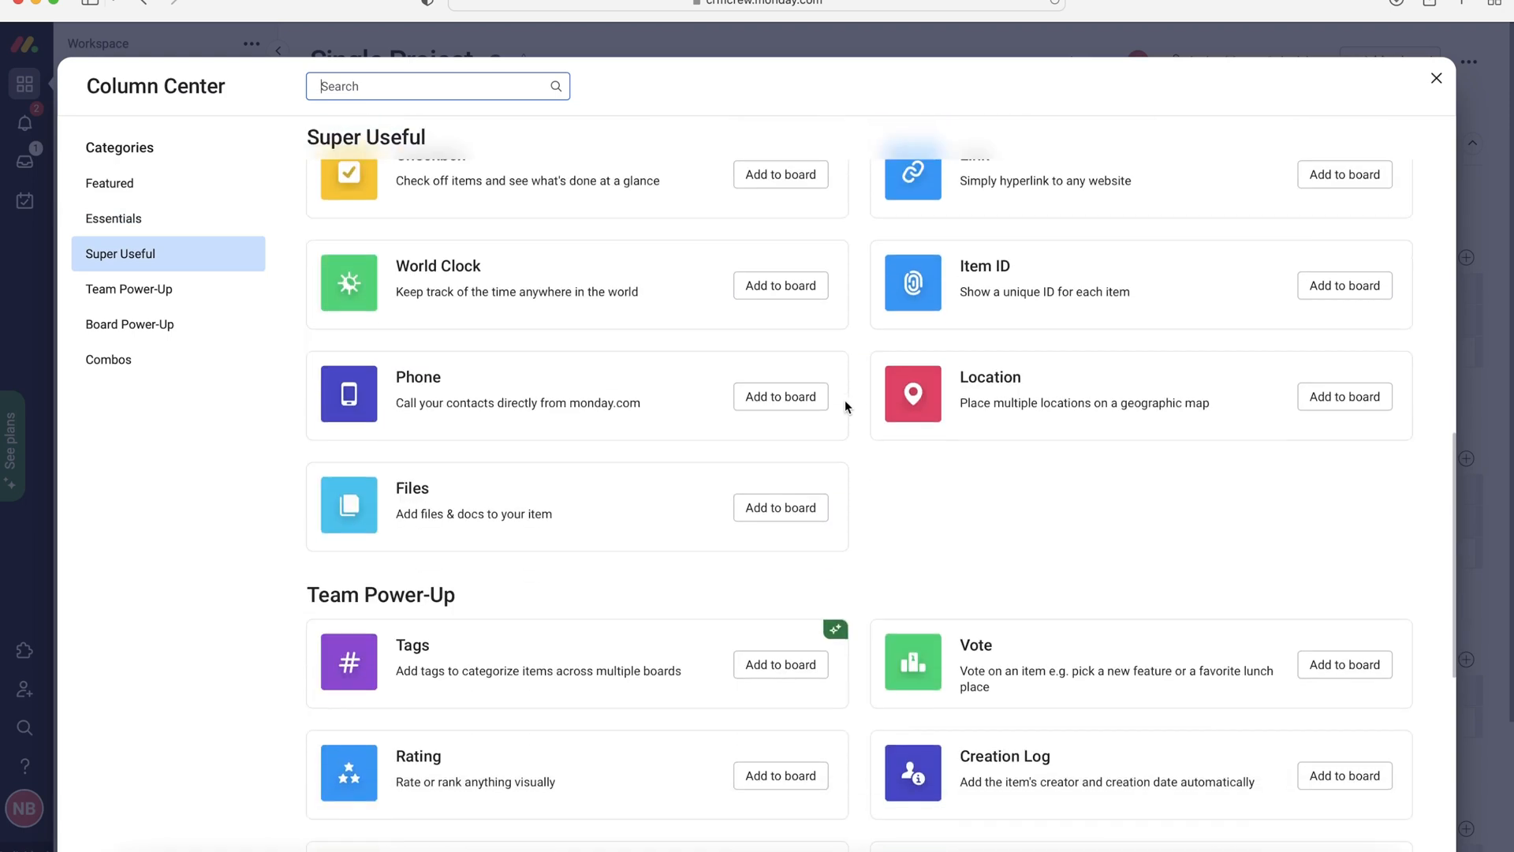
left_click(127, 288)
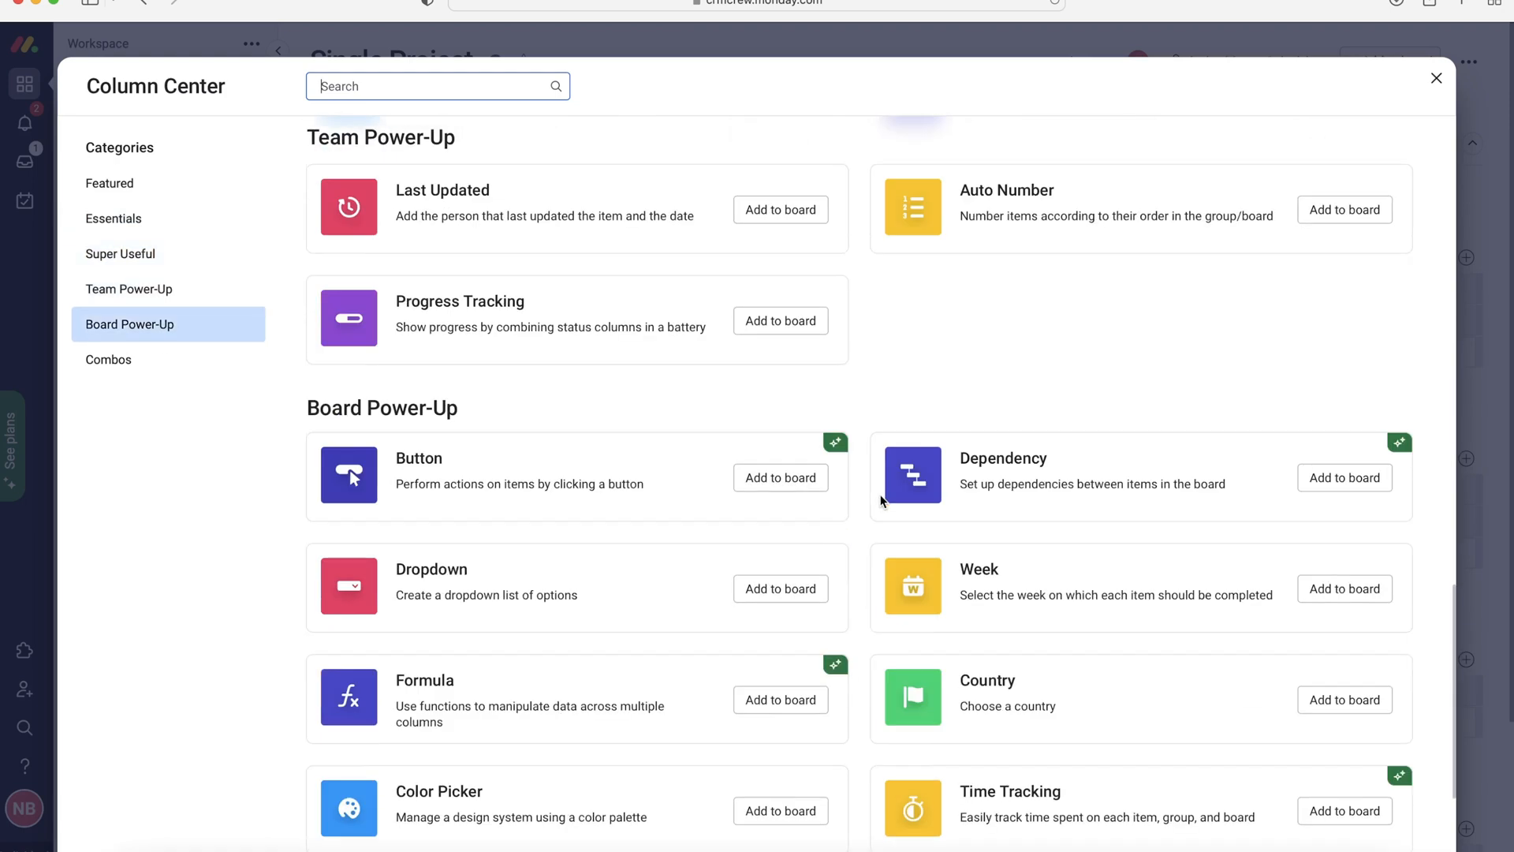
scroll("down", 3)
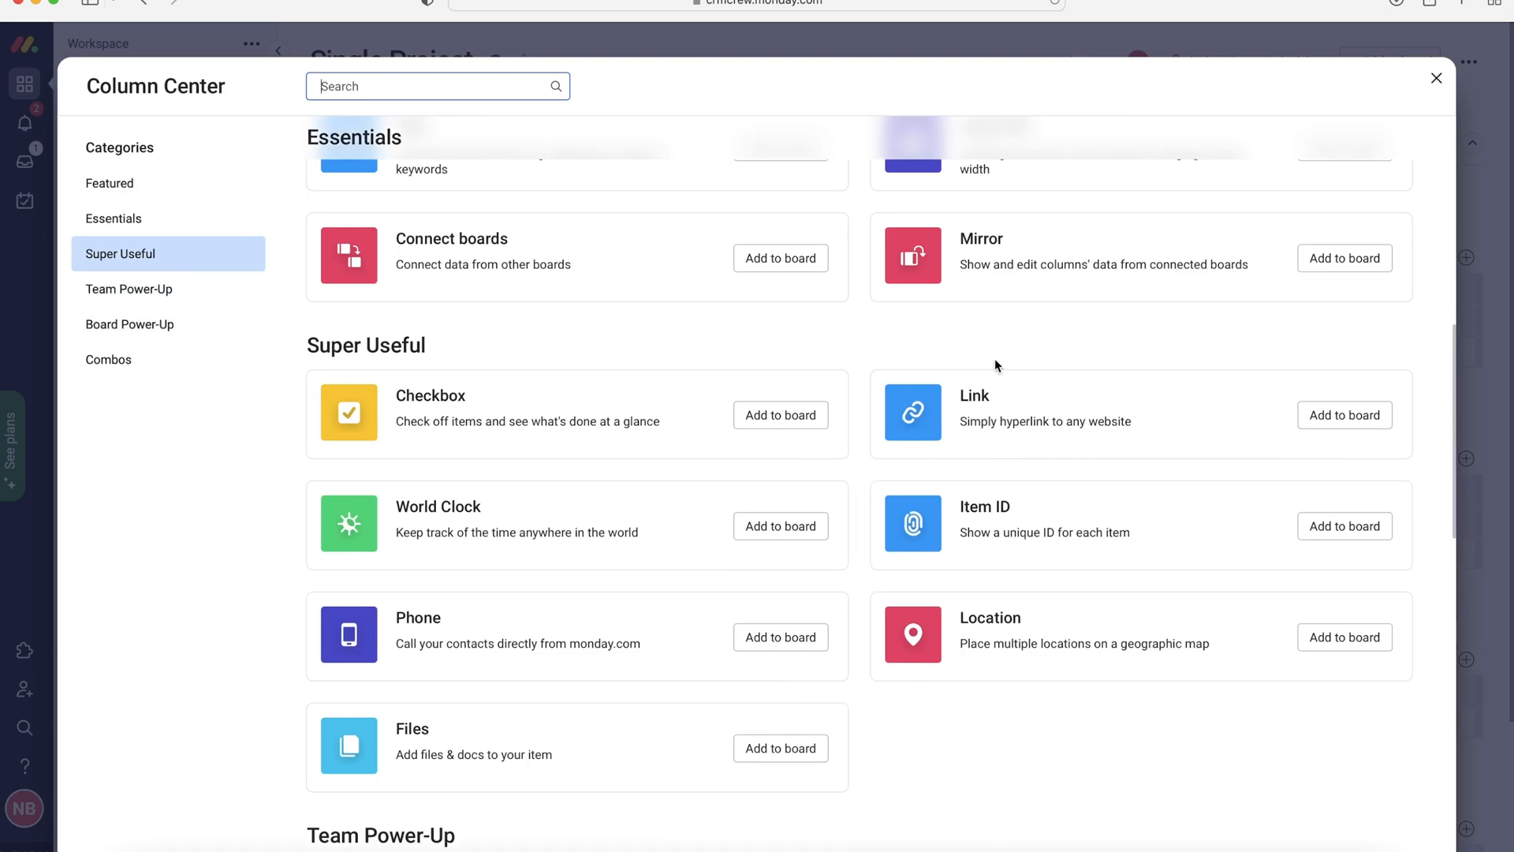
left_click(111, 183)
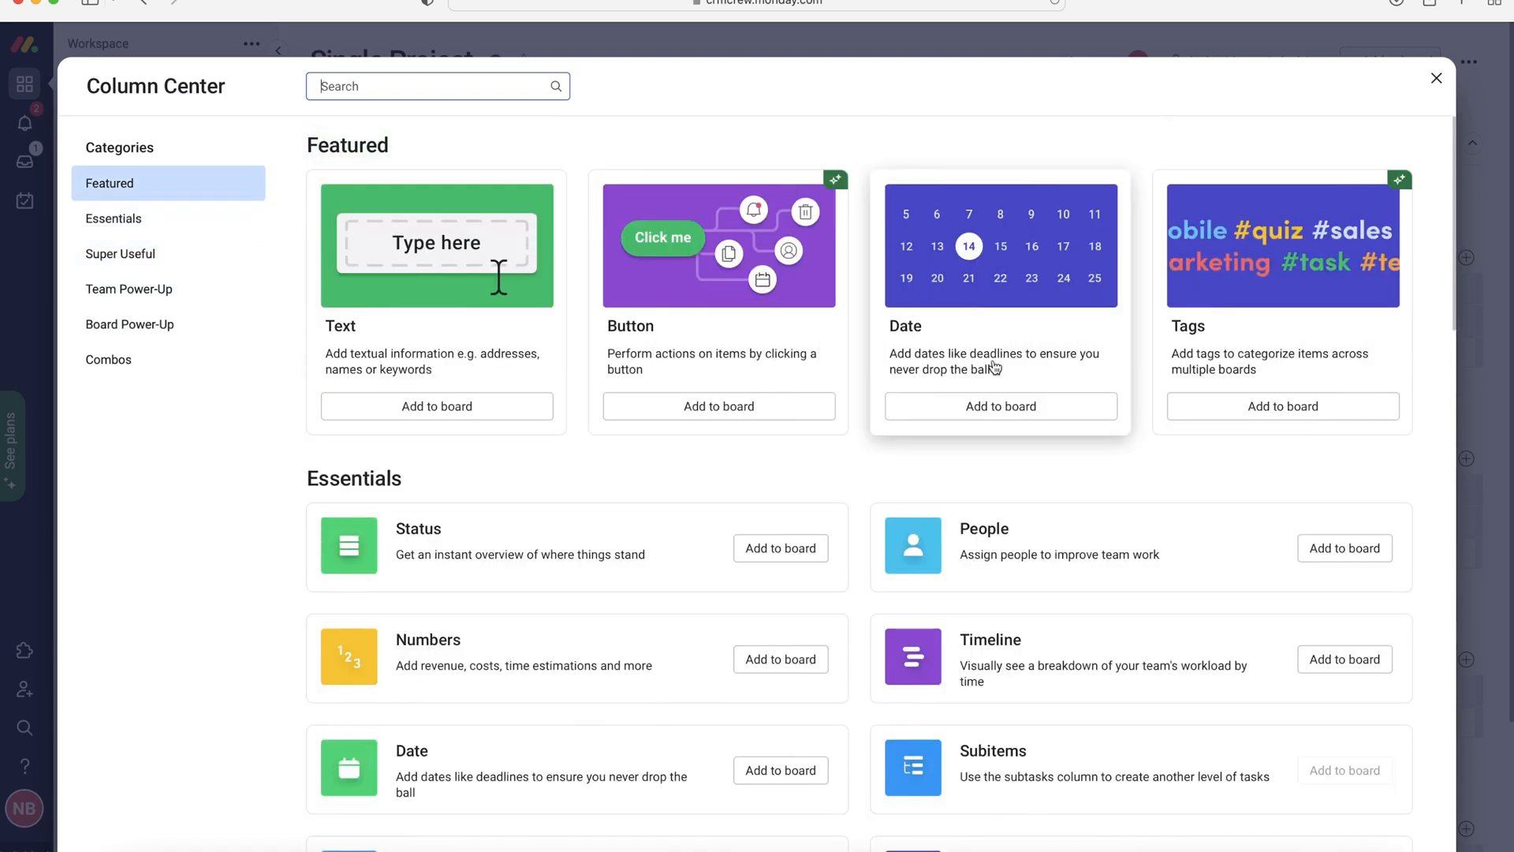
left_click(114, 217)
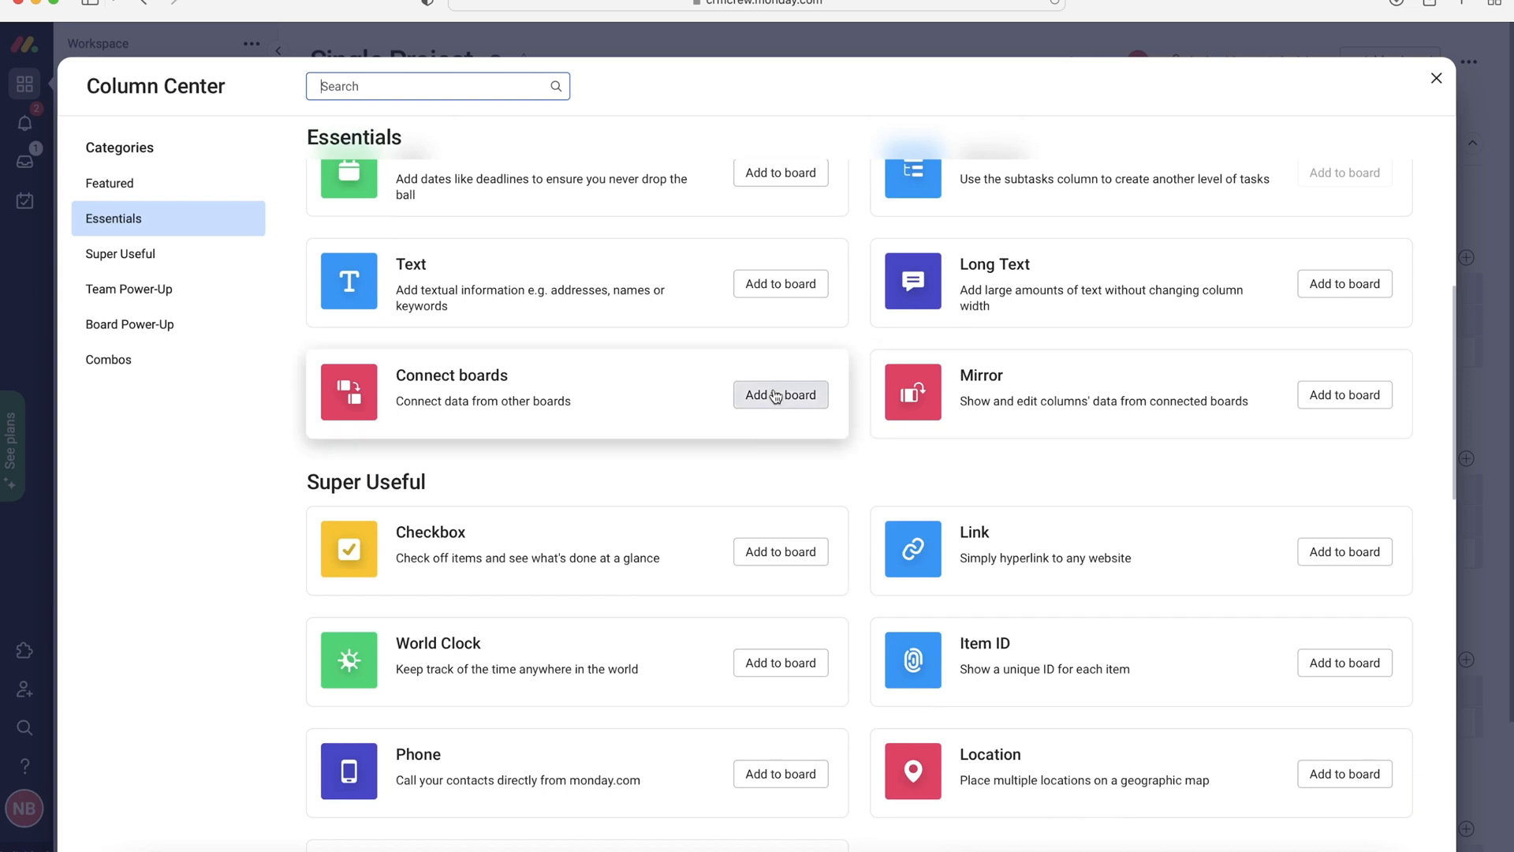
mouse_move(1403, 49)
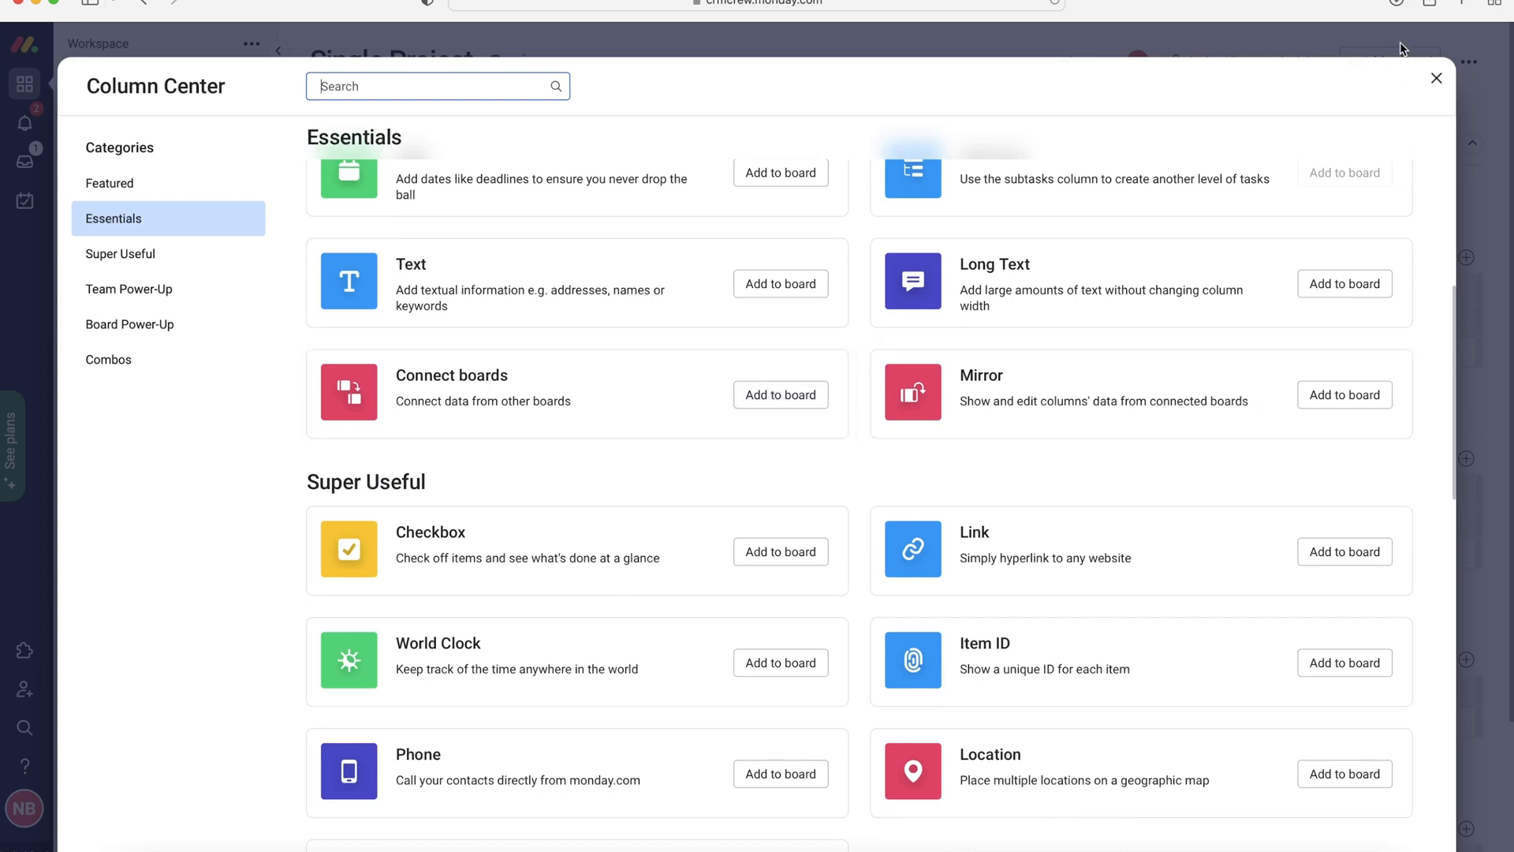
left_click(1437, 79)
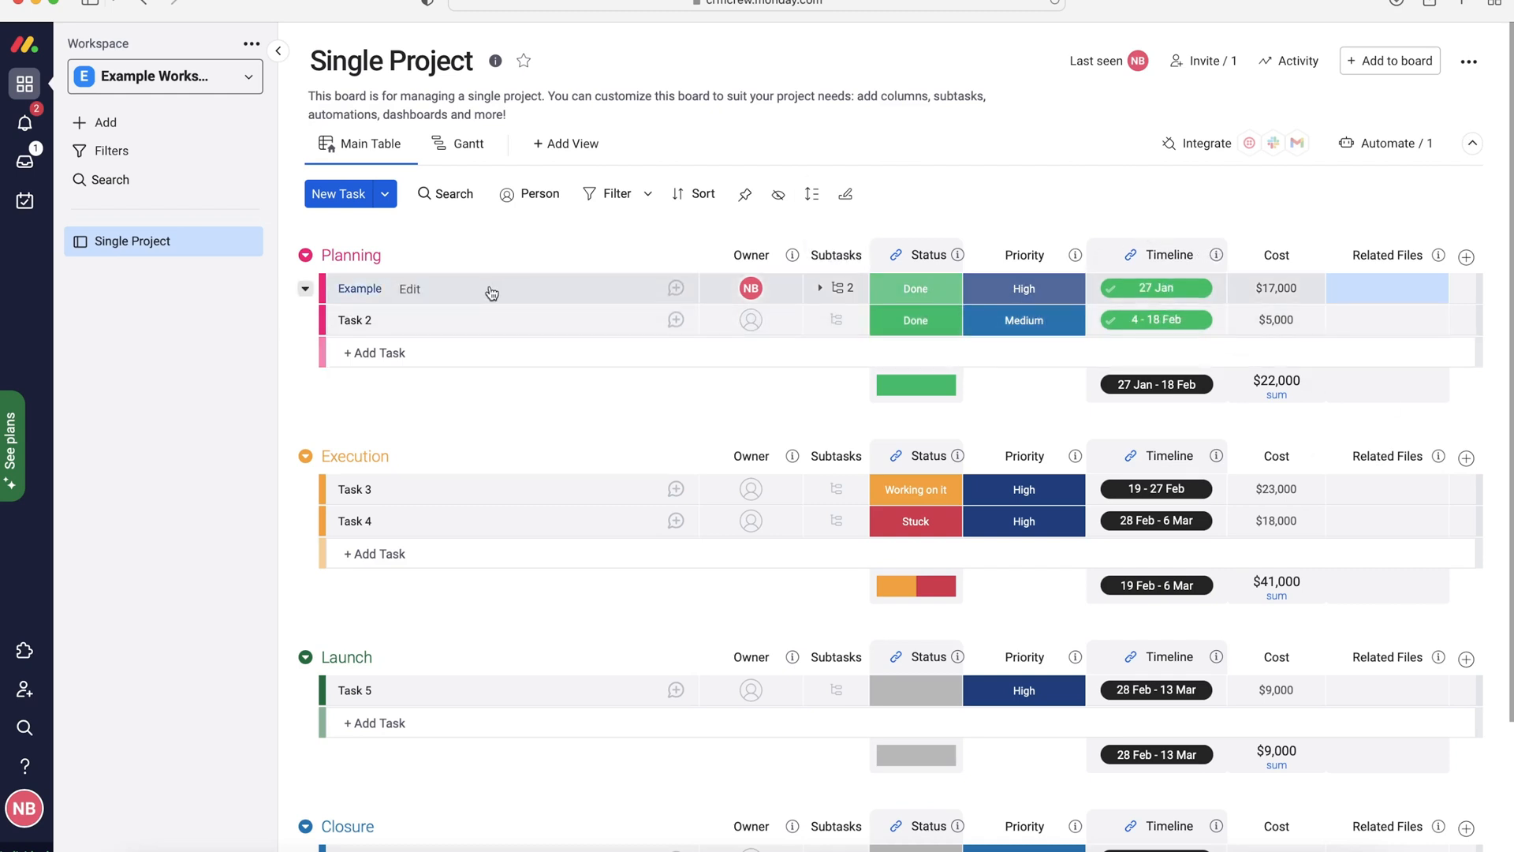
double_click(350, 255)
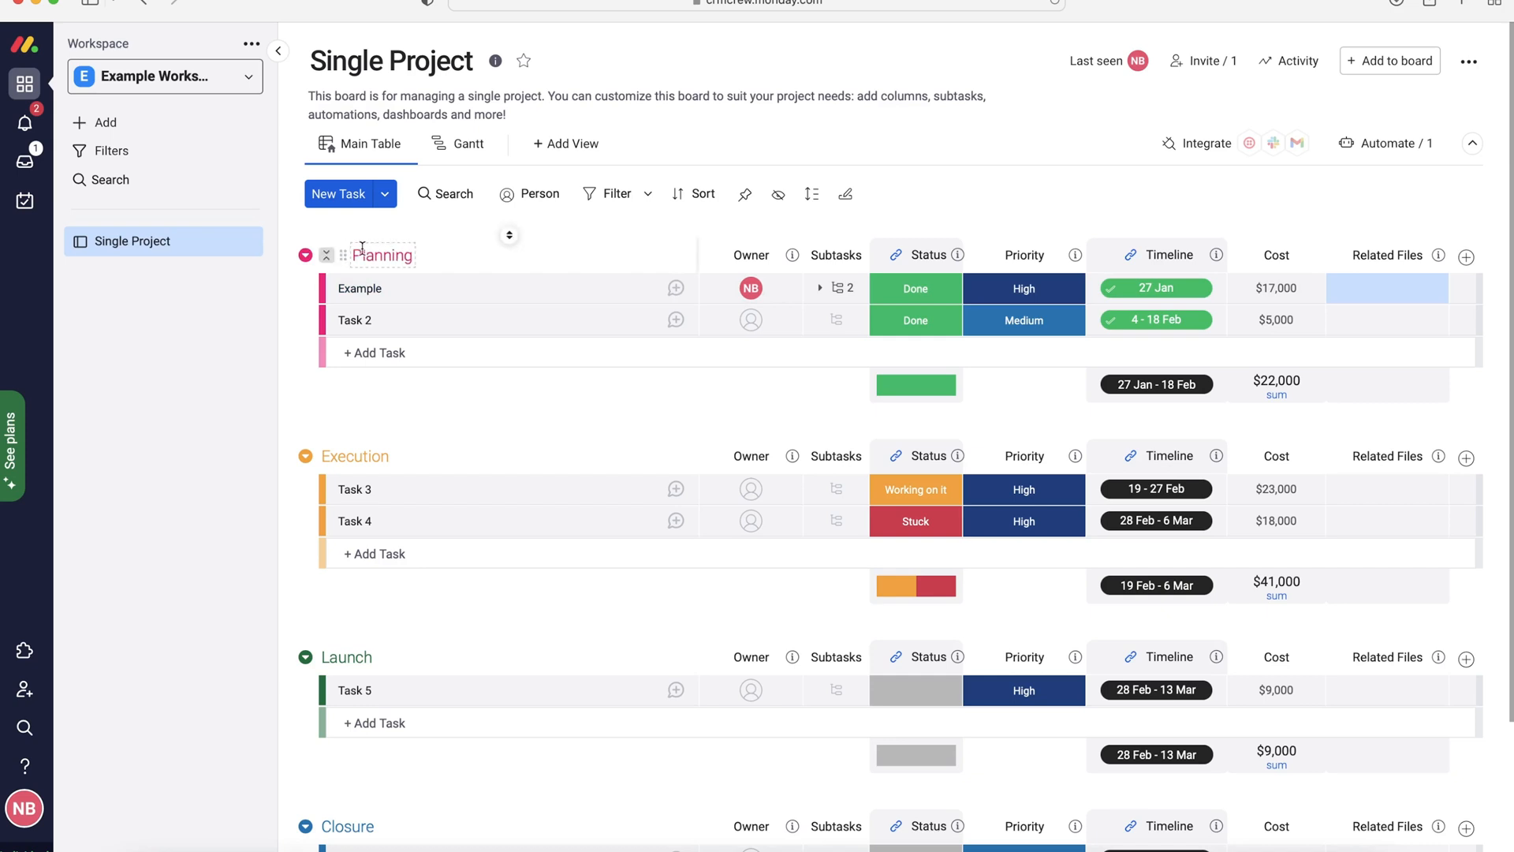
left_click(305, 255)
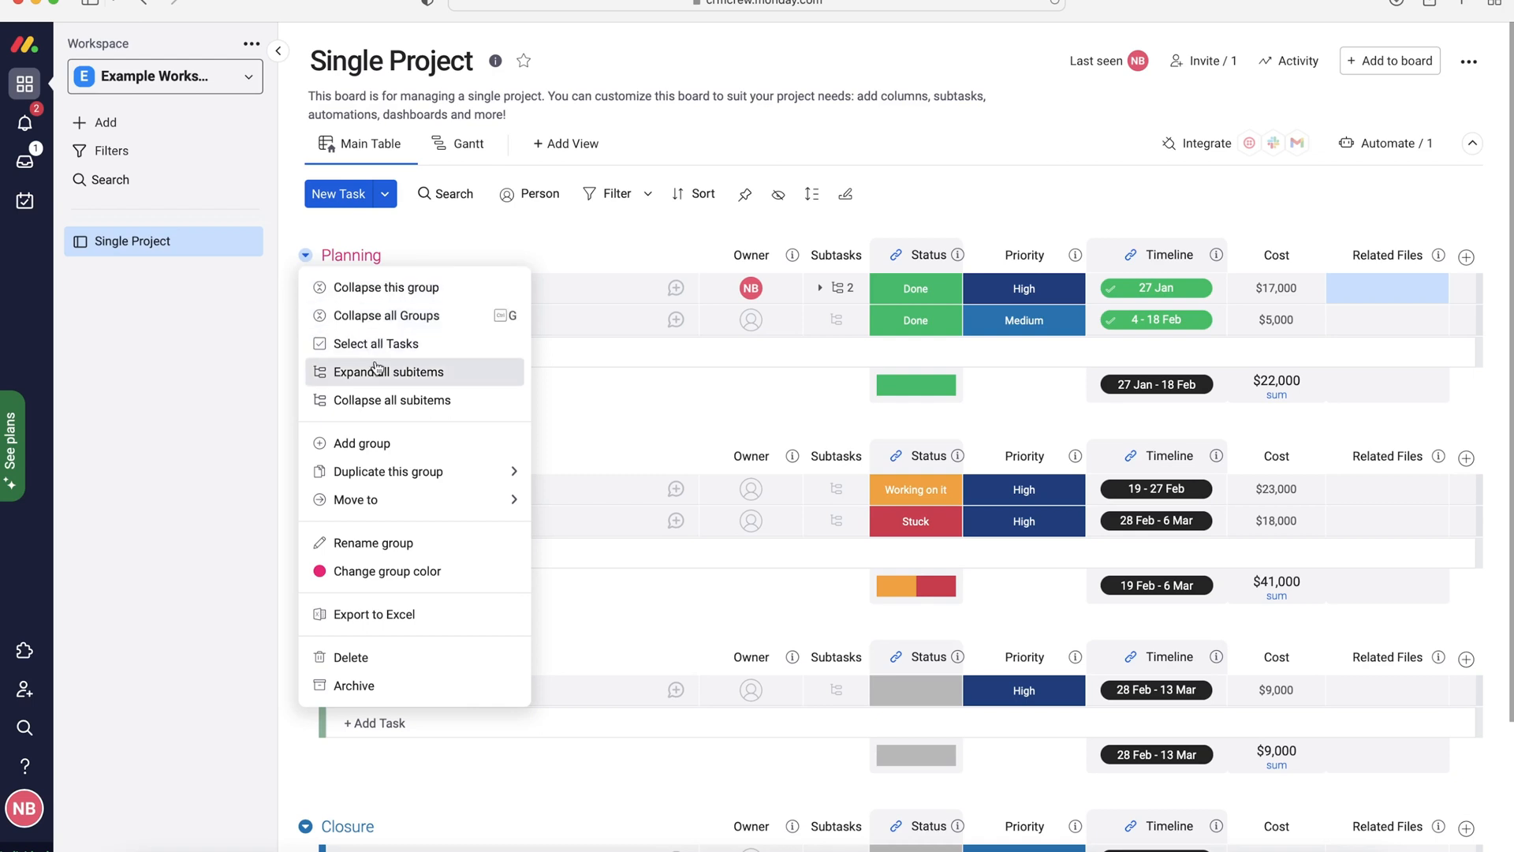
mouse_move(391, 399)
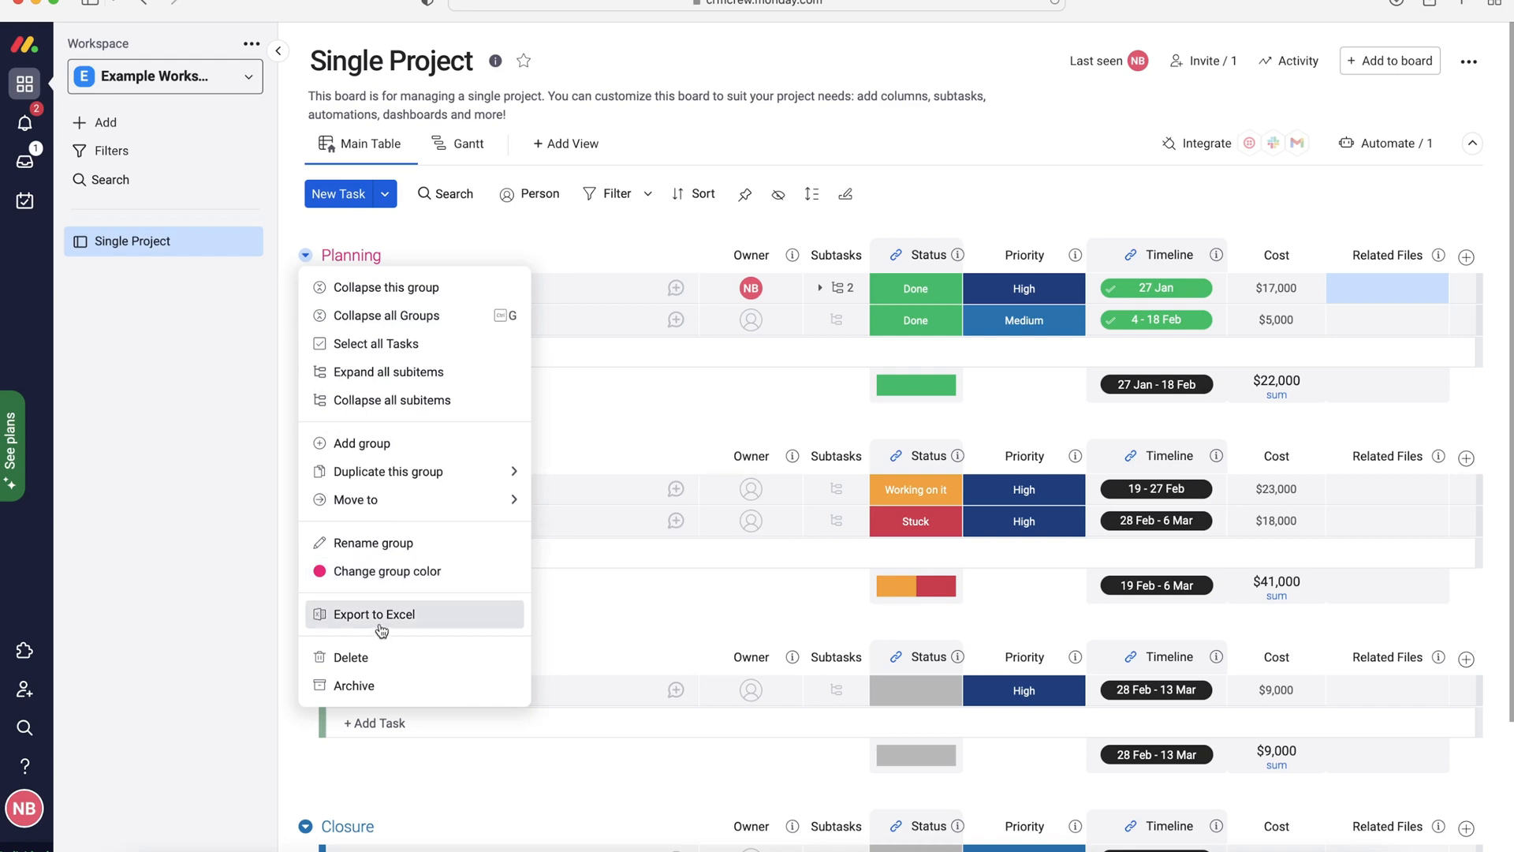
mouse_move(353, 686)
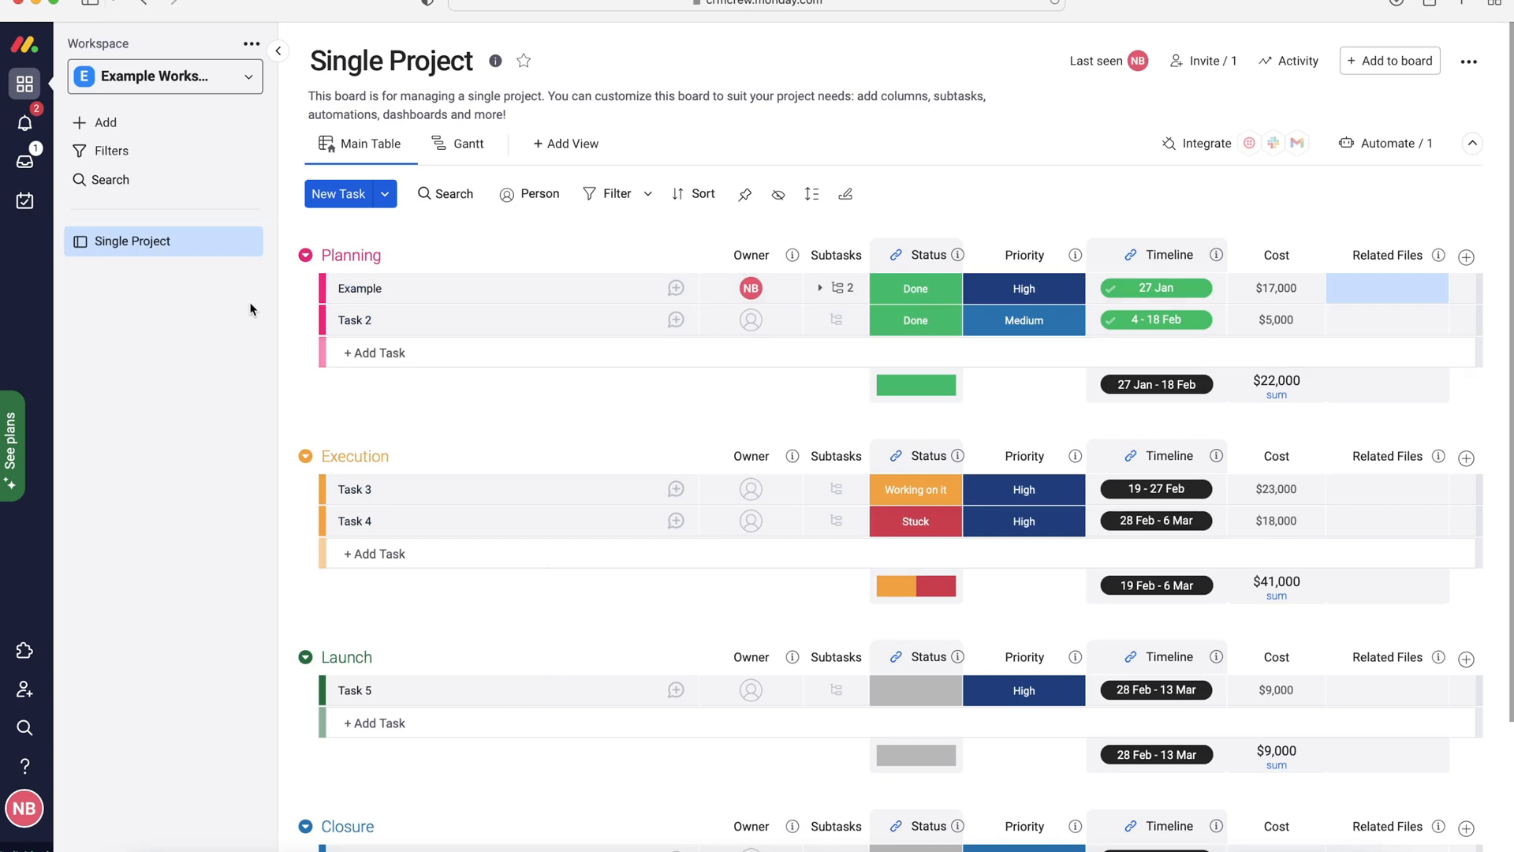
Delete the Closure group via its menu, confirm, and dismiss the deletion notice.
scroll("down", 3)
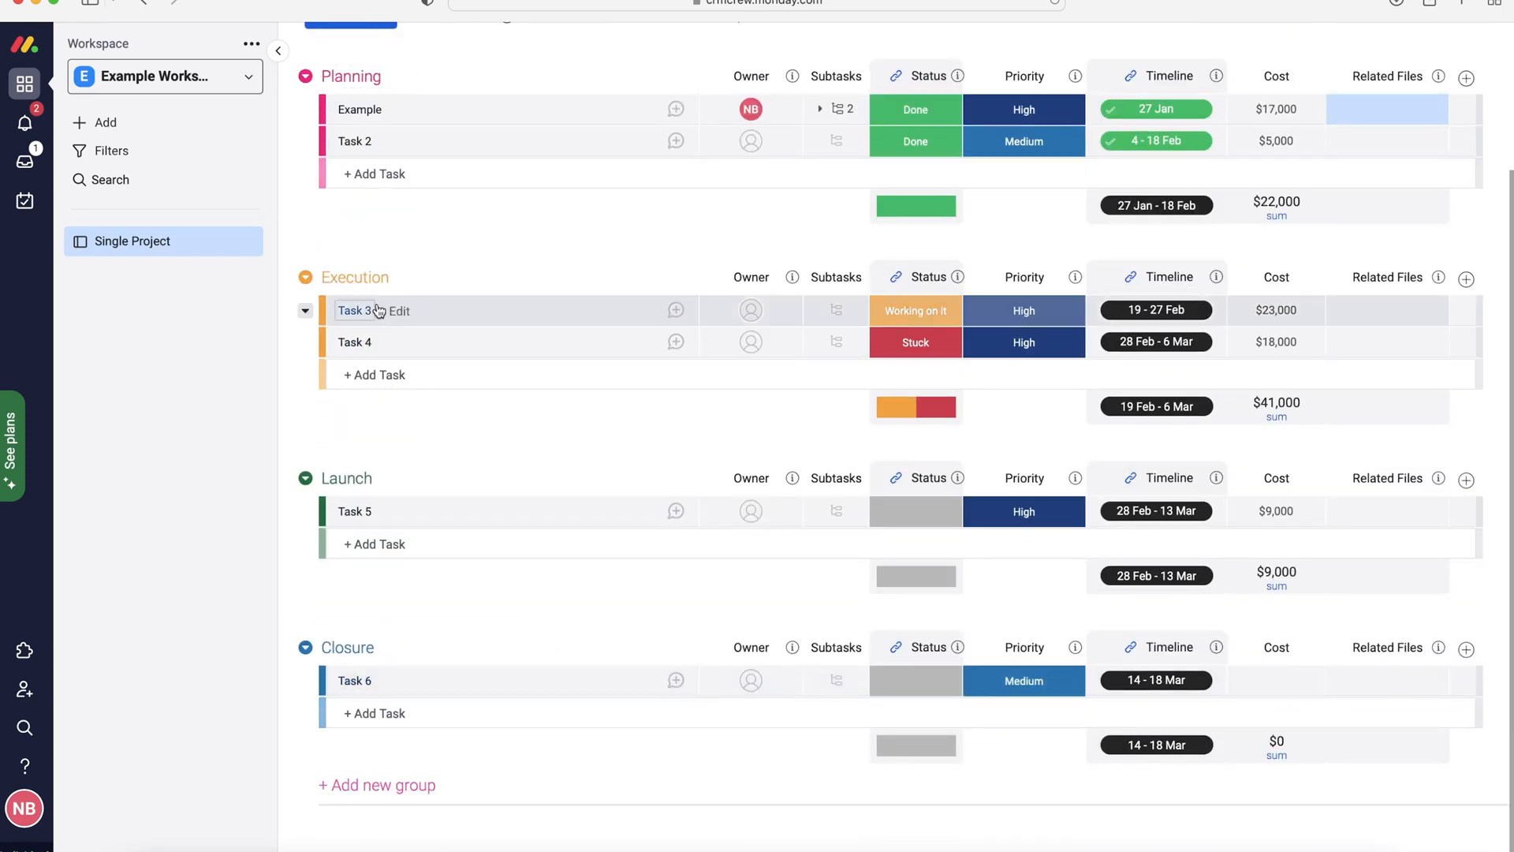
mouse_move(347, 641)
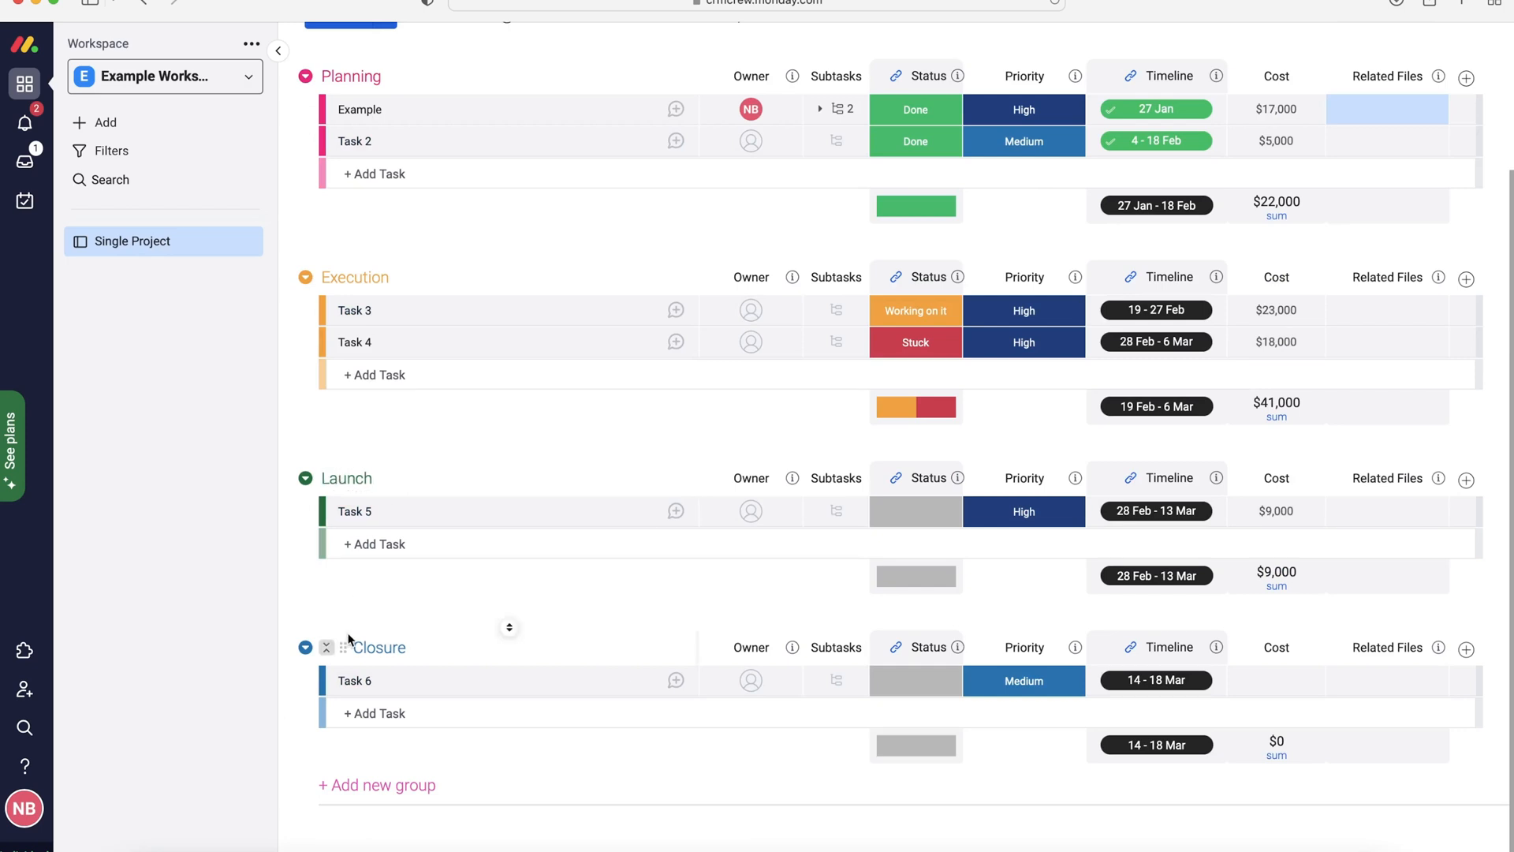
left_click(327, 646)
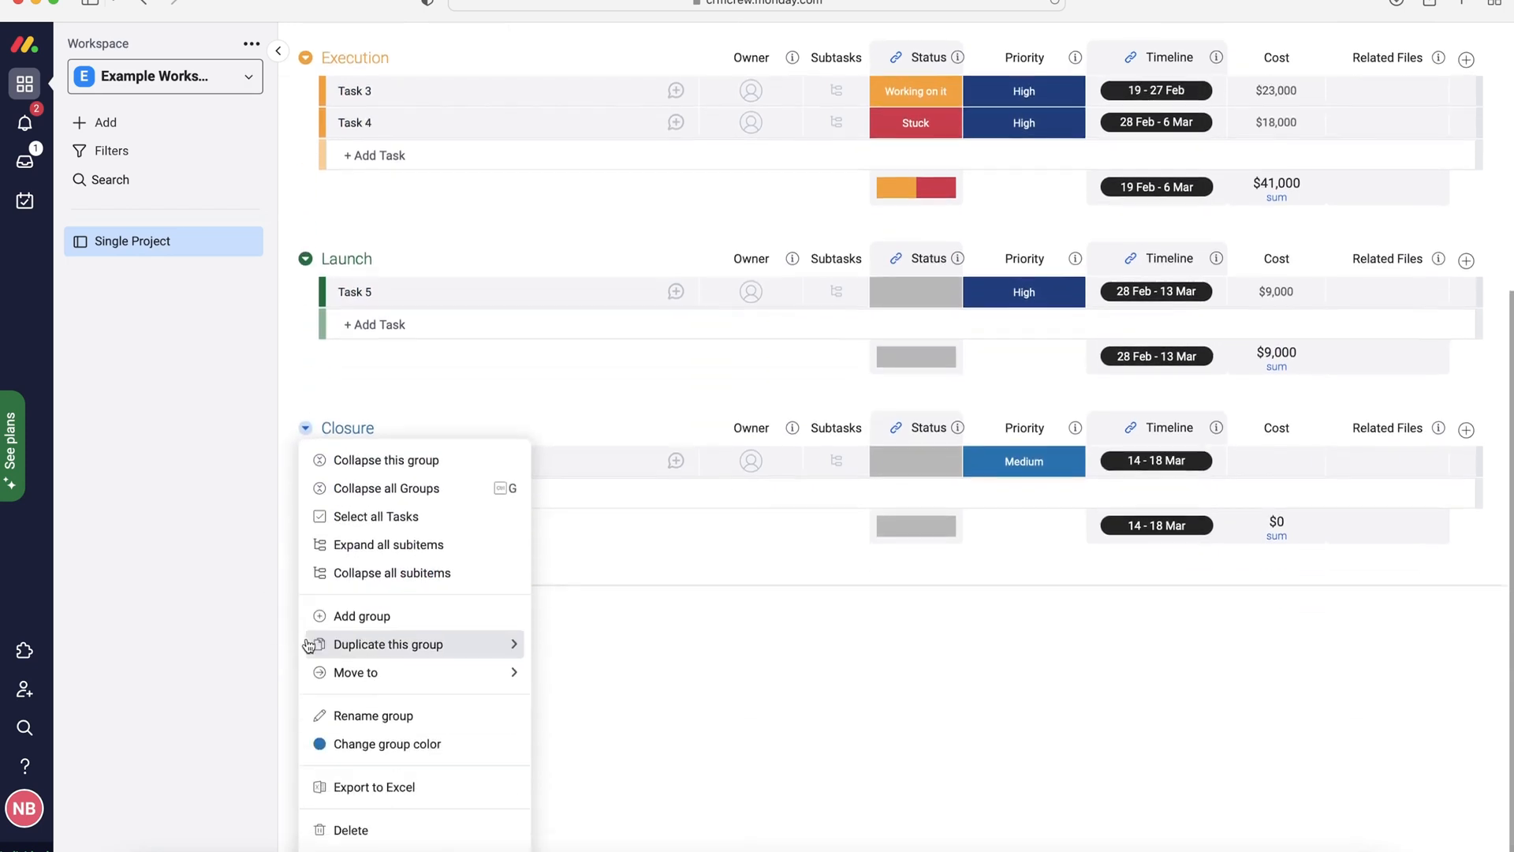
left_click(350, 828)
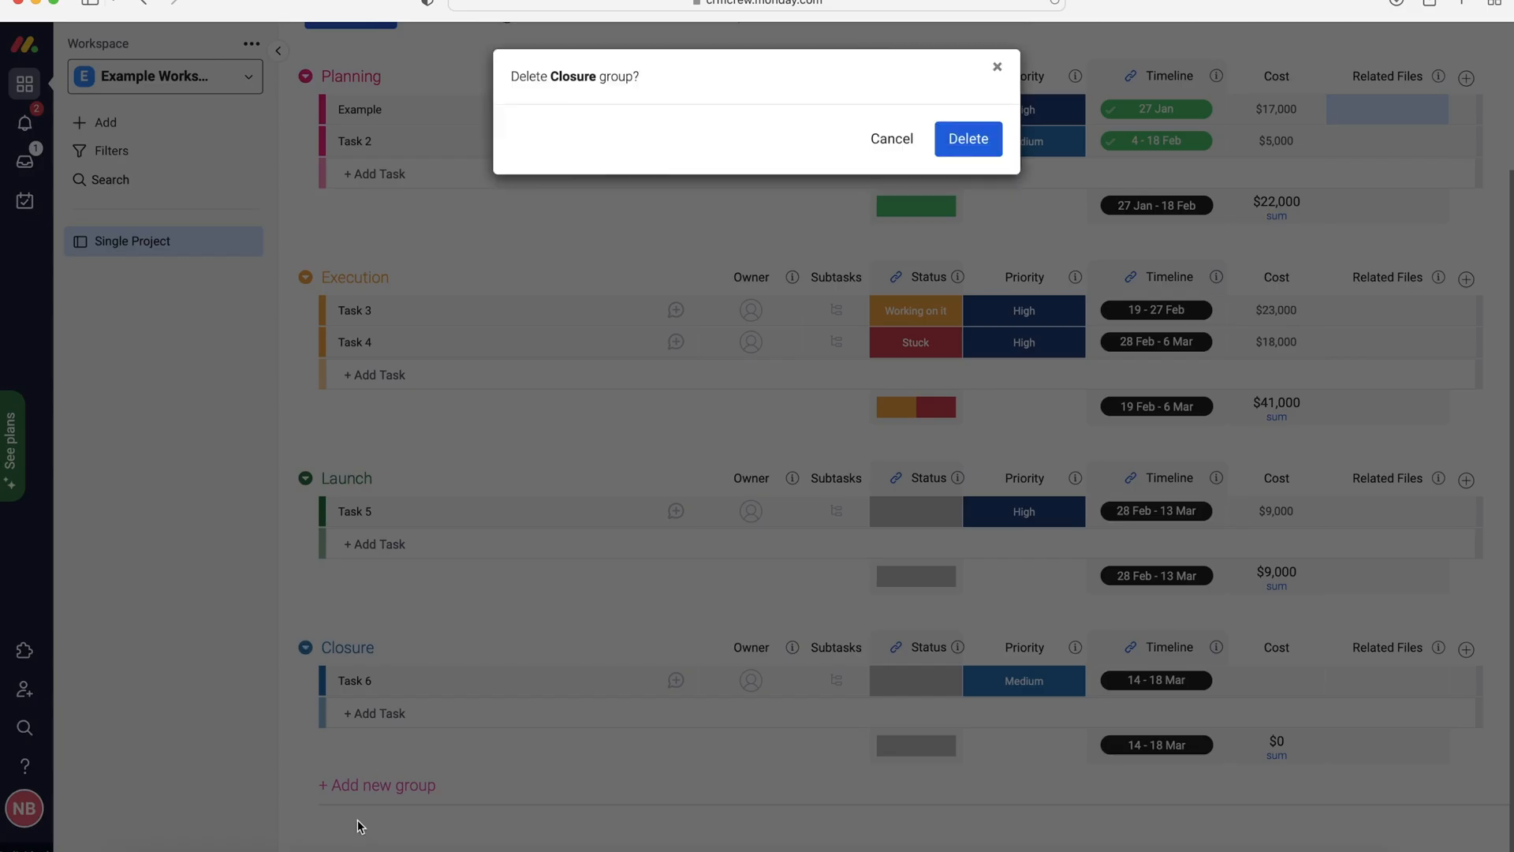
left_click(967, 139)
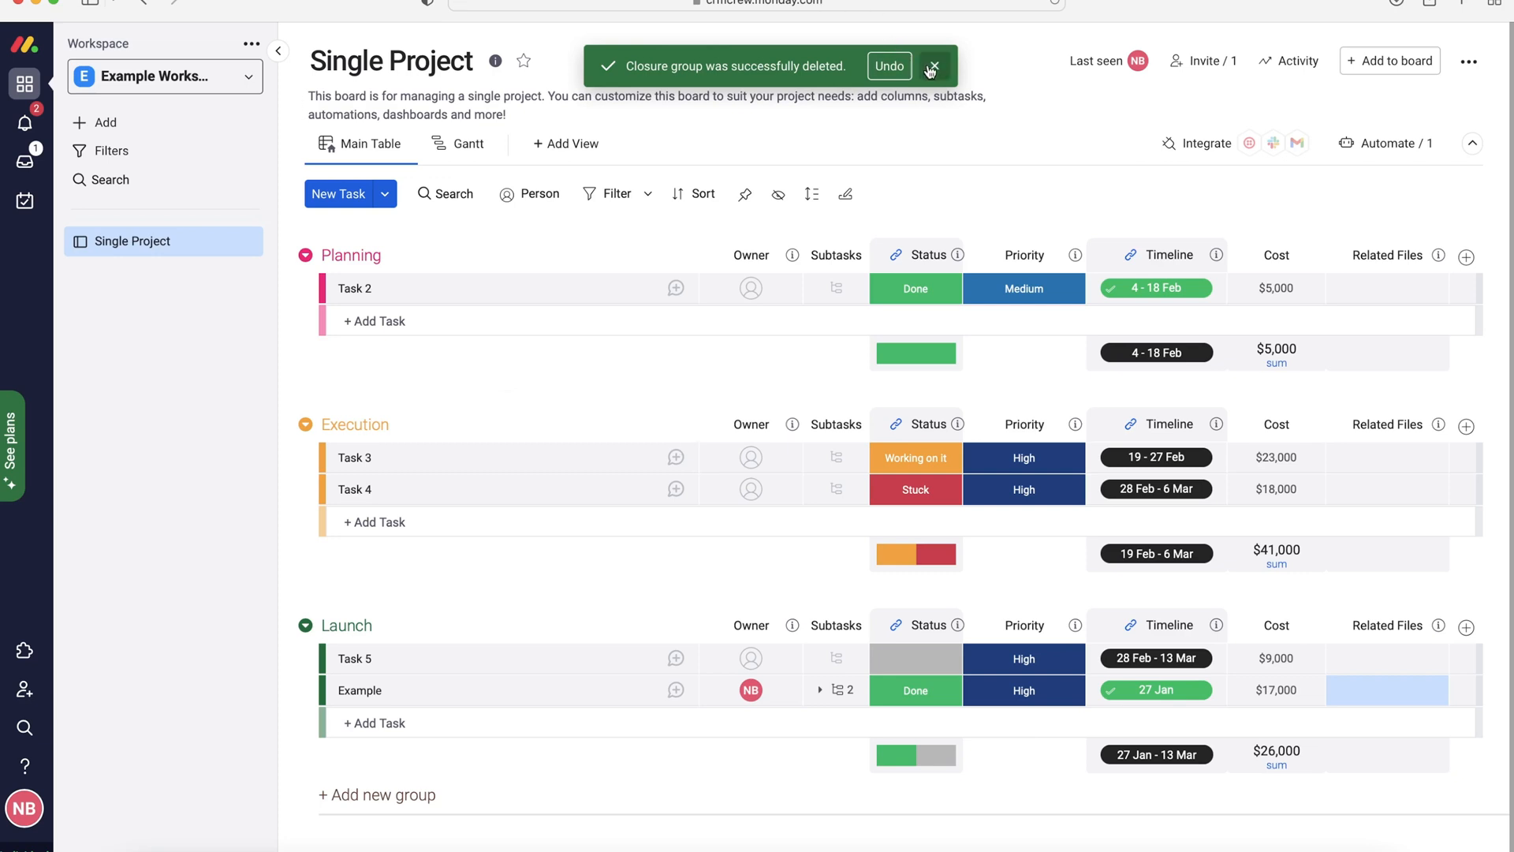
left_click(931, 66)
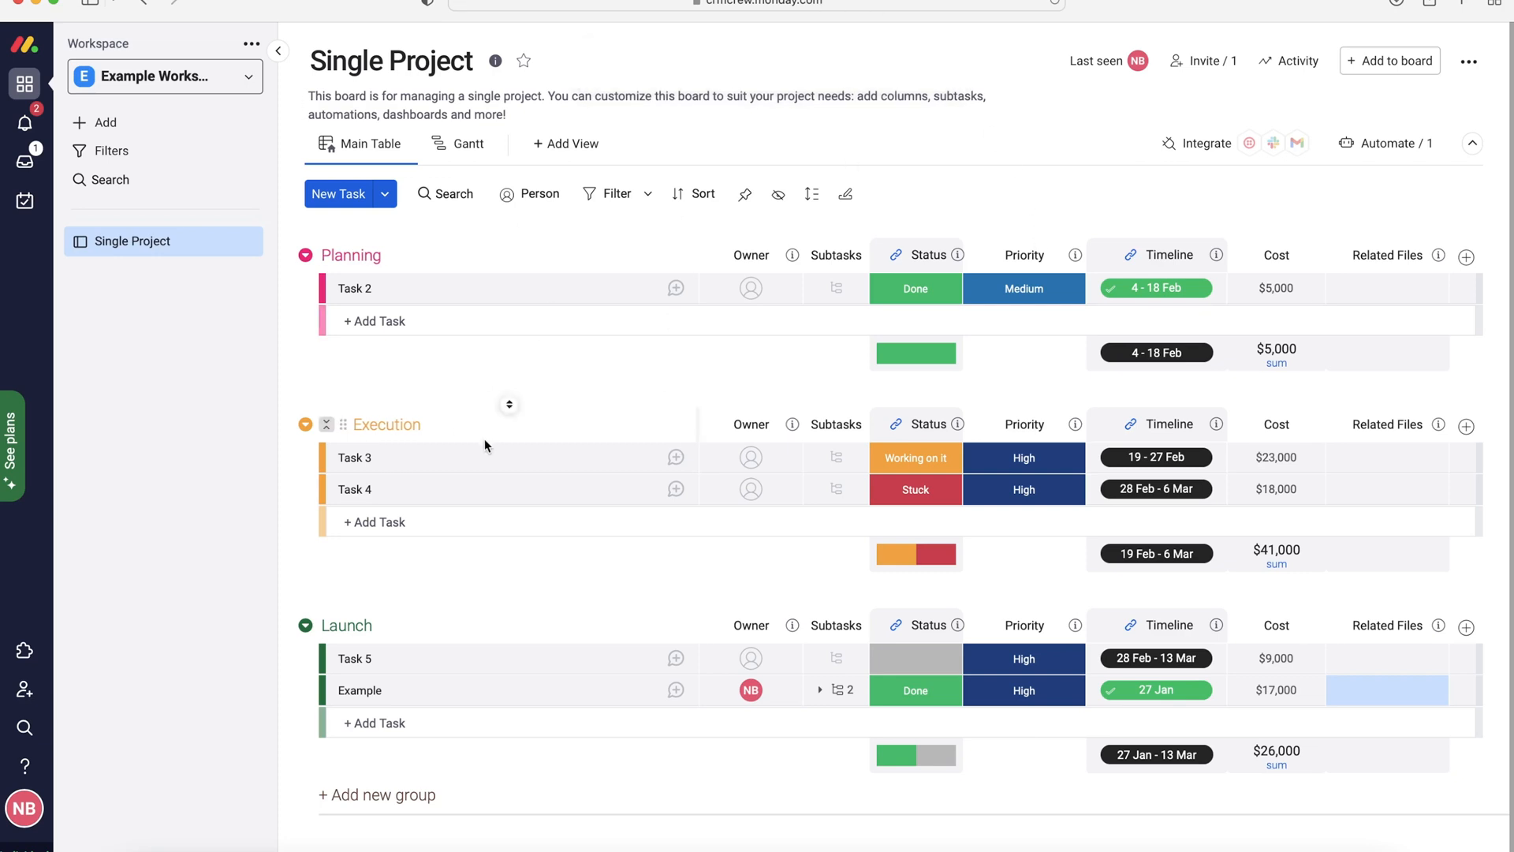